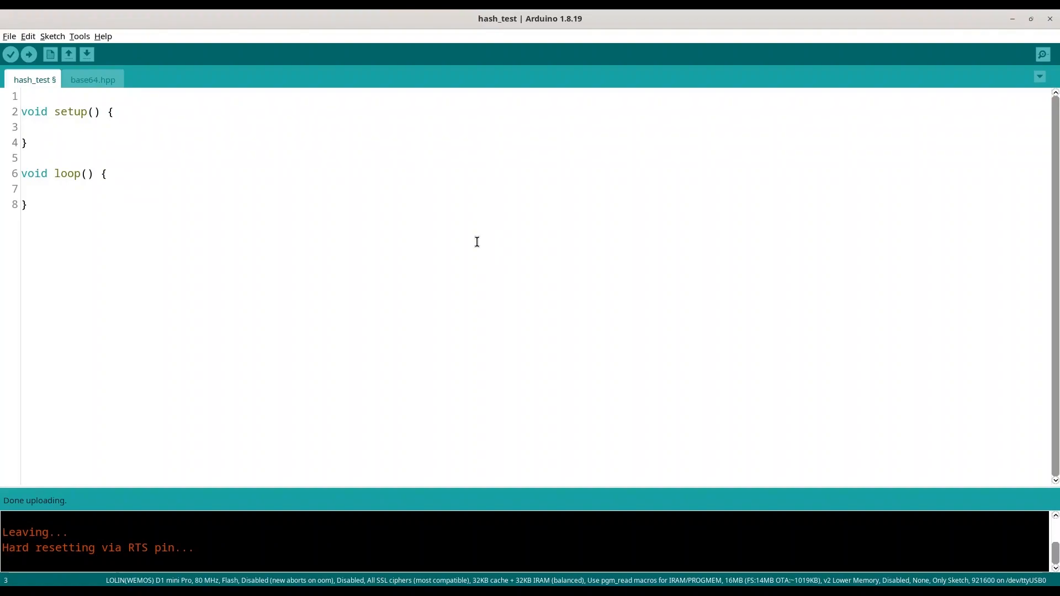
- Insert a blank line at the top of the hash_test sketch, above void setup()
click(22, 127)
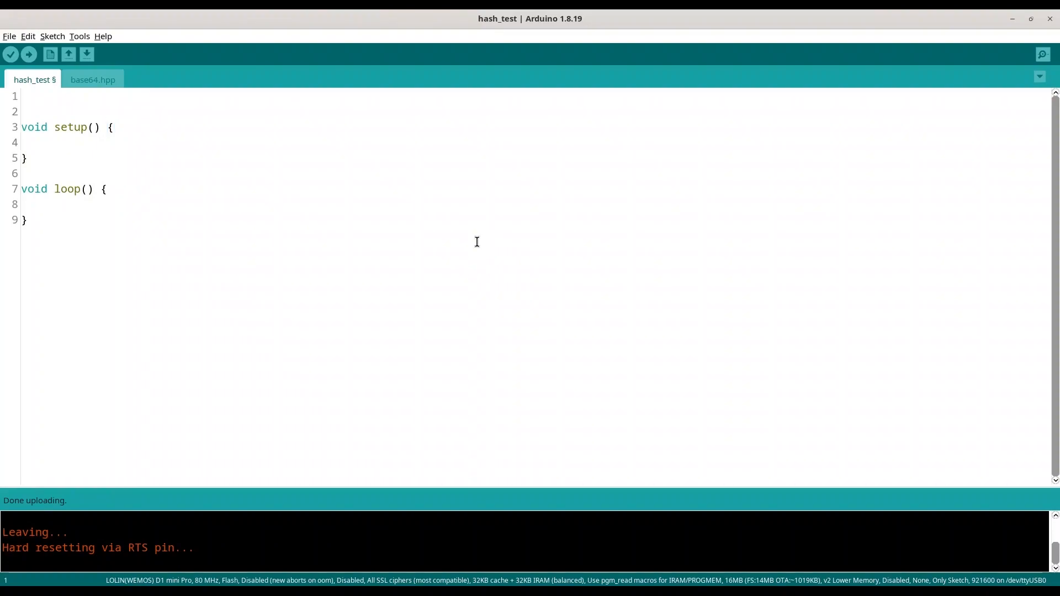
- Add #include <CryptoAES_CBC.h> and #include <AES.h> at the top of the sketch
text(#include)
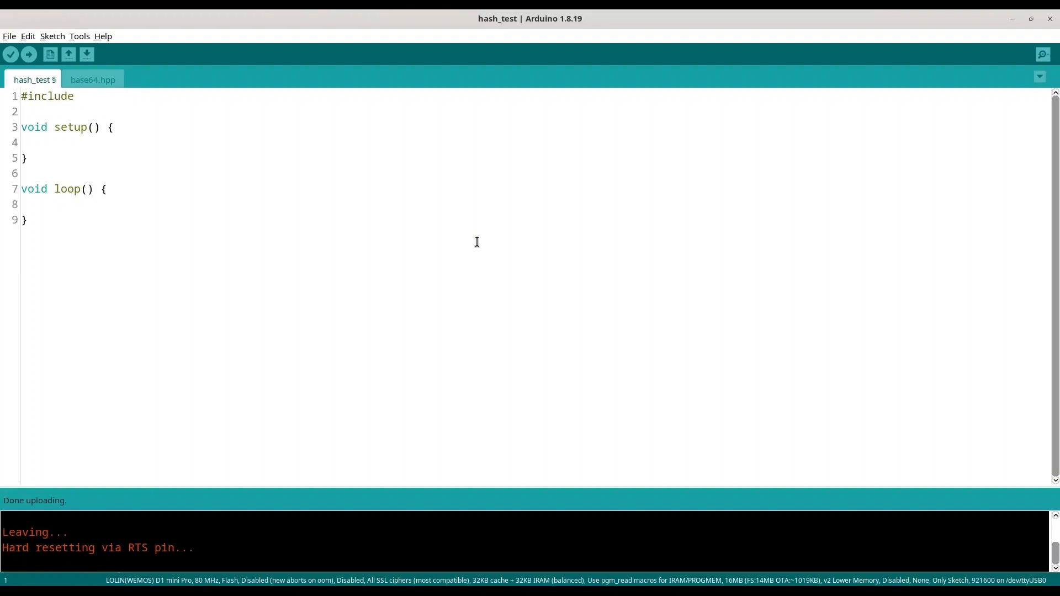
text(<)
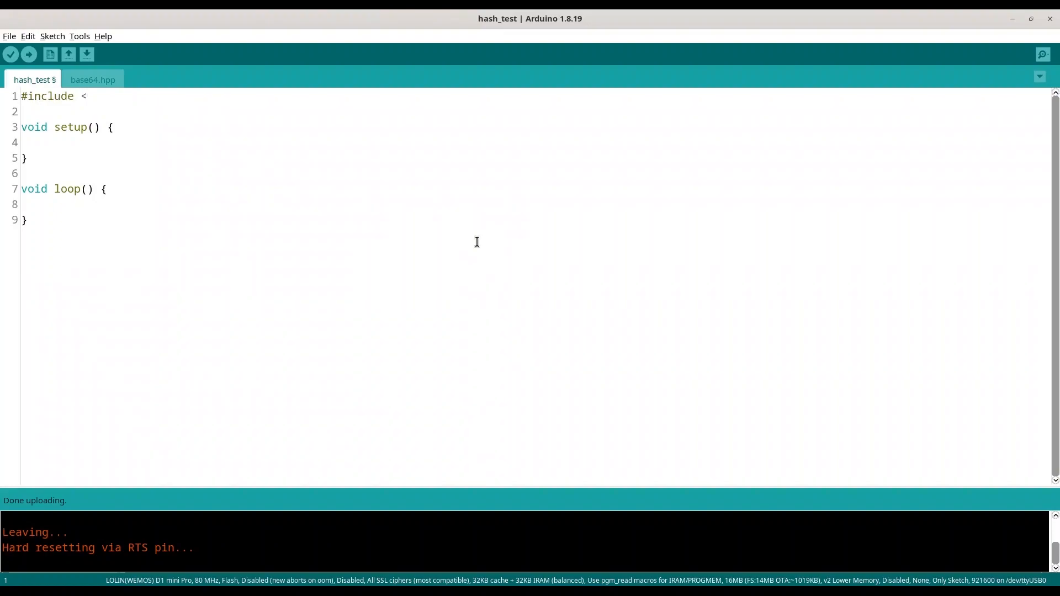
text(Crypto)
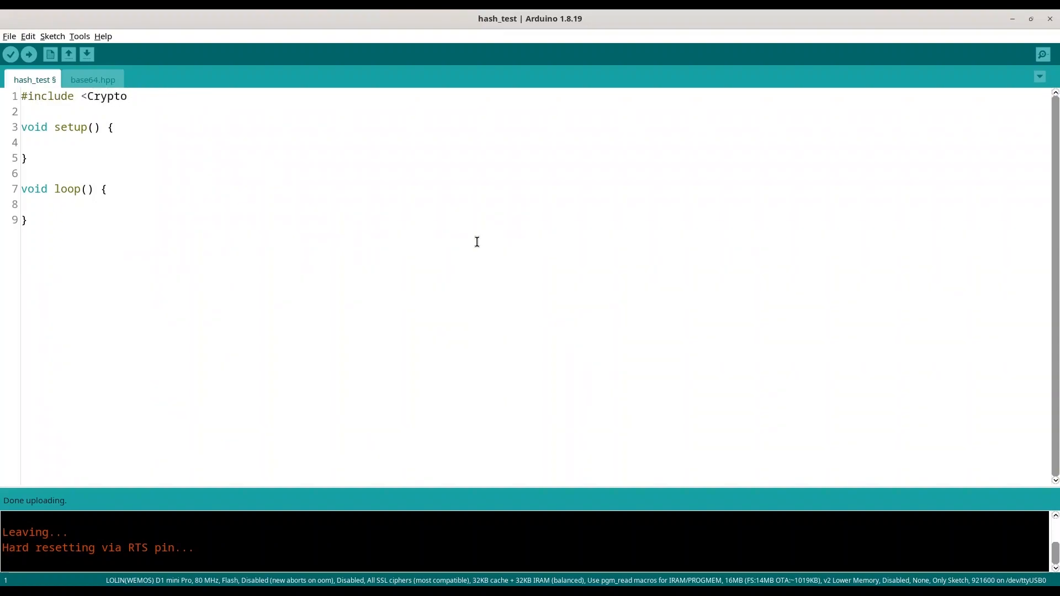
text(AE)
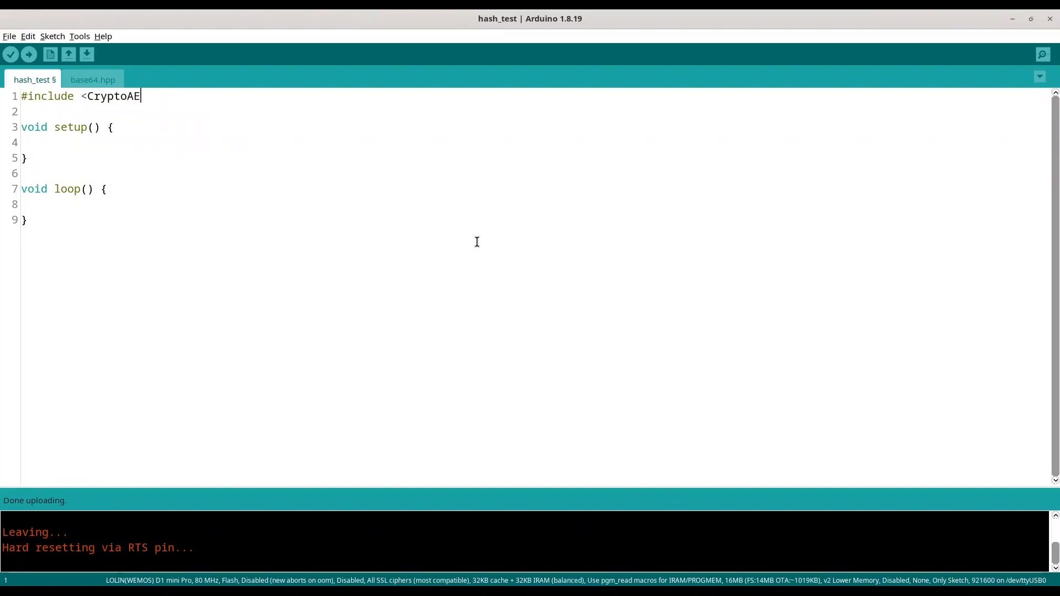
text(S_)
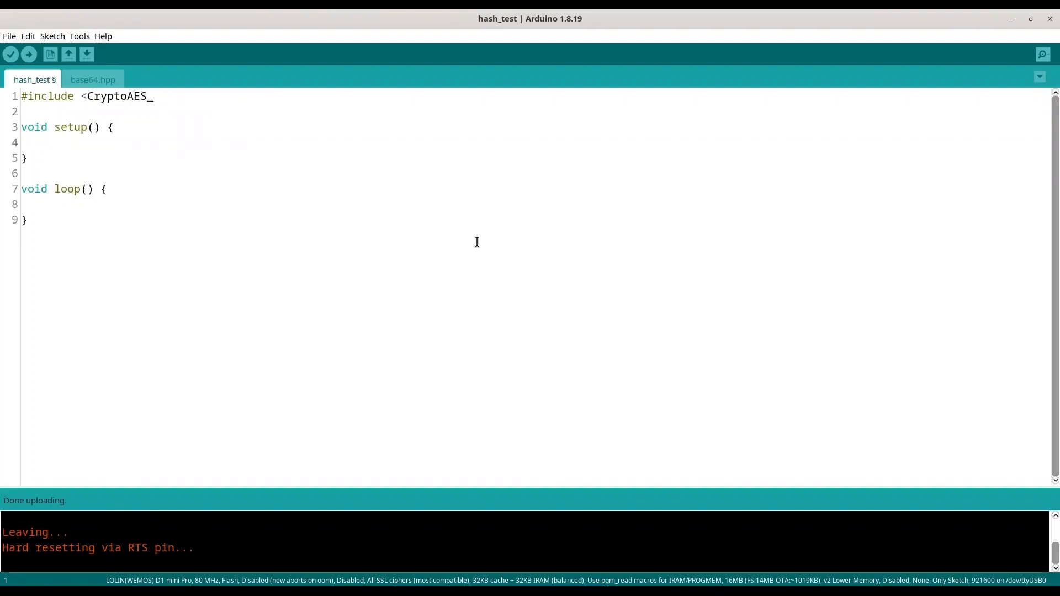
text(CB)
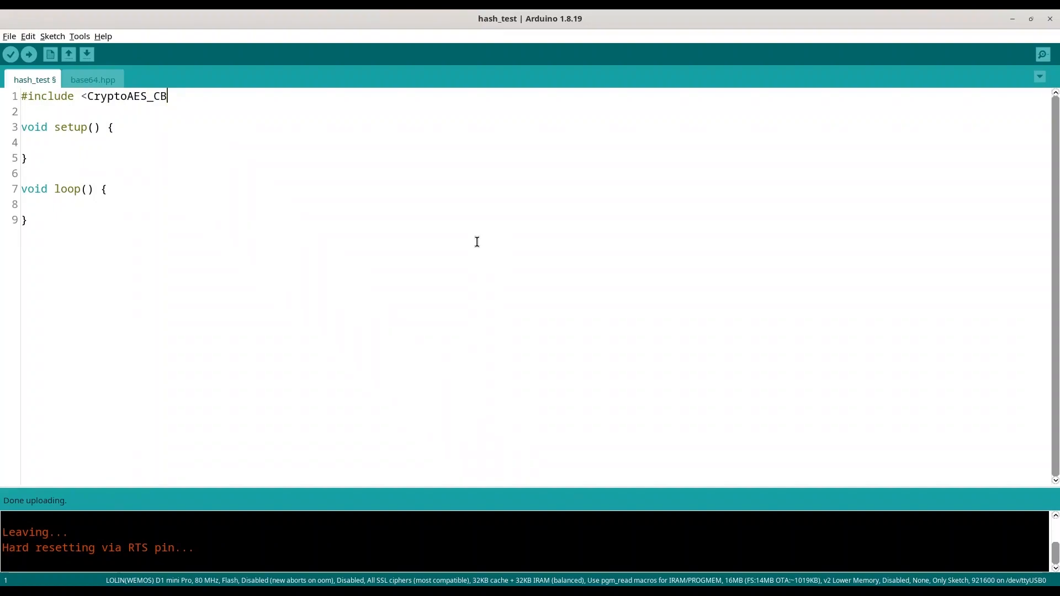
text(C.h>)
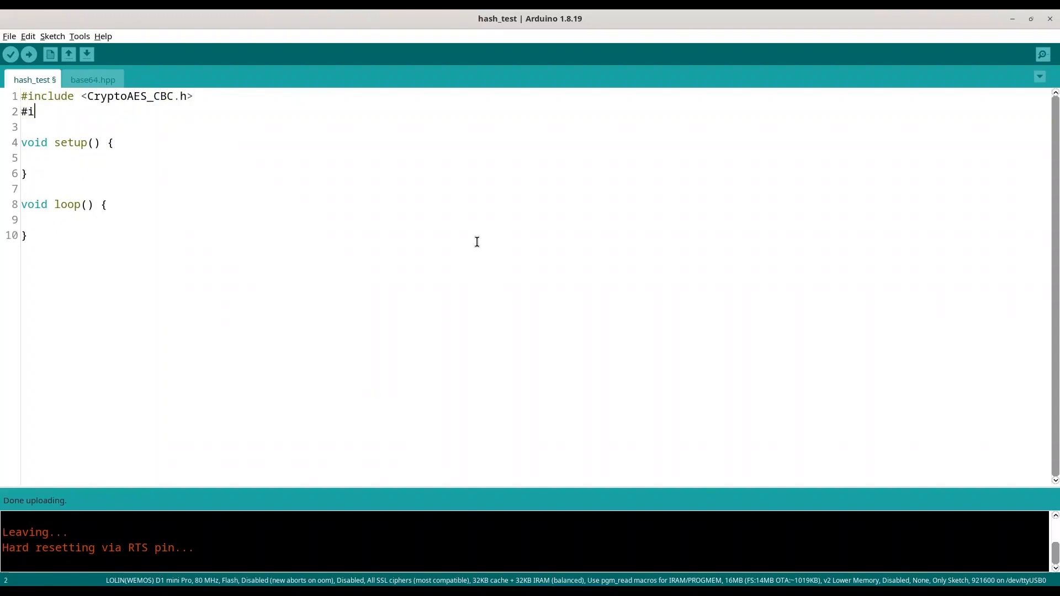
text(nclude <)
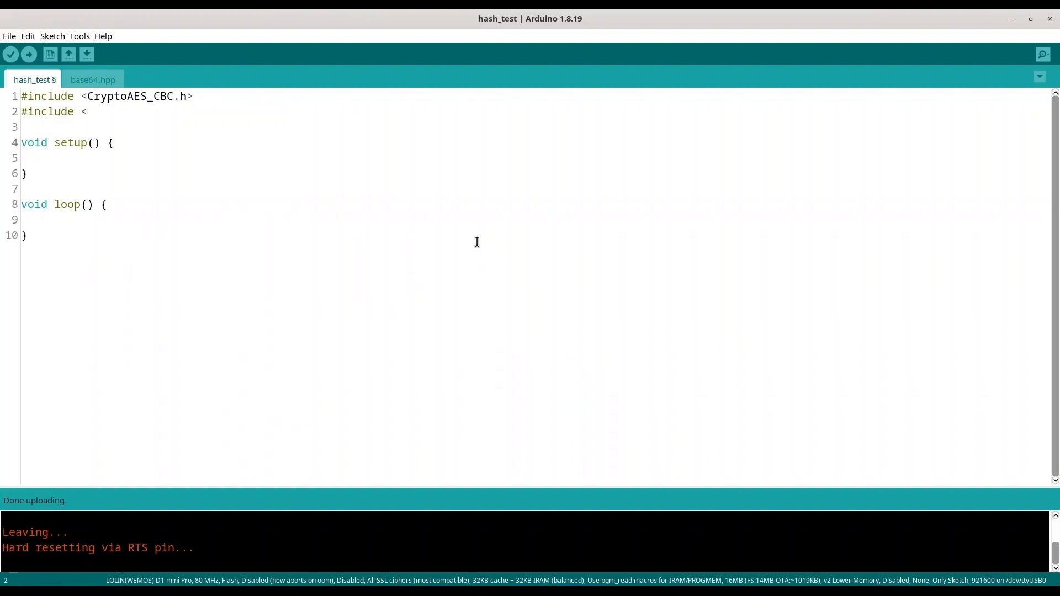
text(AE)
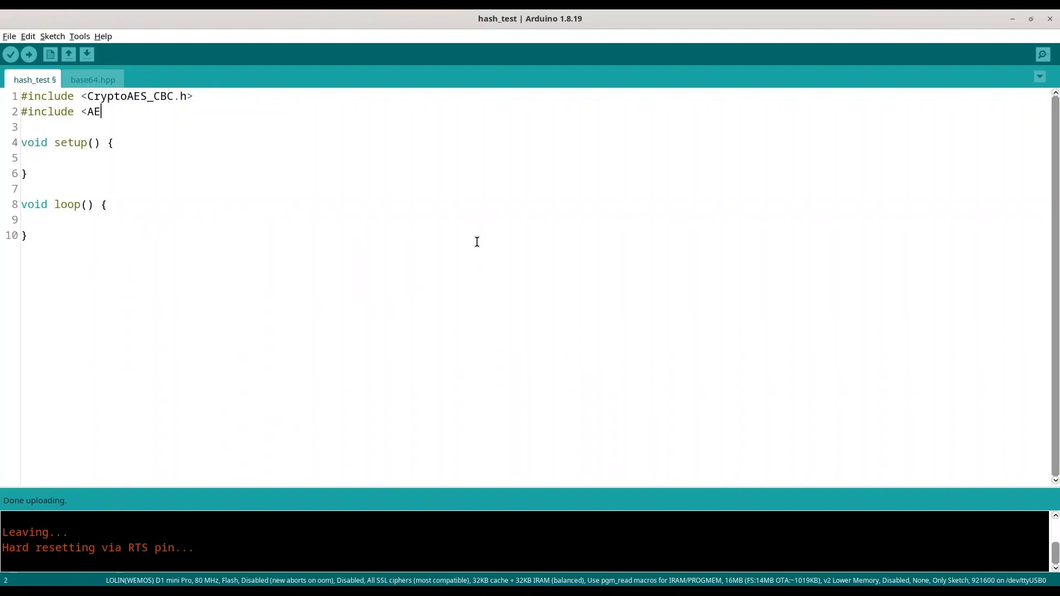
text(S)
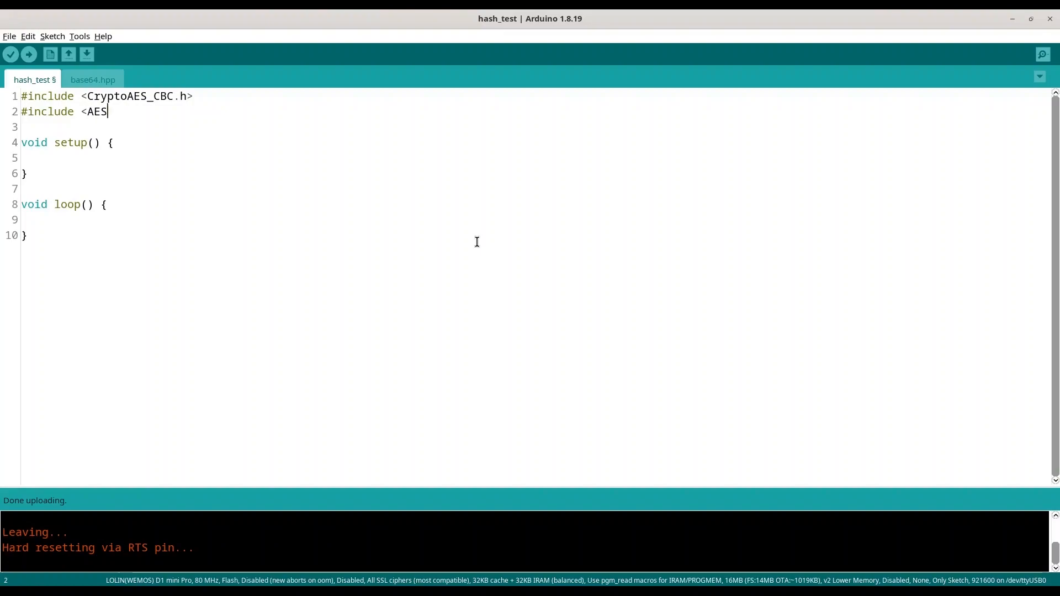
text(.h>)
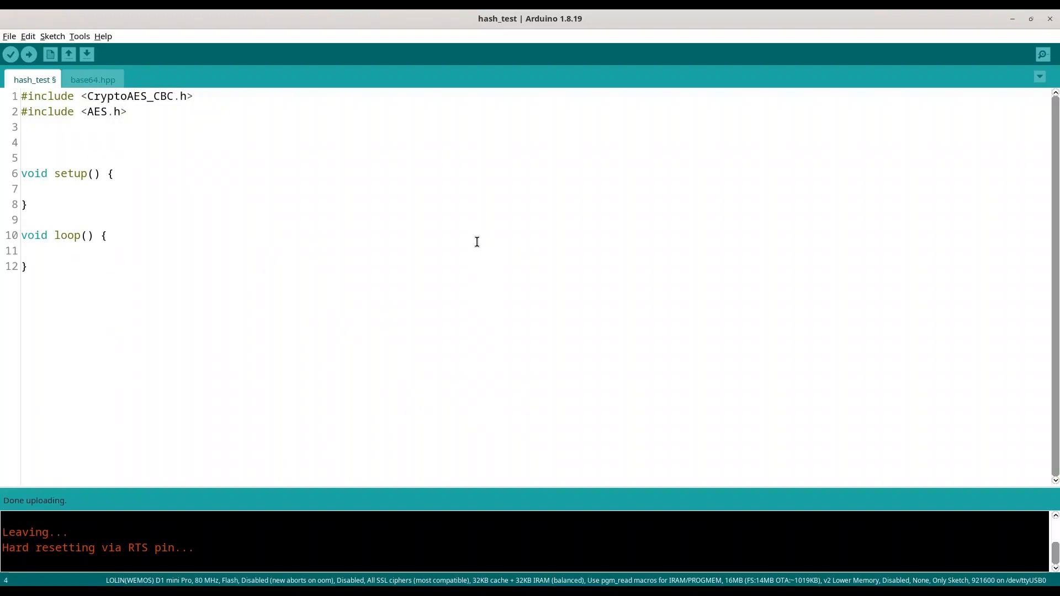
- Declare a global AES128 object named aes
text(AES)
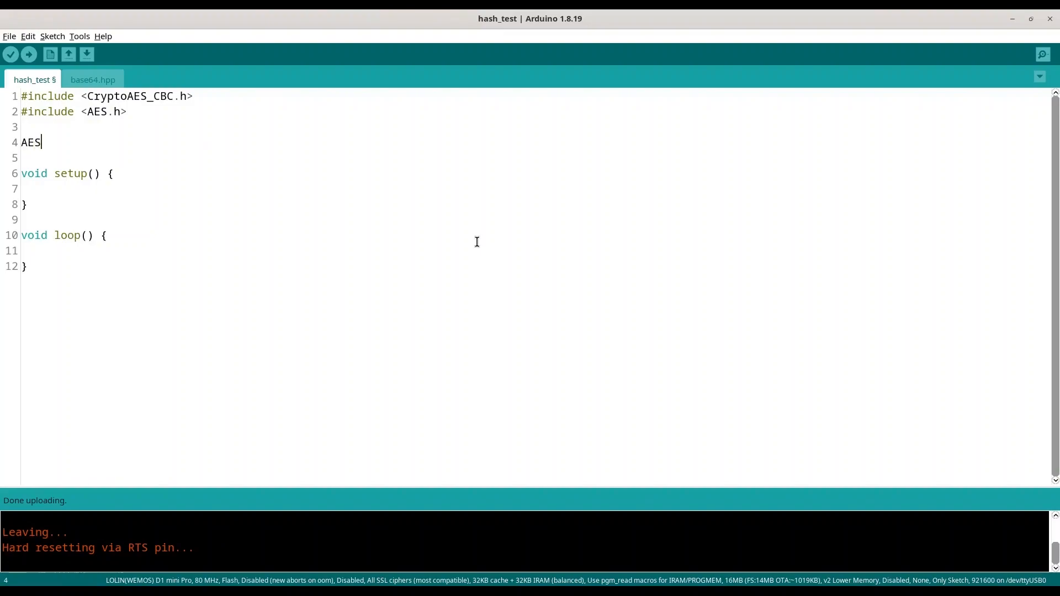
text(128)
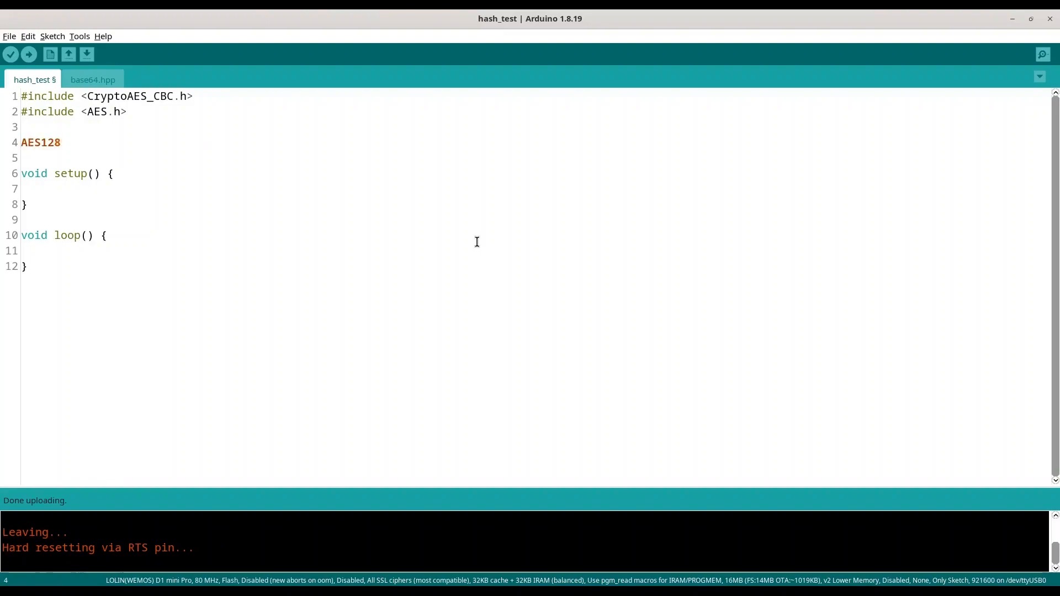
text(aes;)
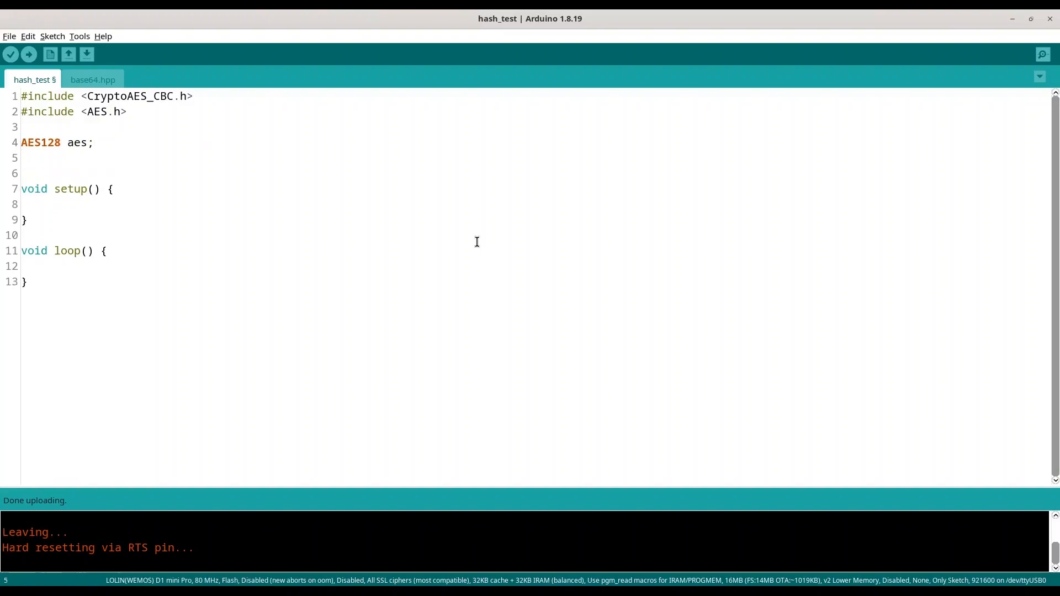
text(S)
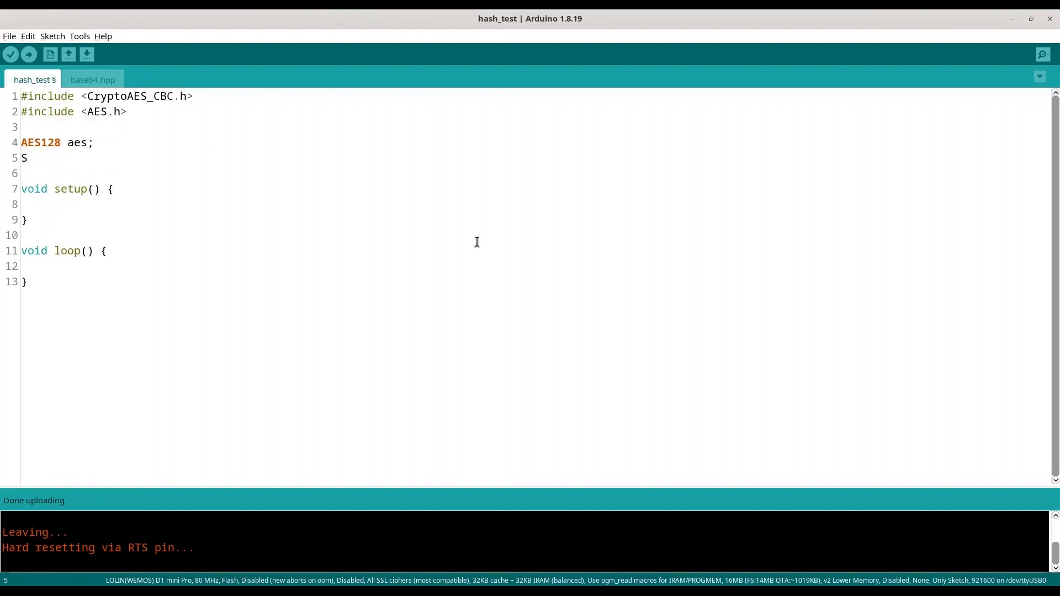
text(tri)
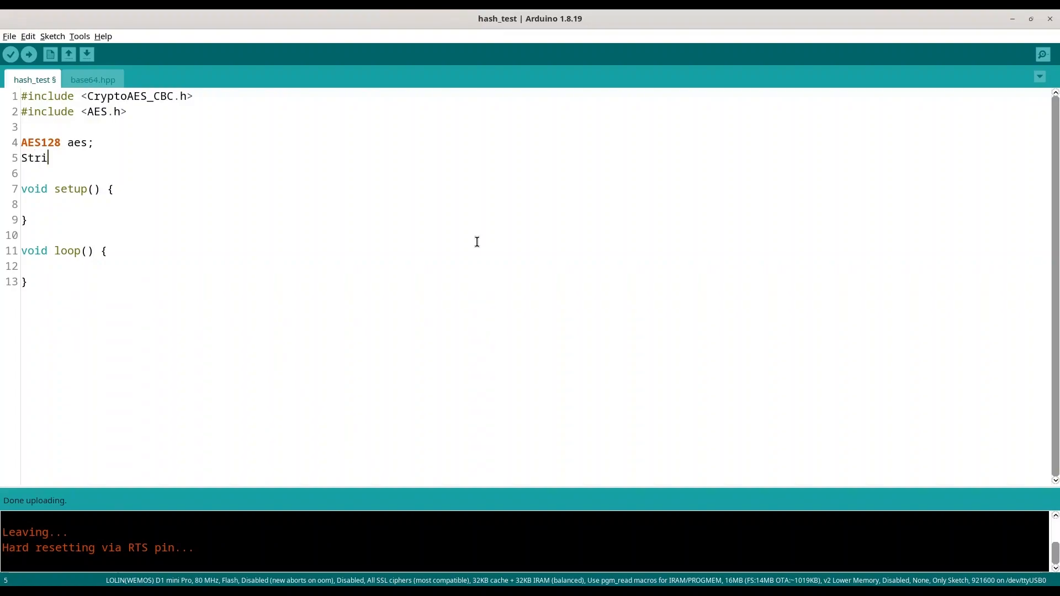
text(ng)
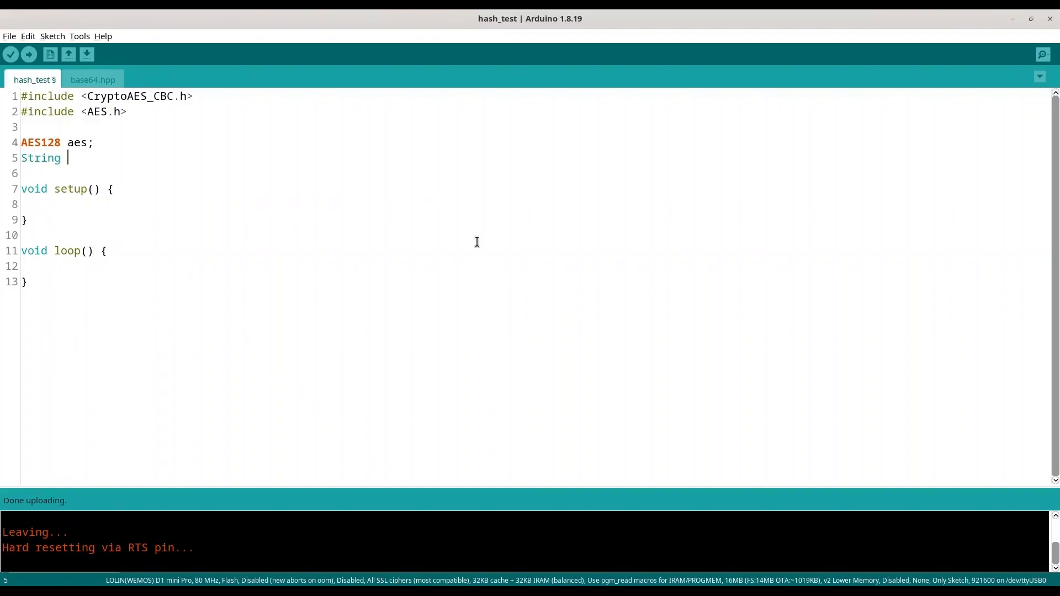
text(k =)
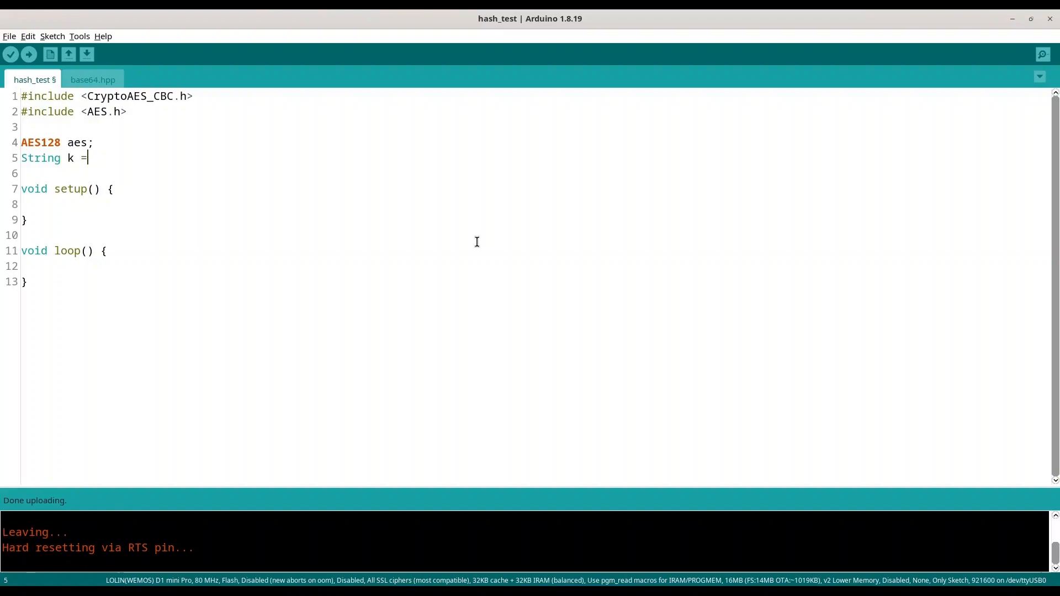
text(")
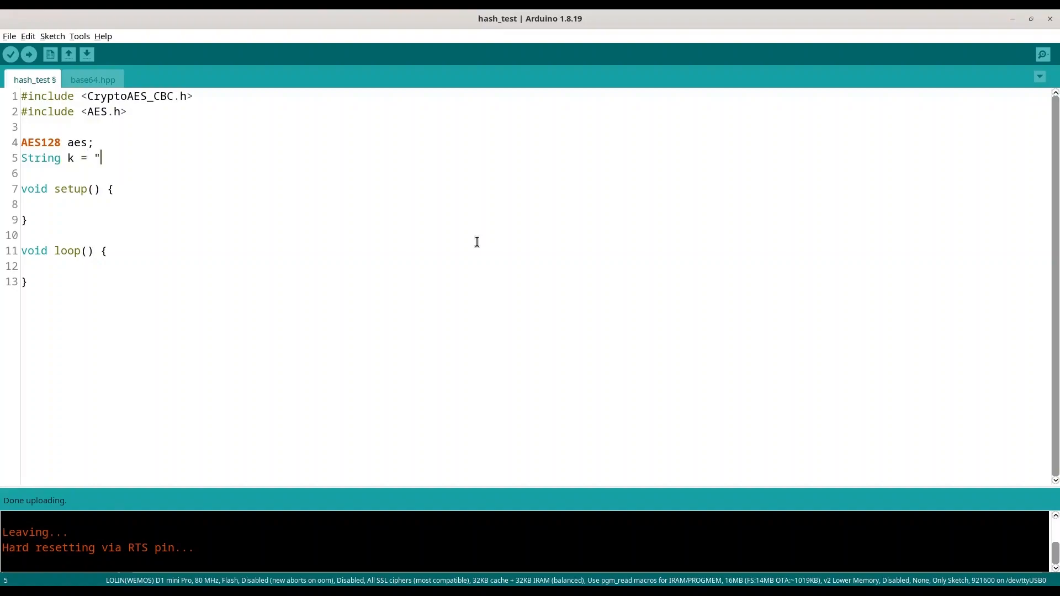
text(")
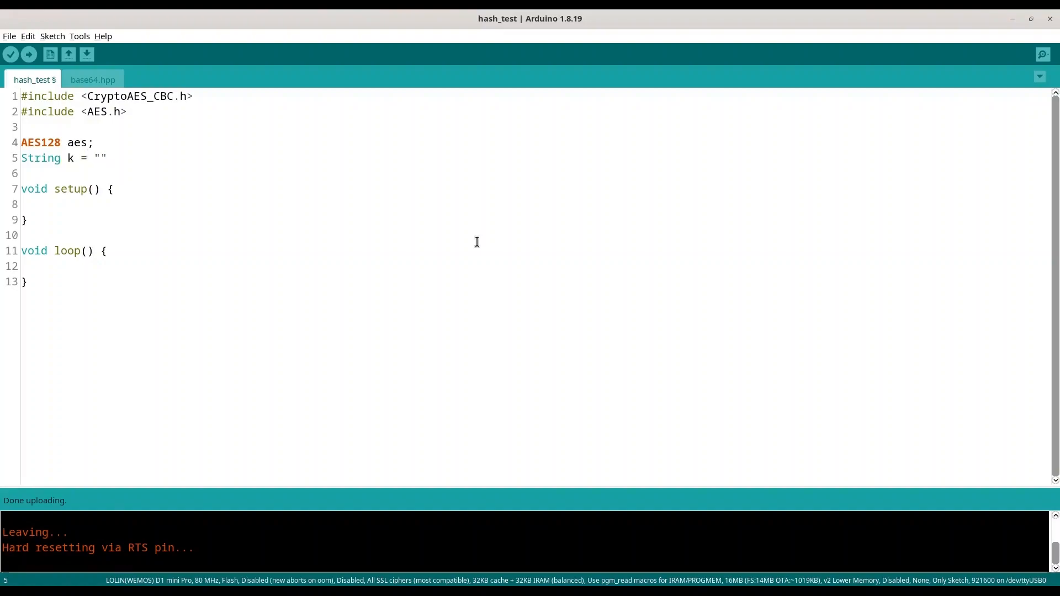
text(1)
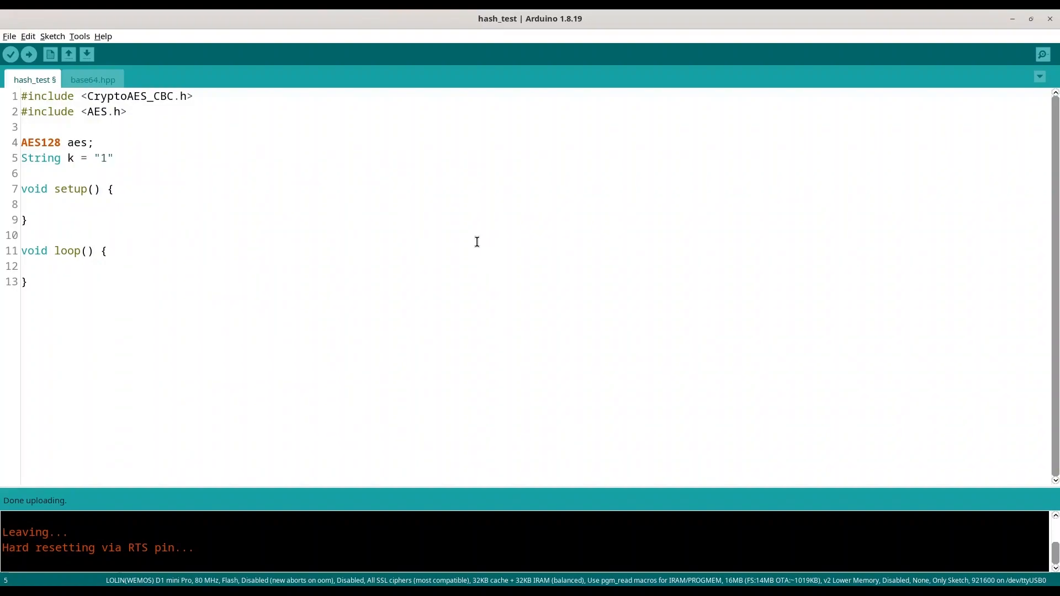
text(111111111)
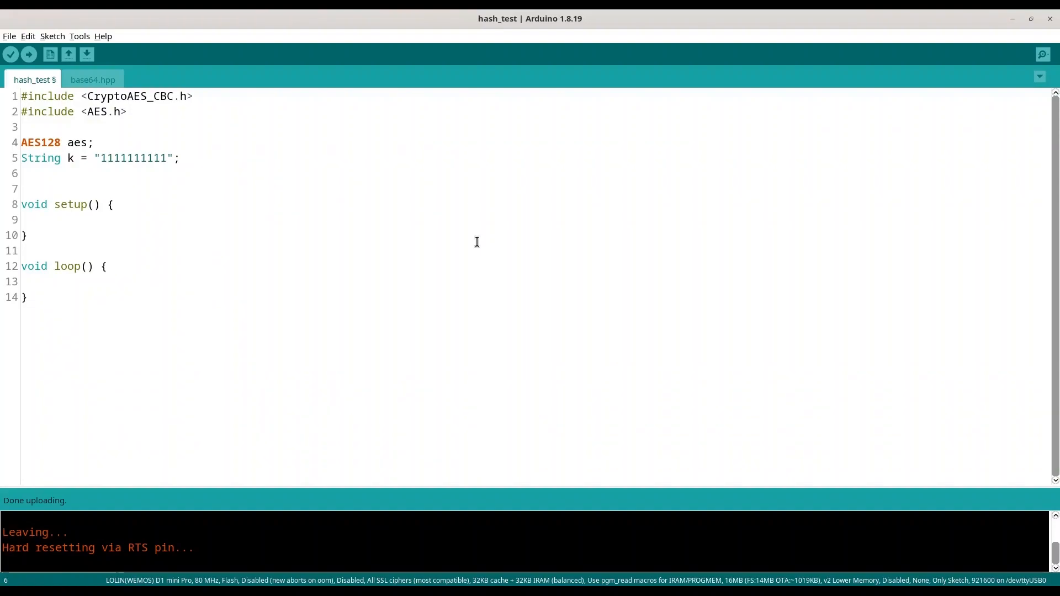
- Declare byte *key = (byte*)k.c_str(); pointing to the key's characters
text(byte)
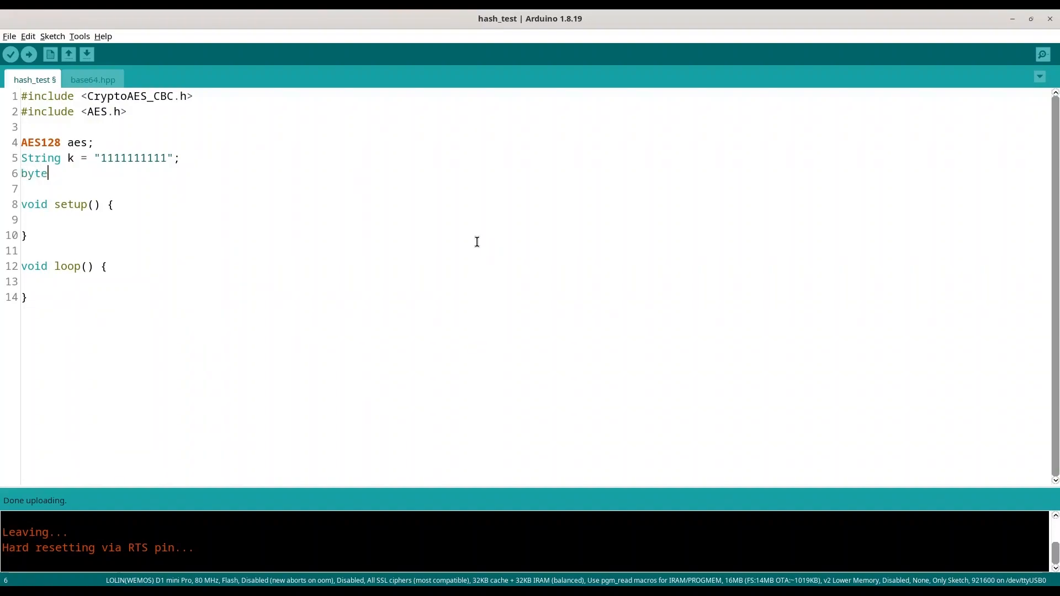
text(*)
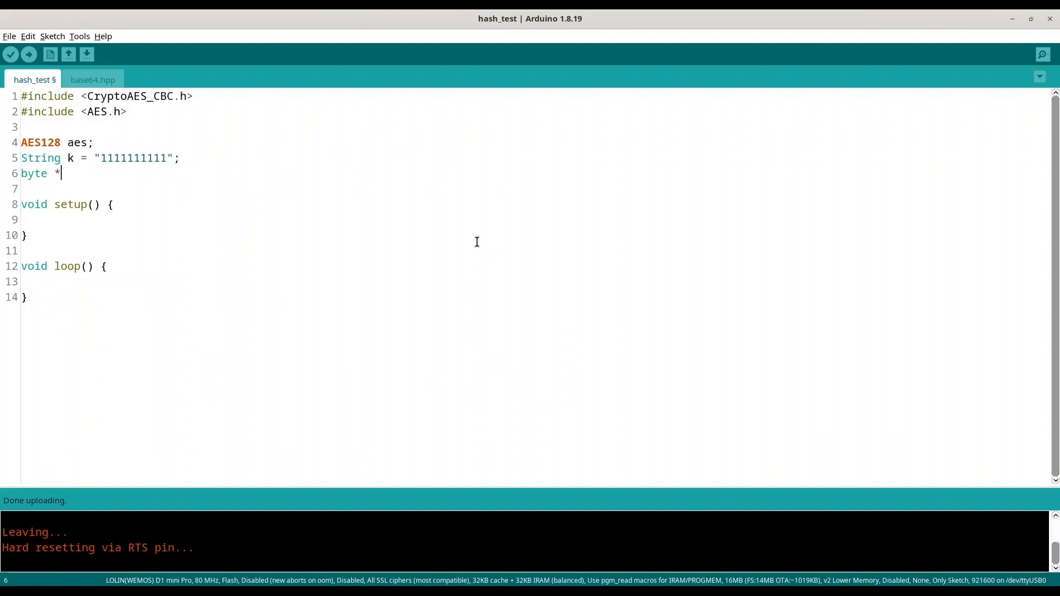
text(key=)
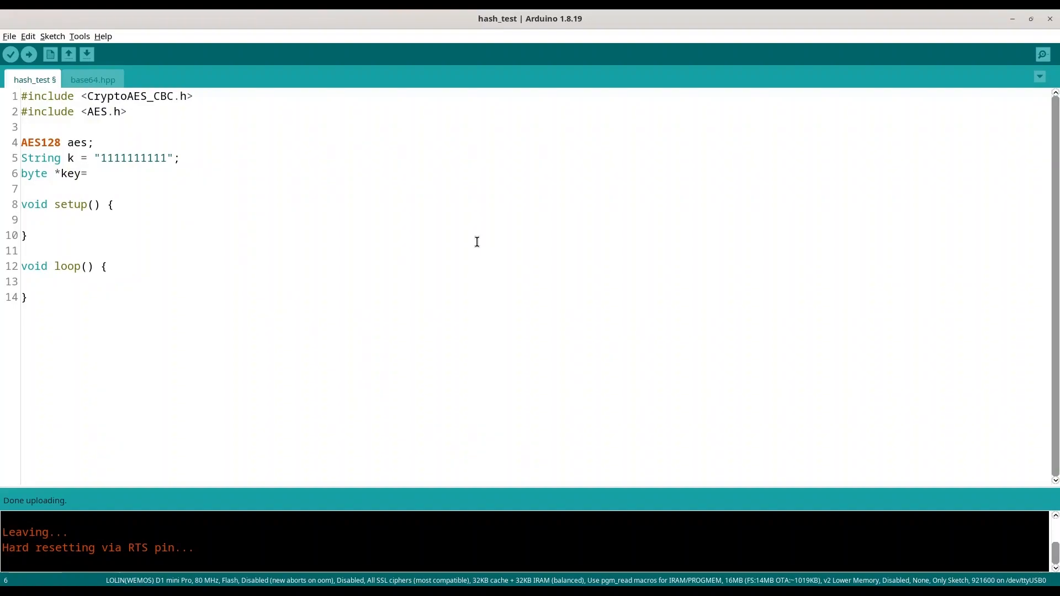
text((byte))
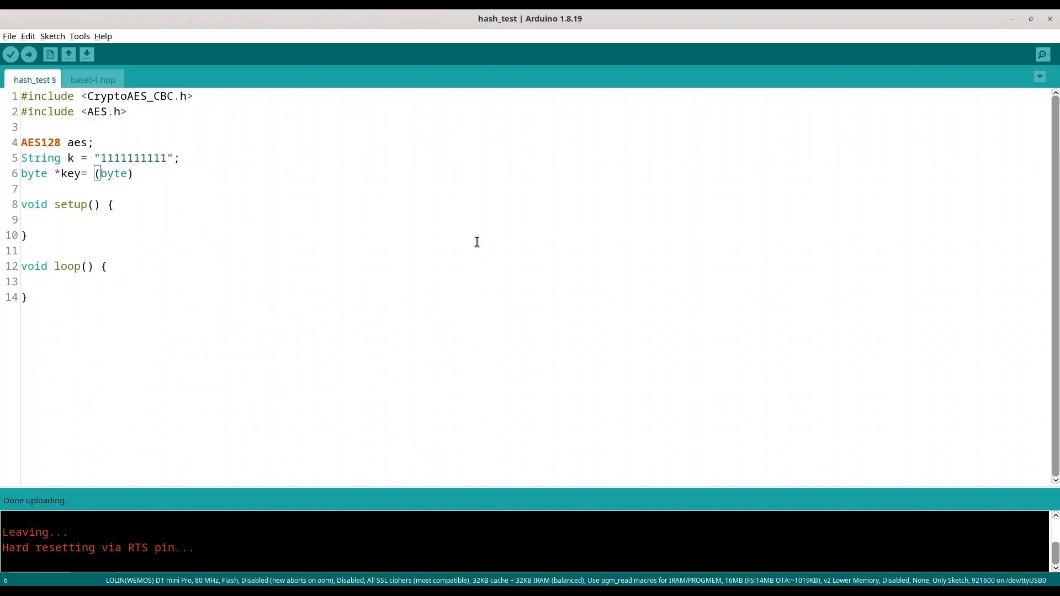
text(*)k.)
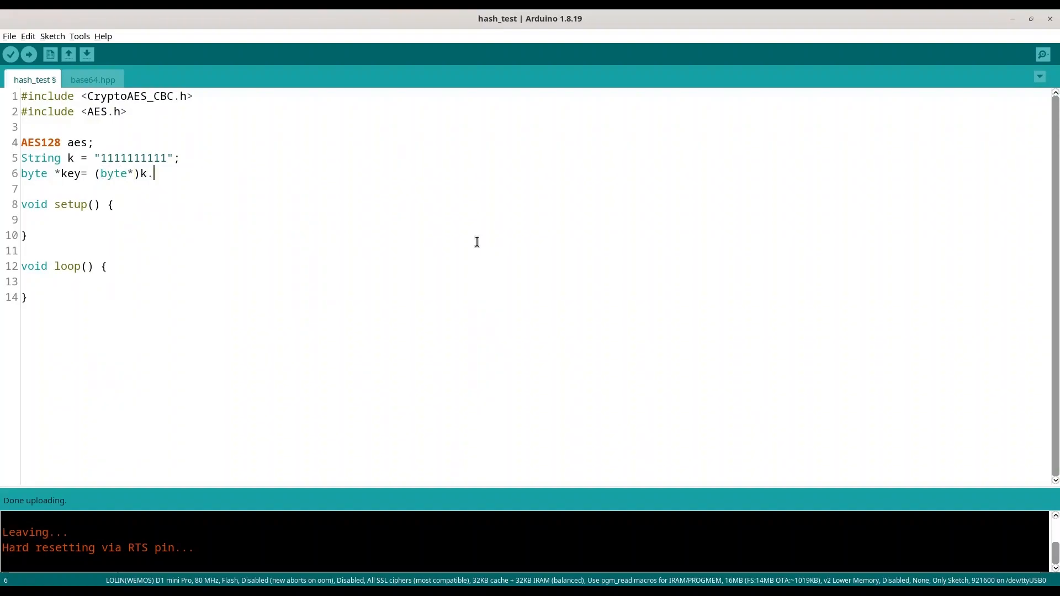
text(c_str)
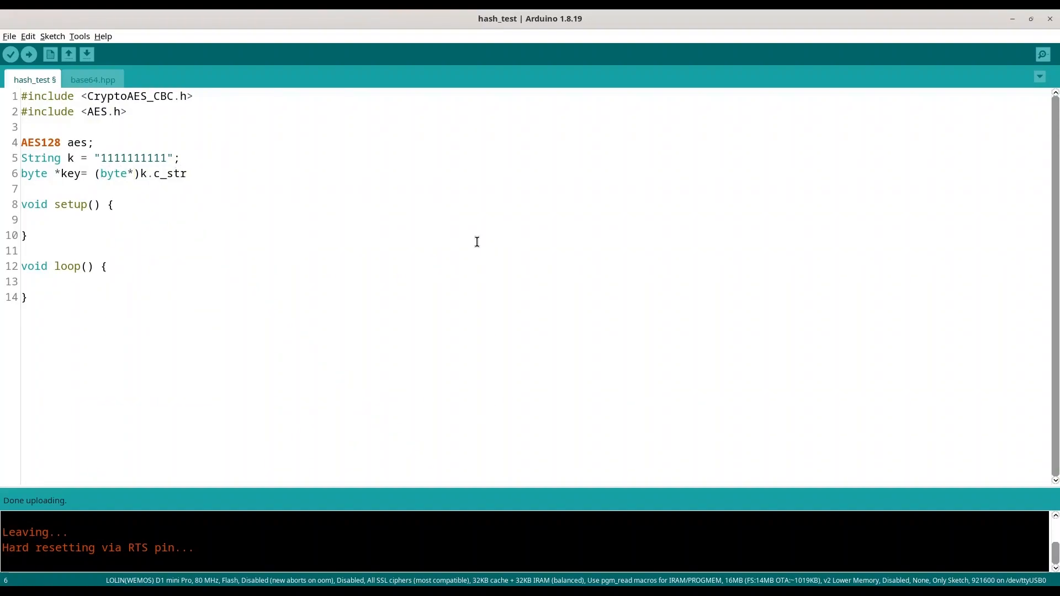
text(();)
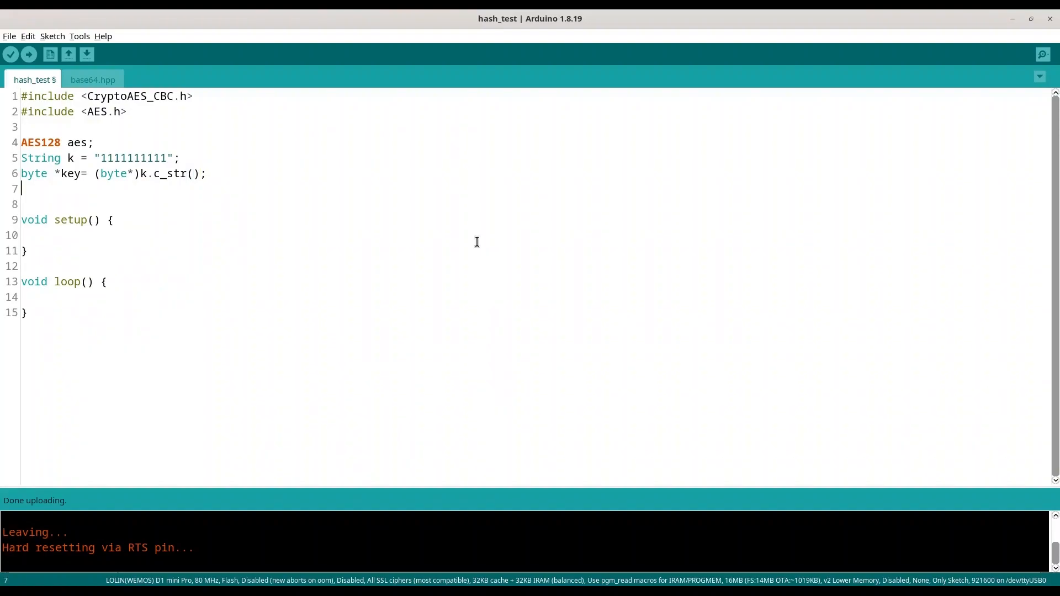
- Declare String message = "hey, how are you doing?"; as the plaintext
text(String)
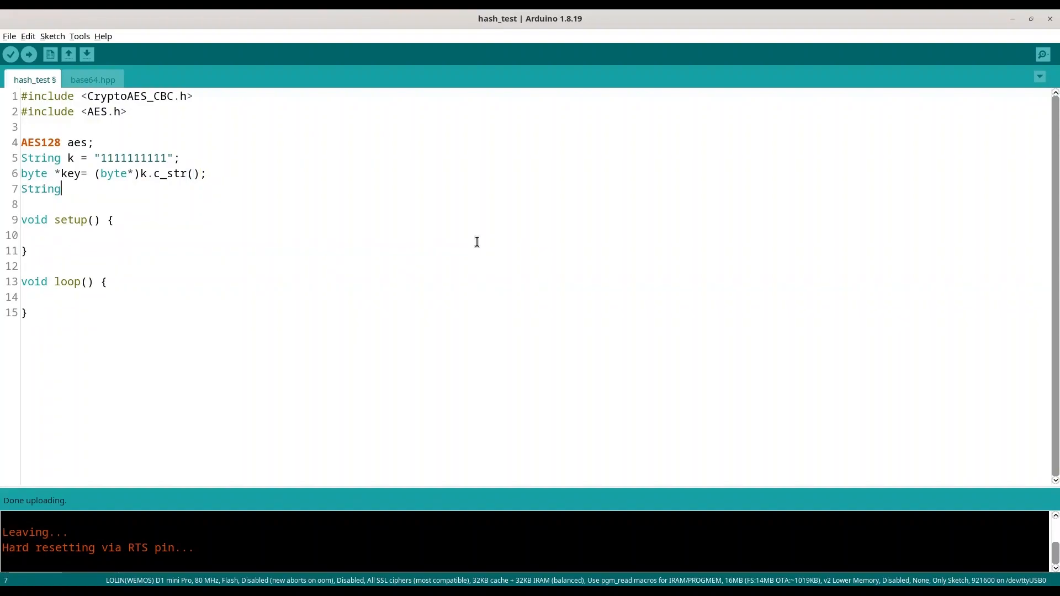
text(mess)
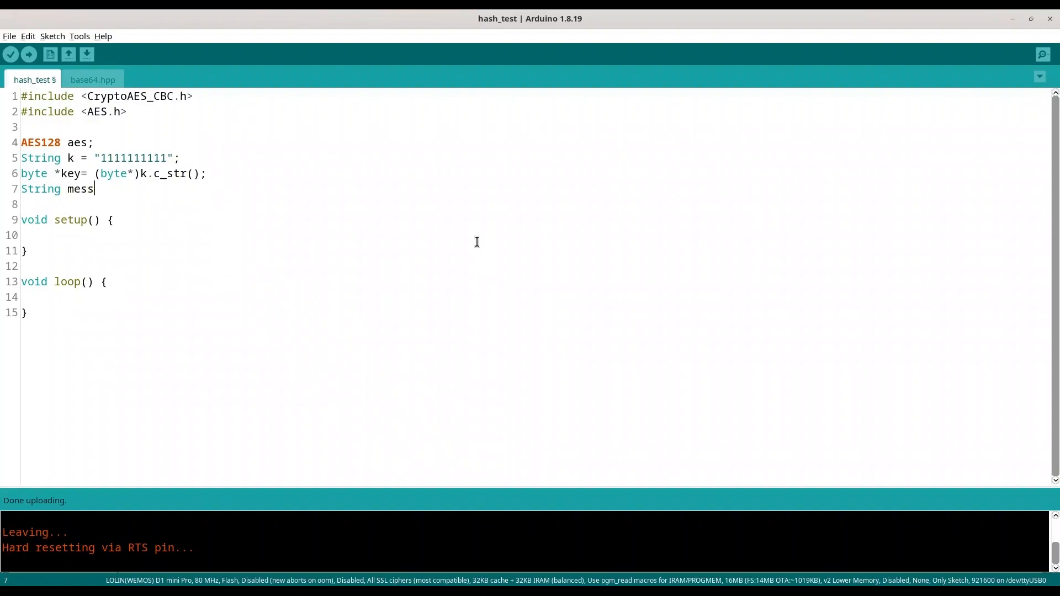
text(age= ")
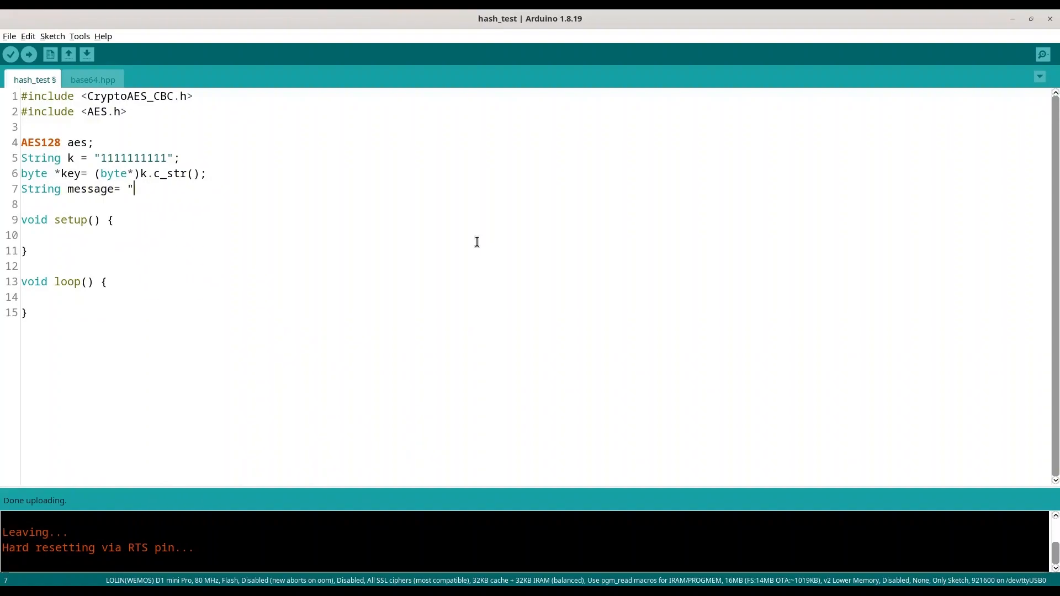
text(hey)
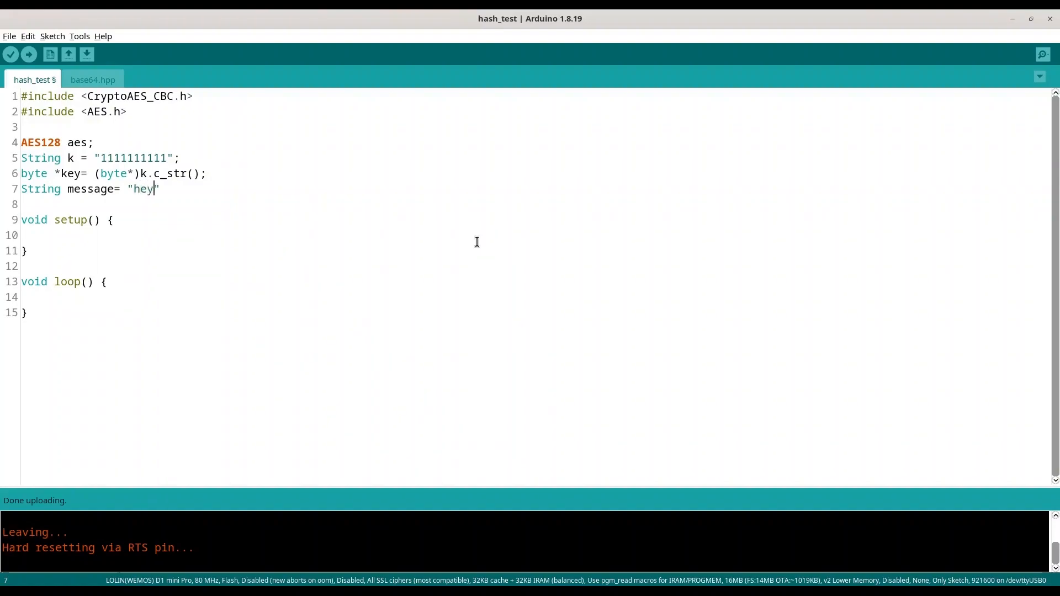
text(, how are yo)
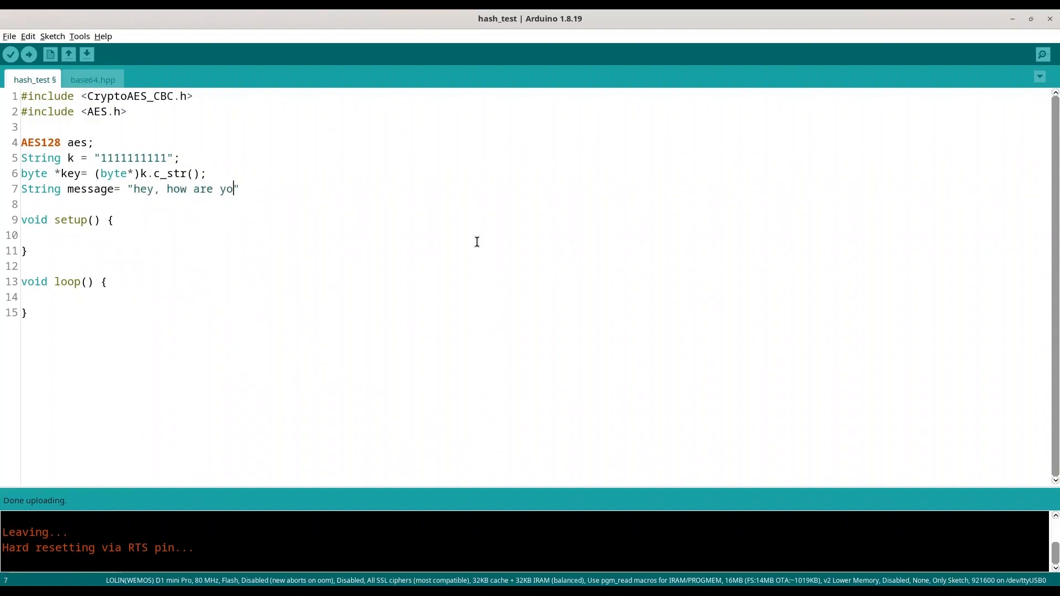
text(u doing?)
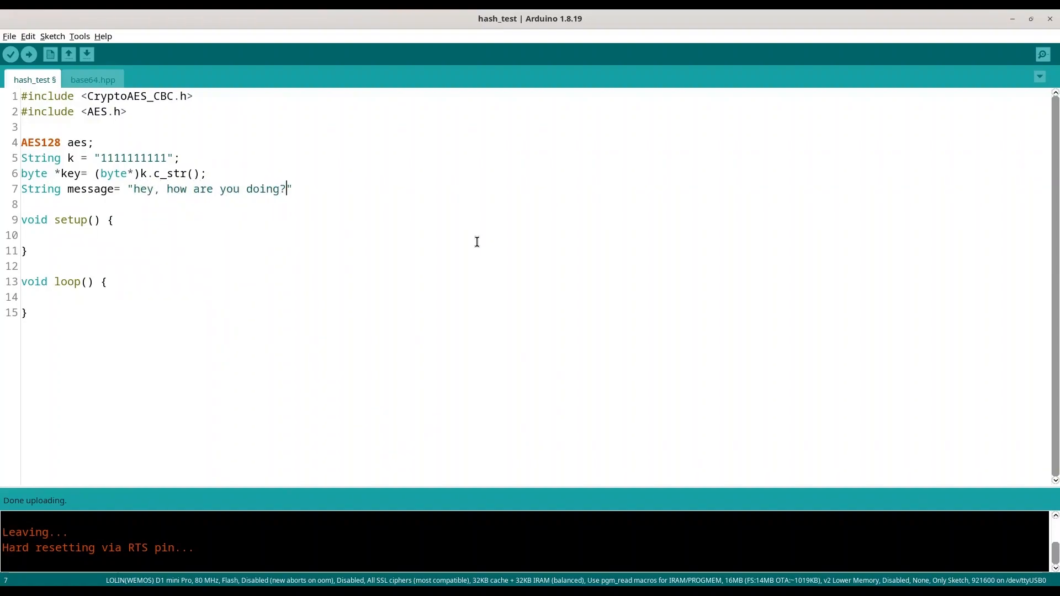
text(;)
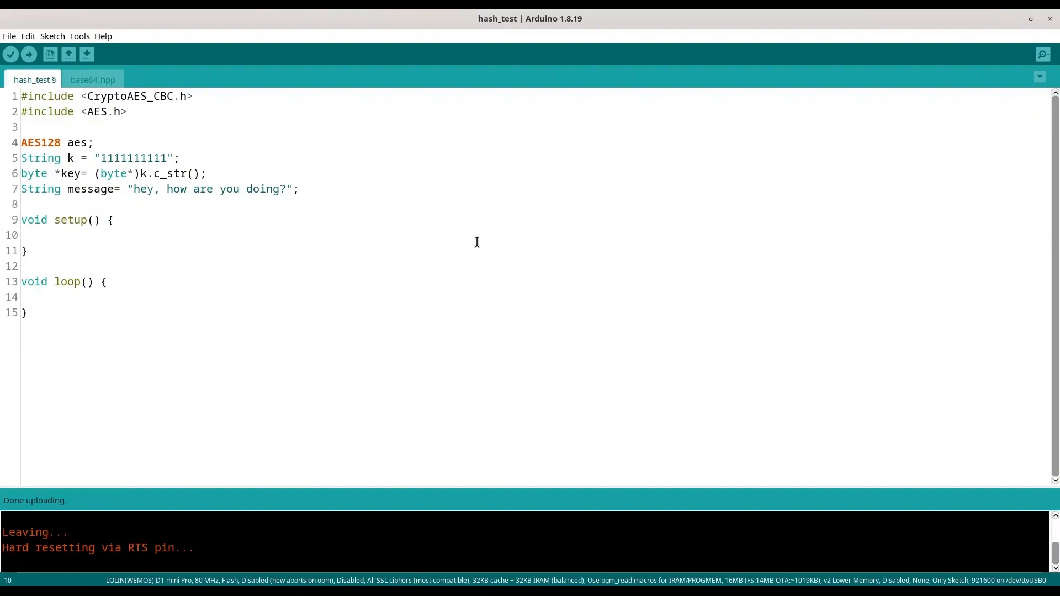
- Start serial communication in setup with Serial.begin(9600);
text(Serial.)
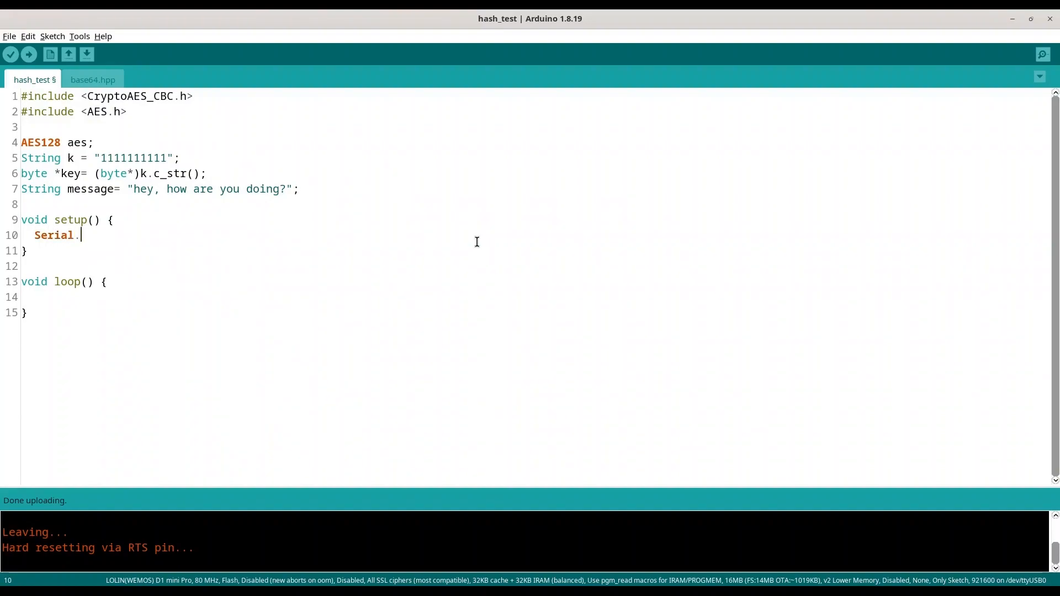
text(begin())
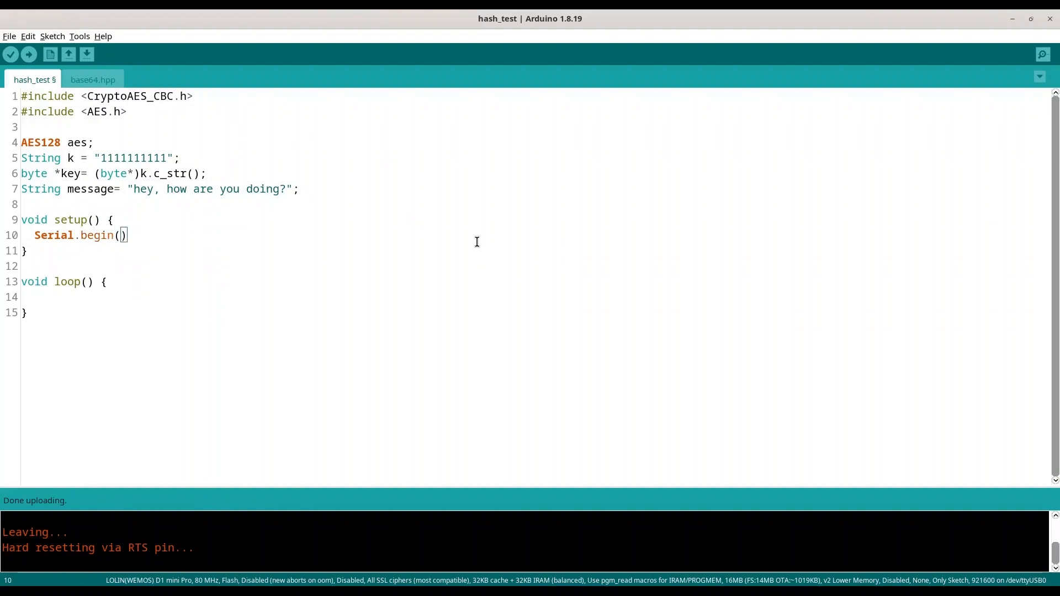
text(9600);)
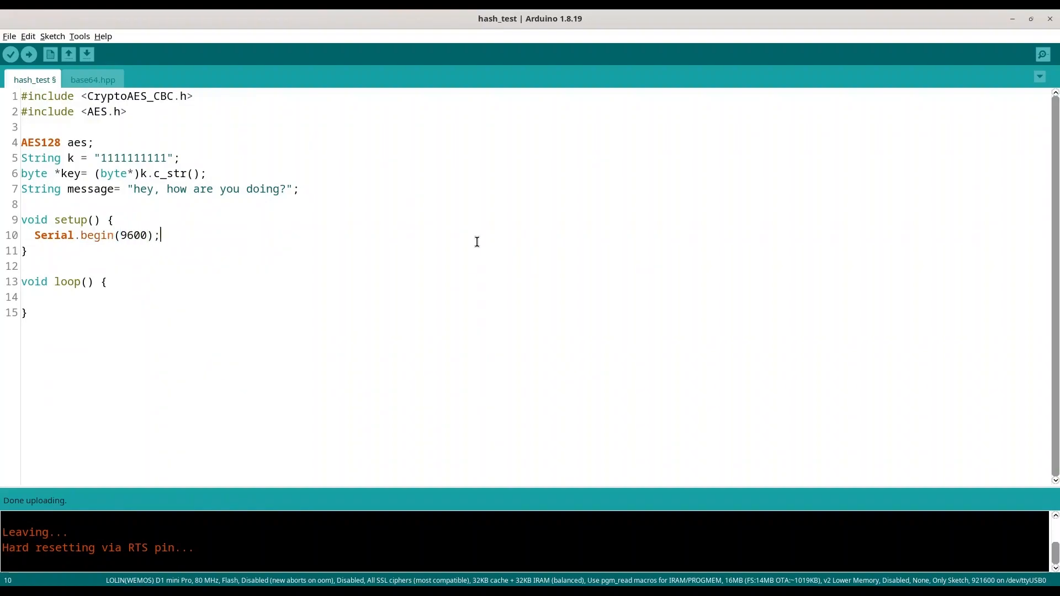
- Set the AES key in setup with aes.setKey(key, 10);
text(aes)
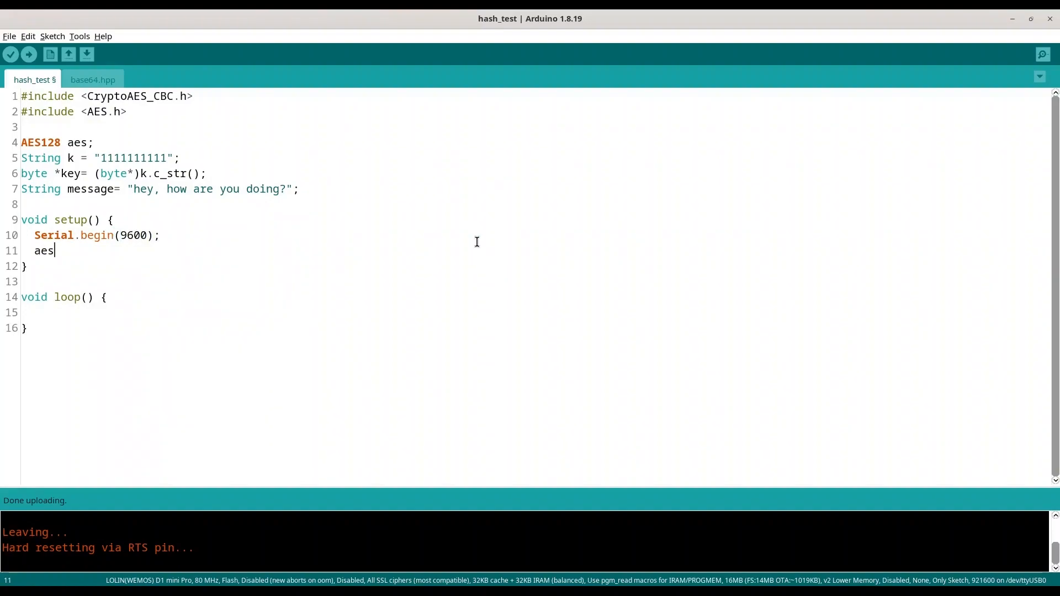
text(,set)
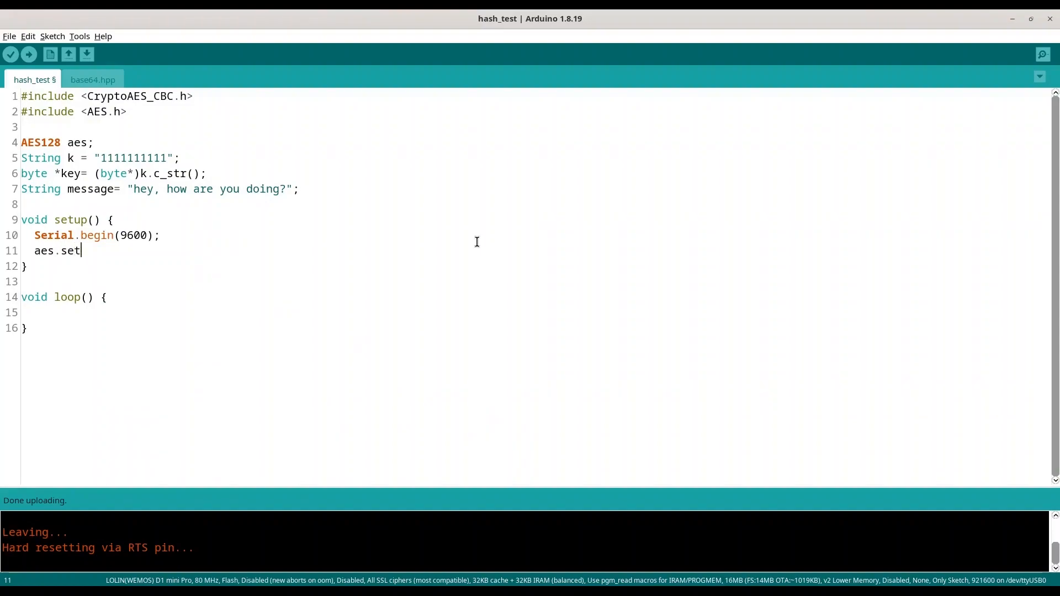
text(Key())
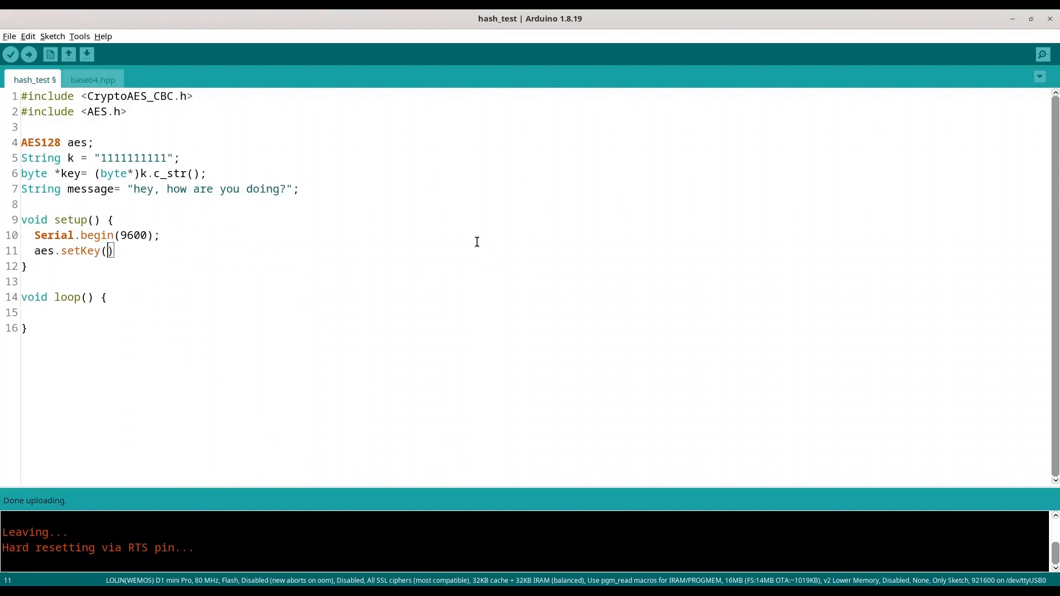
text(key,)
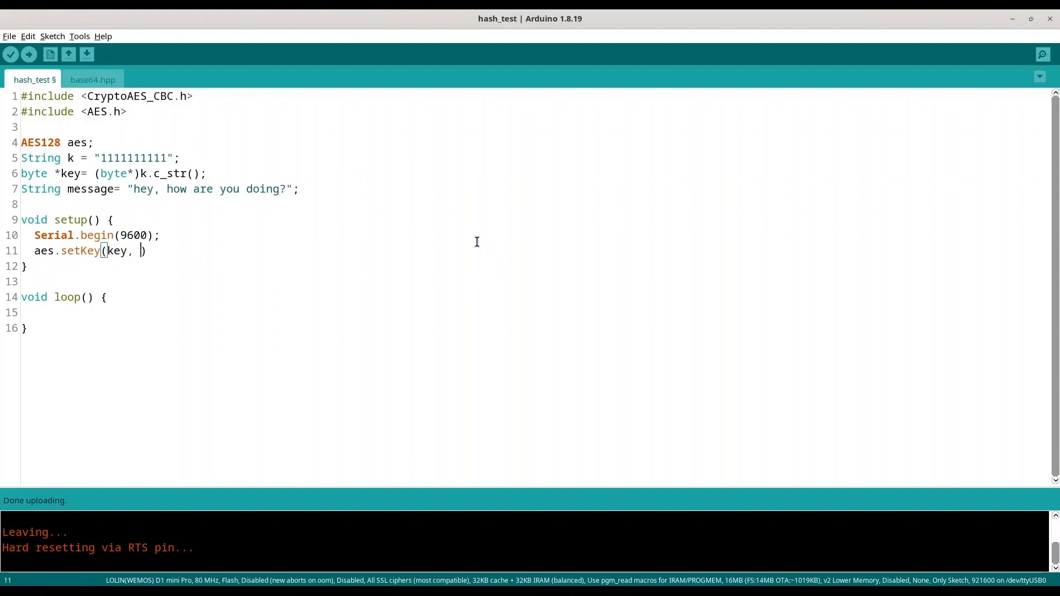
text(1)
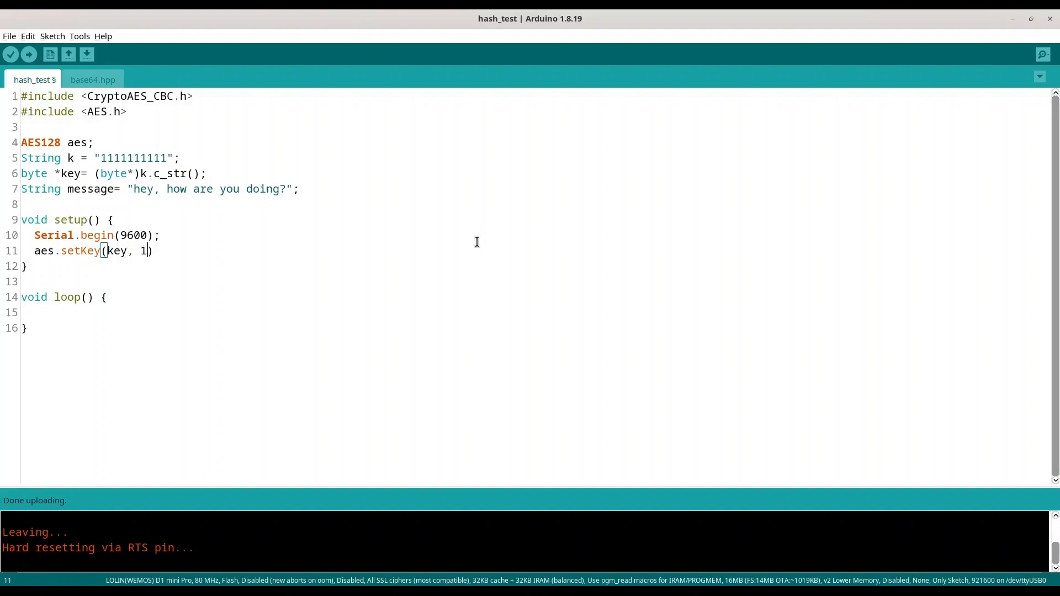
text(0);)
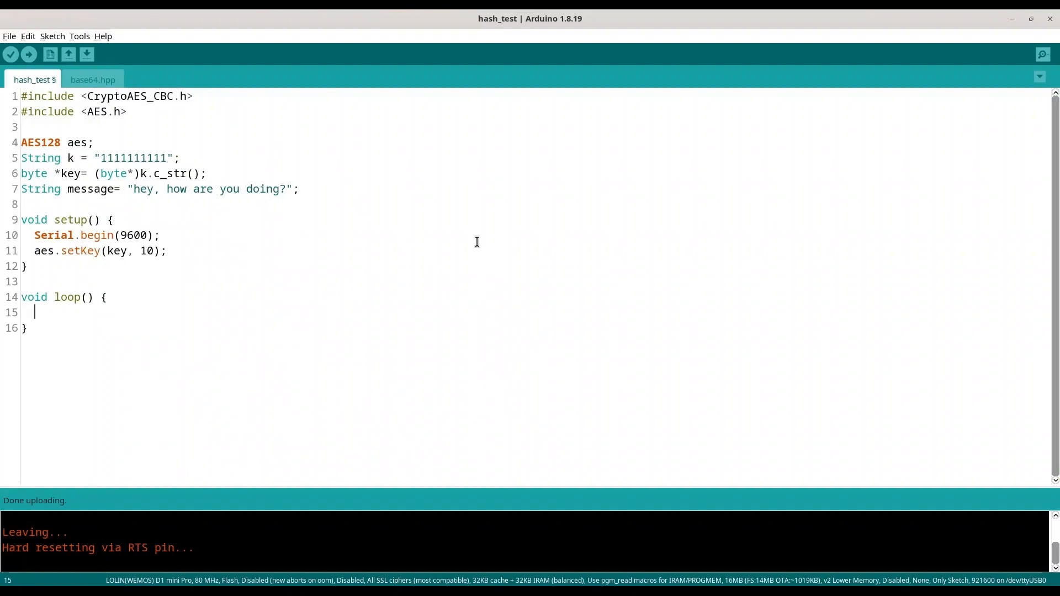
- In loop, declare unsigned char* origina = (unsigned char*)message.c_str();
text(unsigned char*)
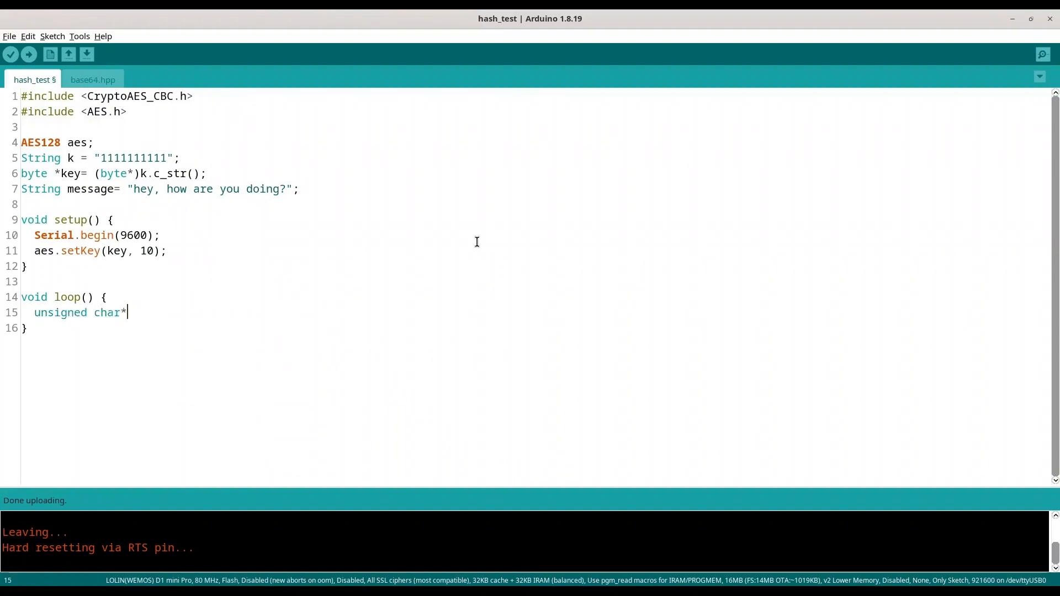
text(ori)
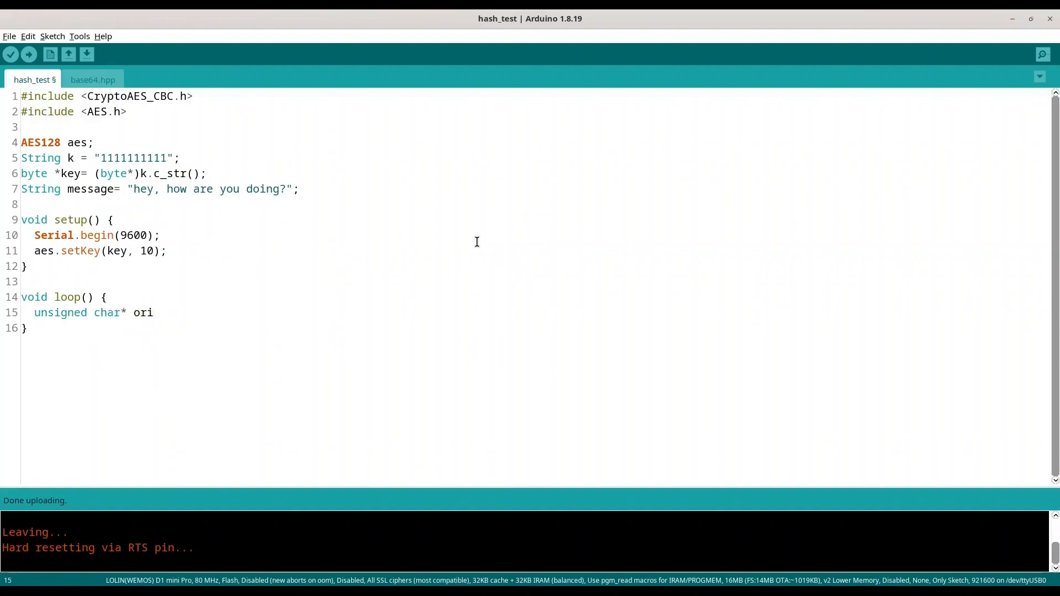
text(gina)
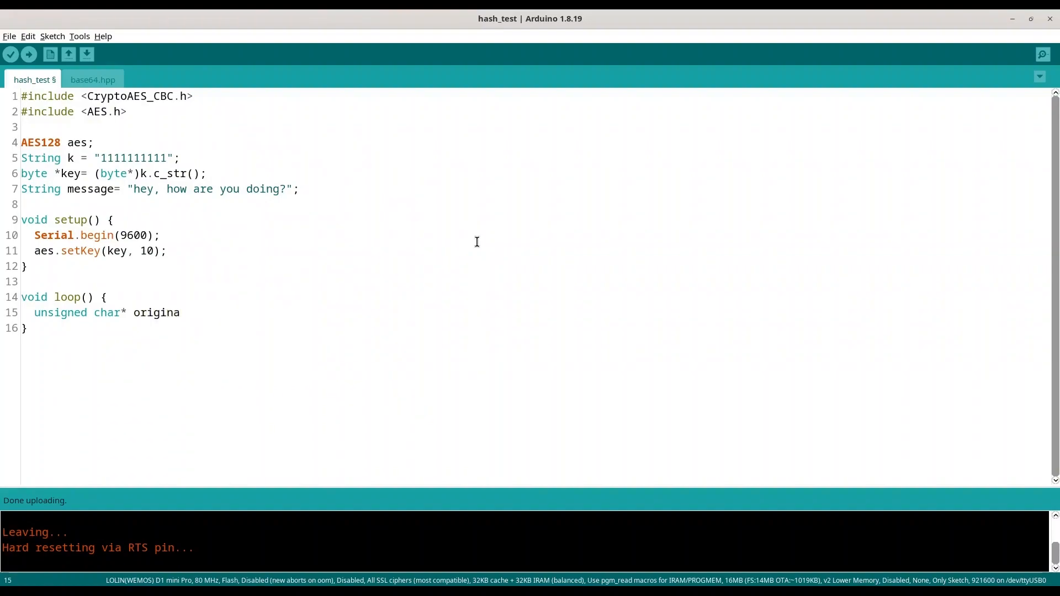
text(=)
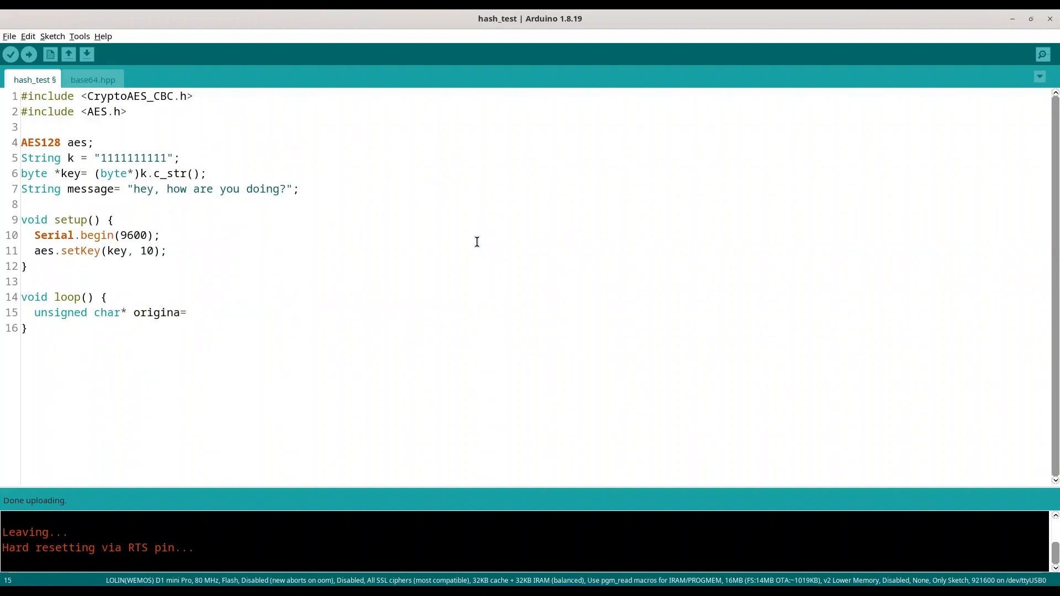
text(())
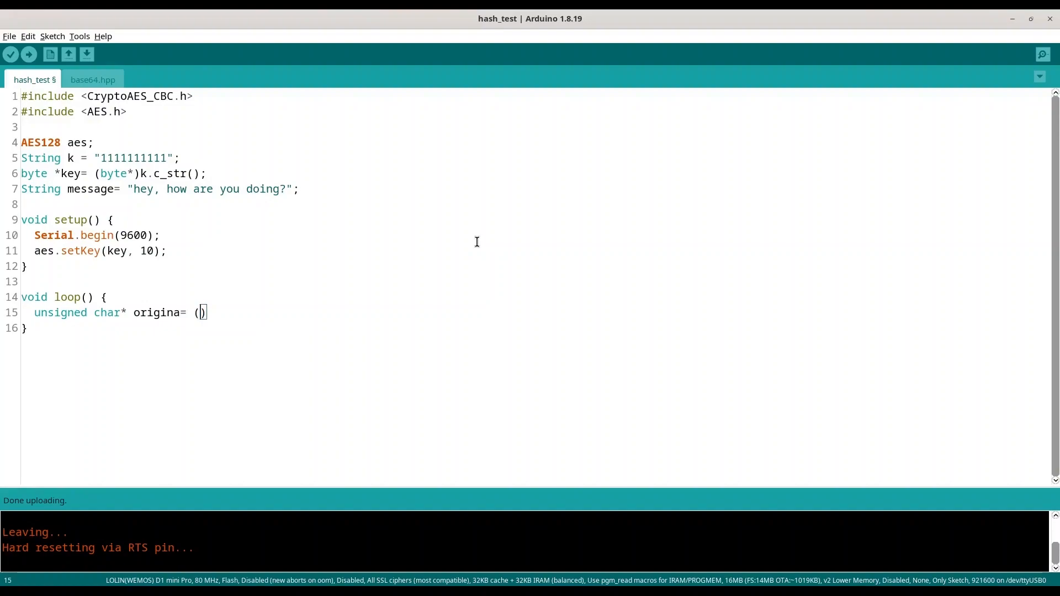
text(unsingne)
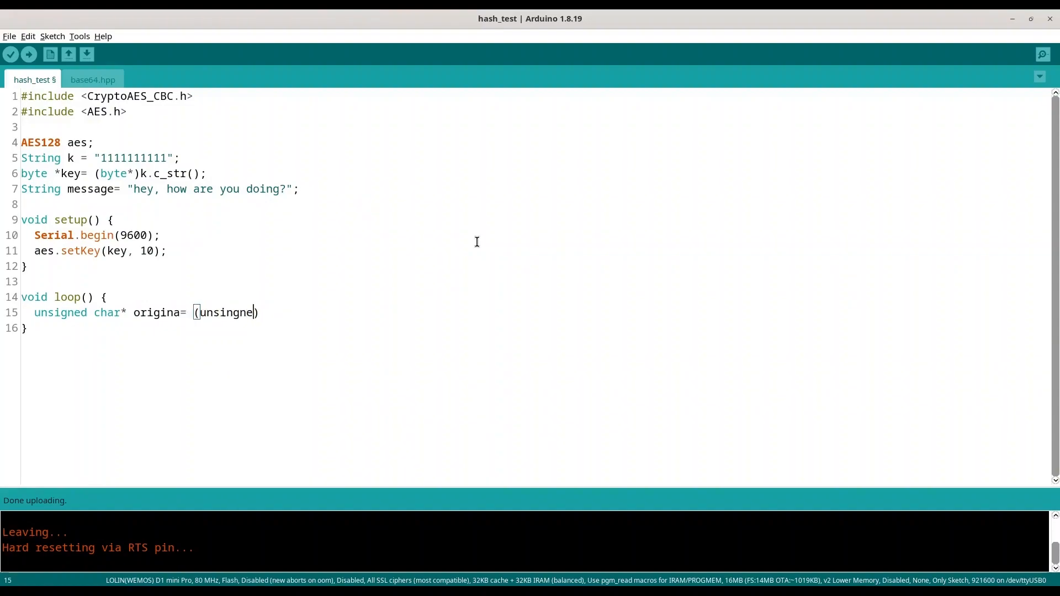
text(unsigned char)
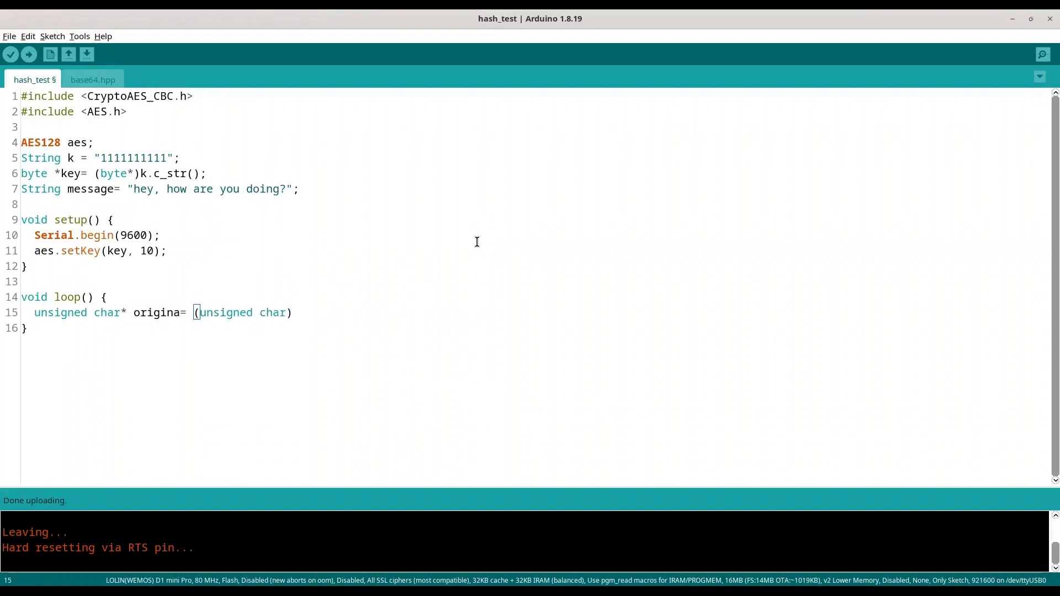
text(*)
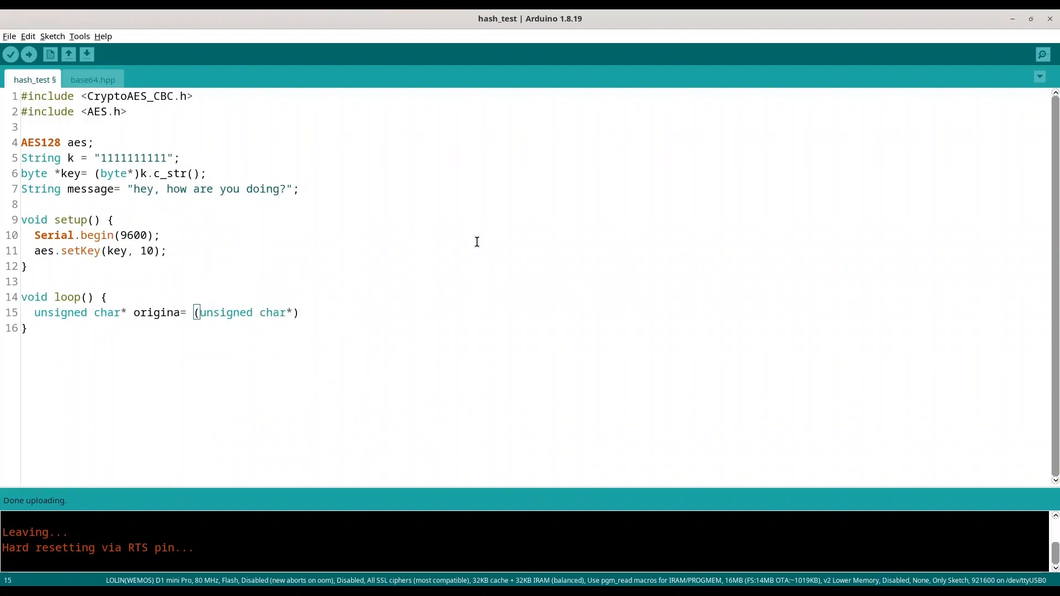
text(message)
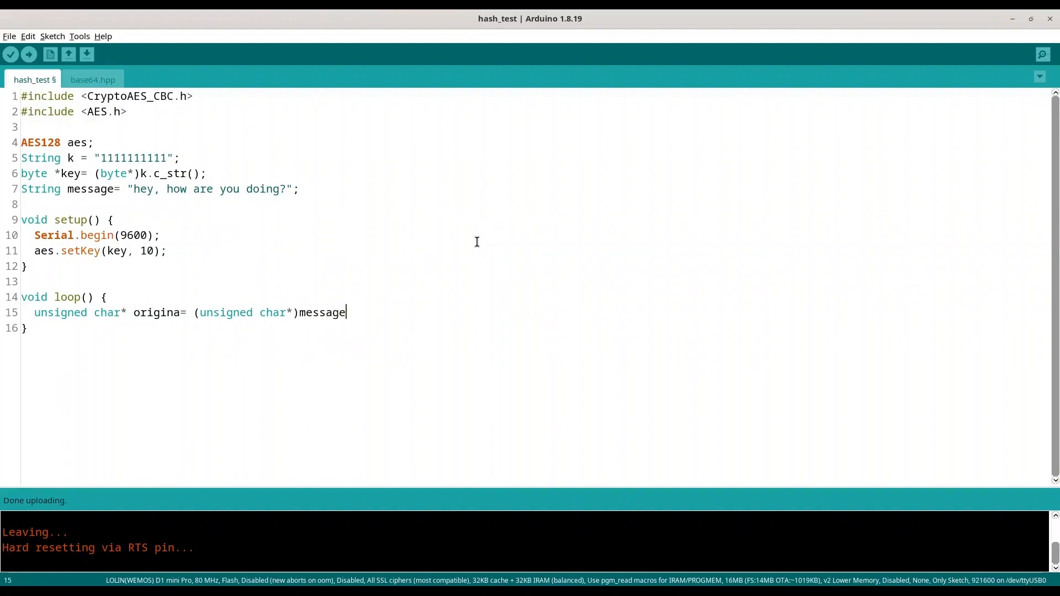
text(.c_s)
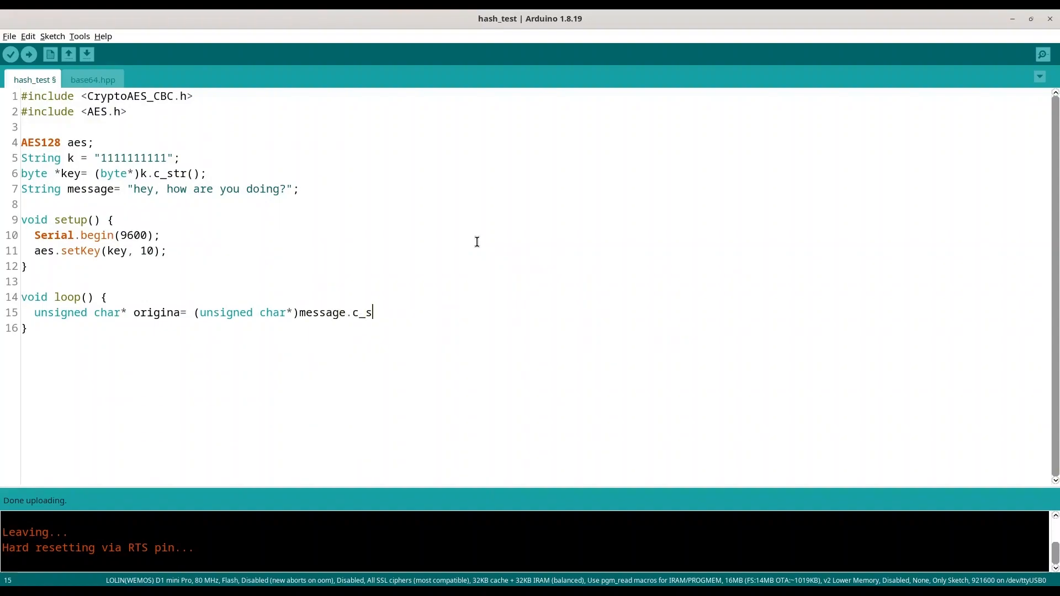
text(tr();)
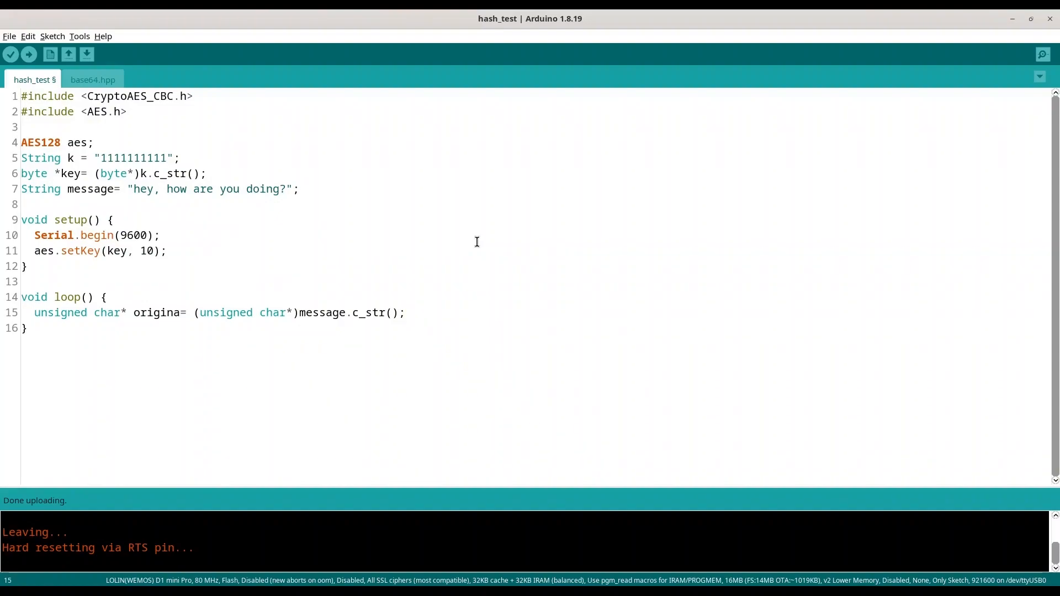
- Declare the buffer unsigned char encrypted[sizeof(original)]; in loop
text(unsi)
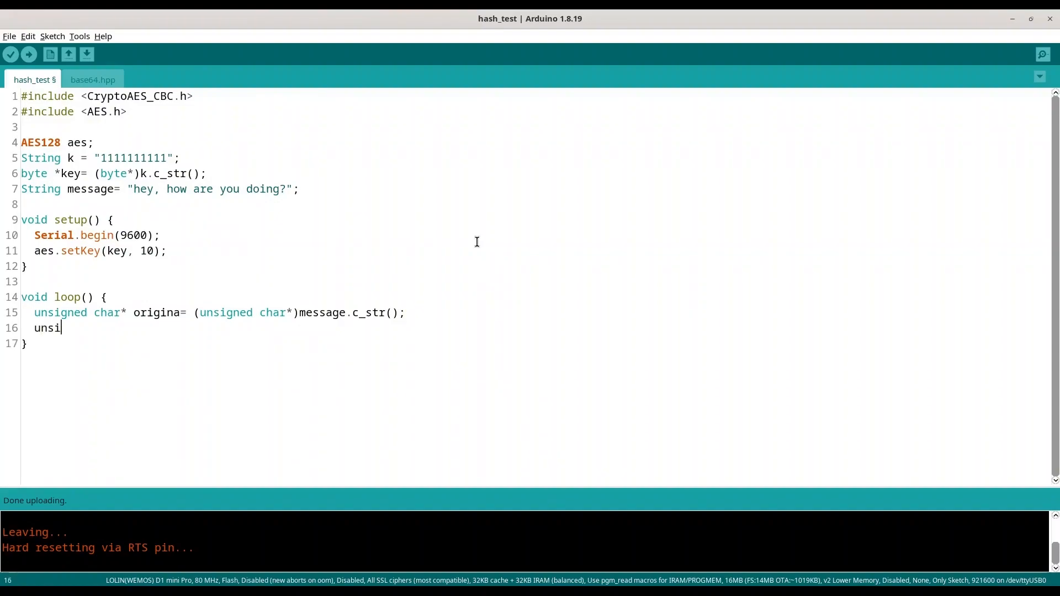
text(gned char)
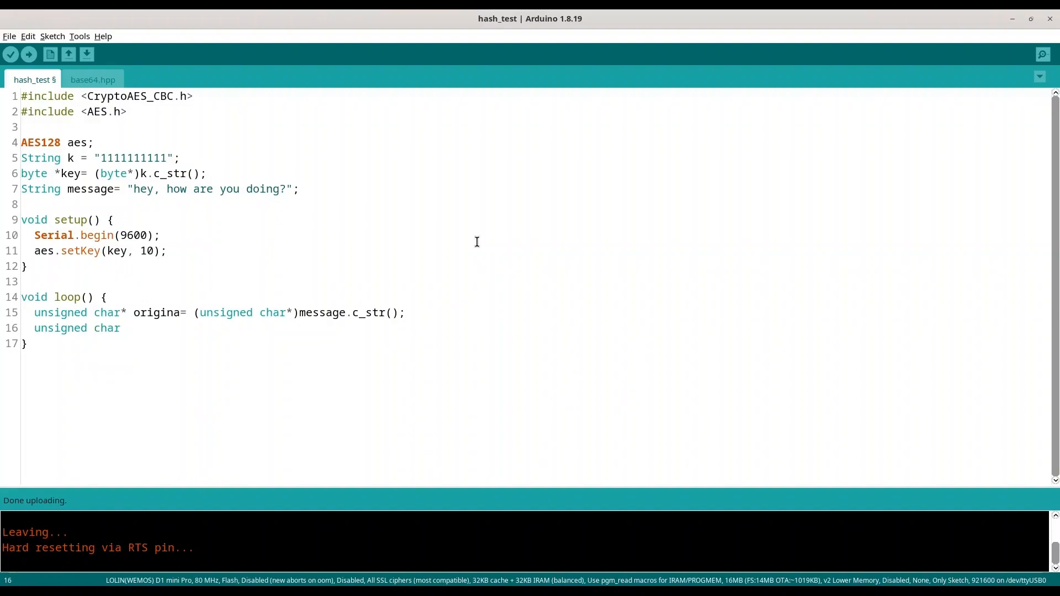
text(encrypte)
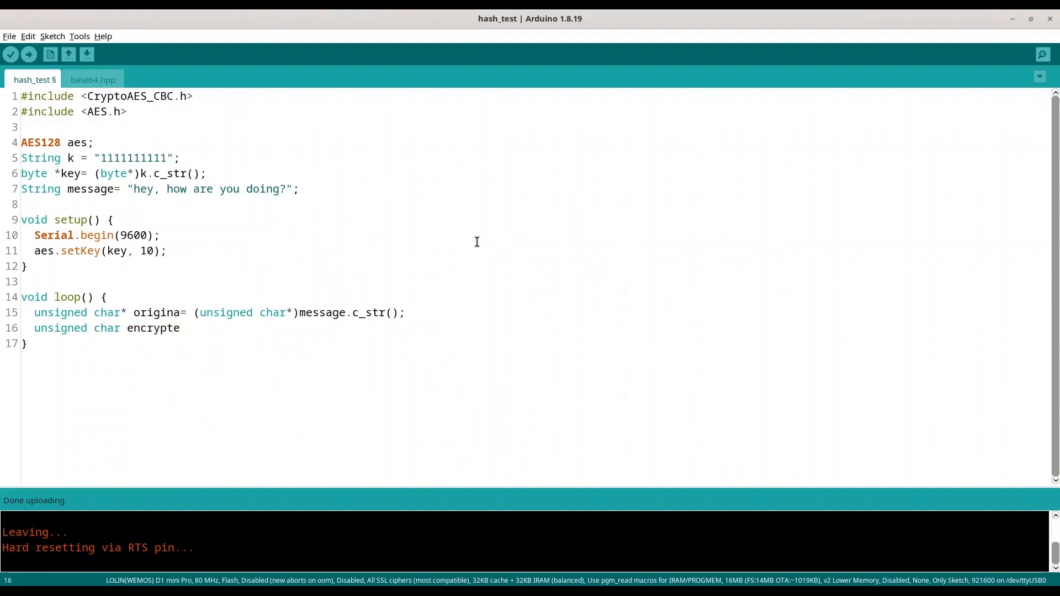
text(d)
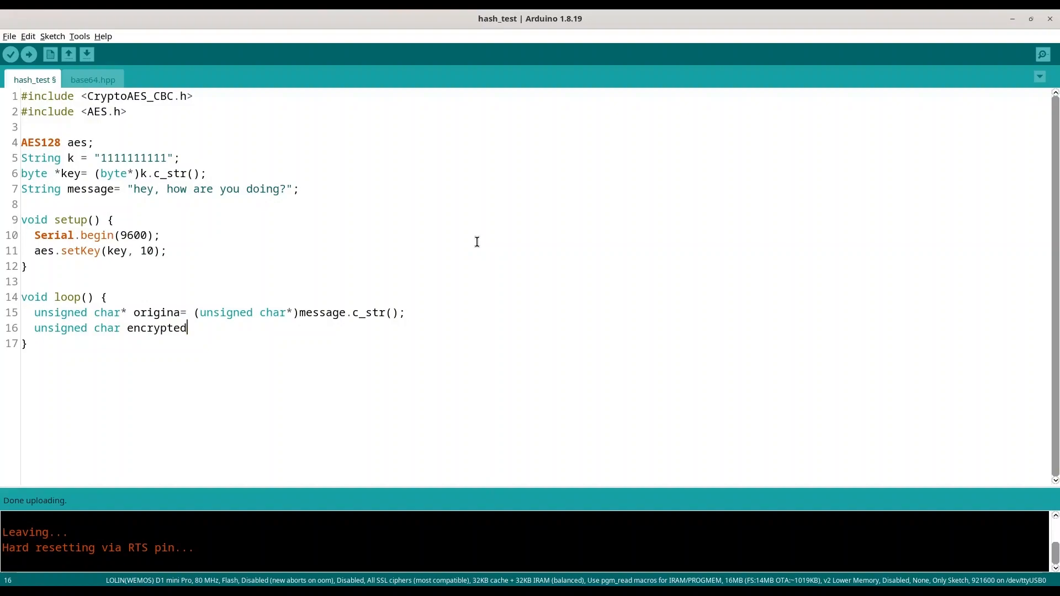
text([s])
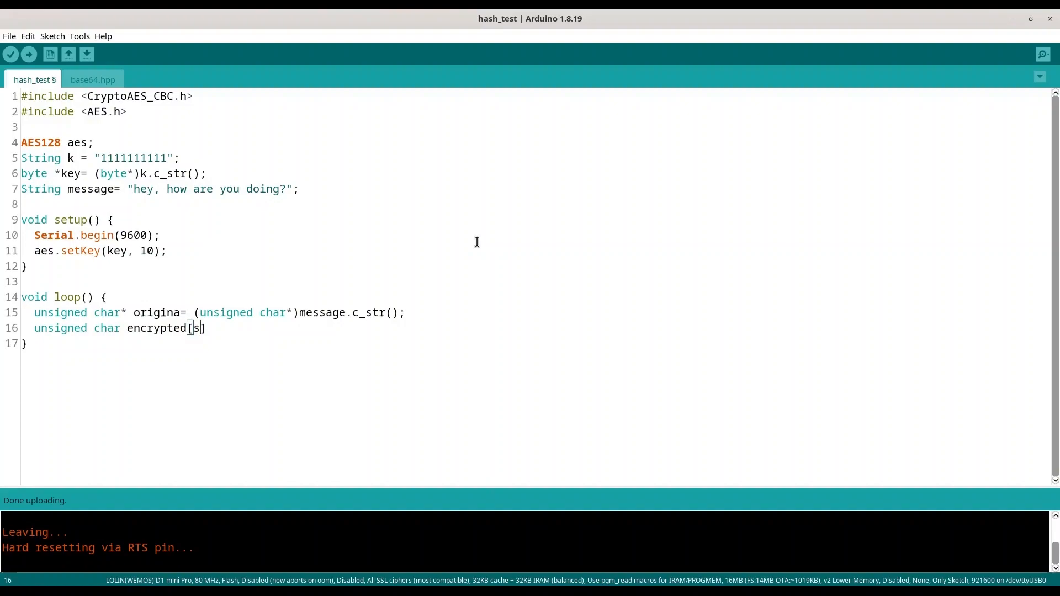
text(izeof)
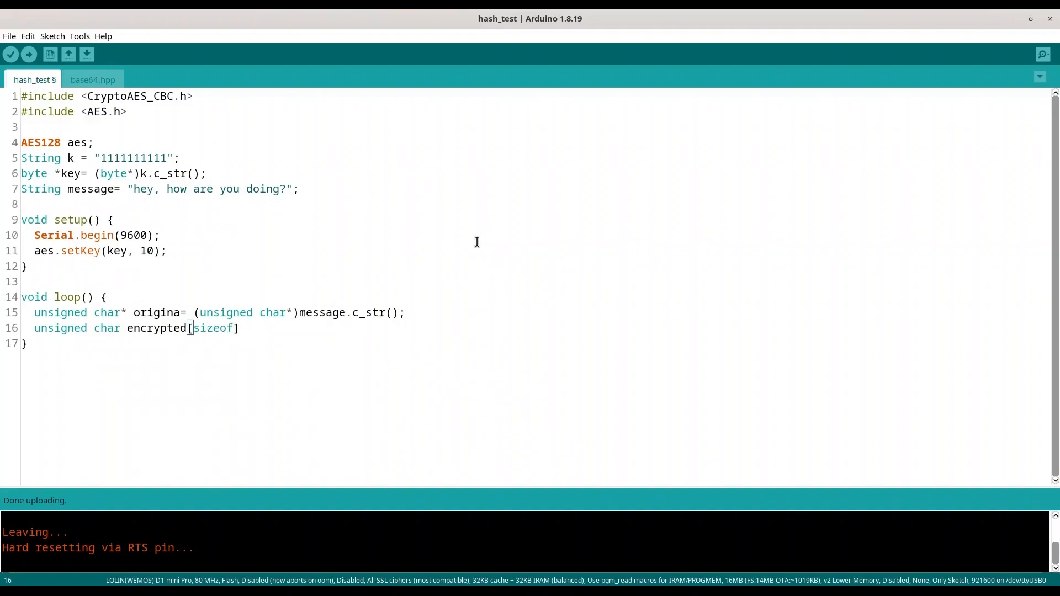
text((original))
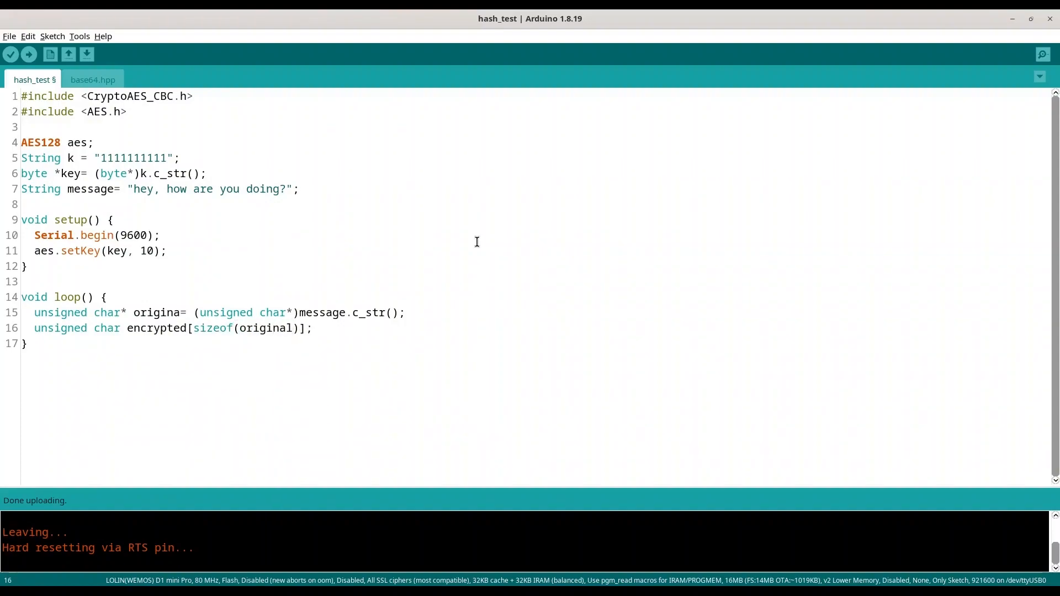
- Call aes.encryptBlock(encrypted, (const uint8_t)orinal); to encrypt the message
text(aes)
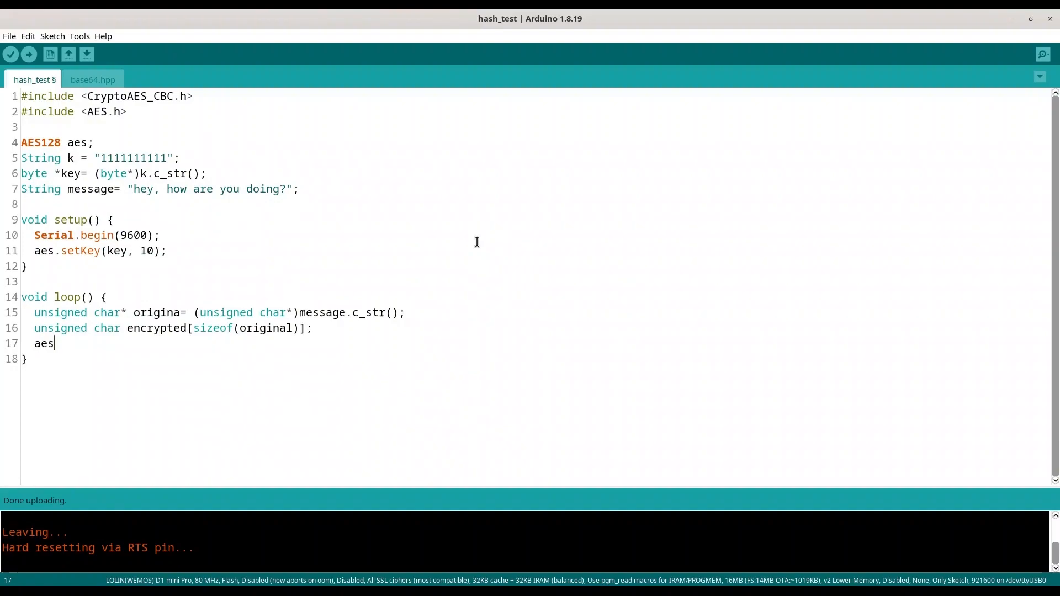
text(.ecn)
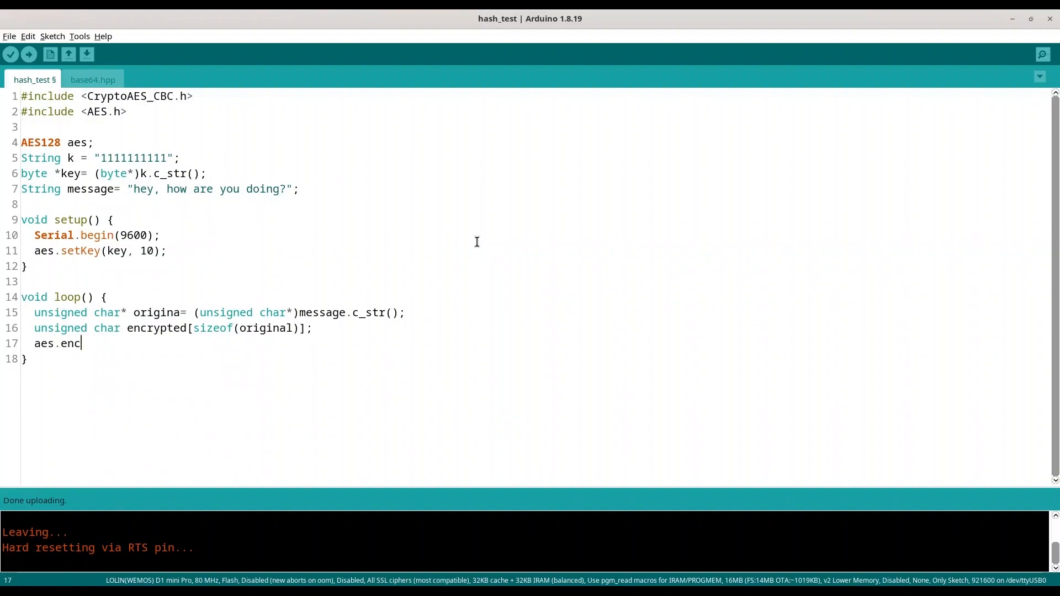
text(ryptBl)
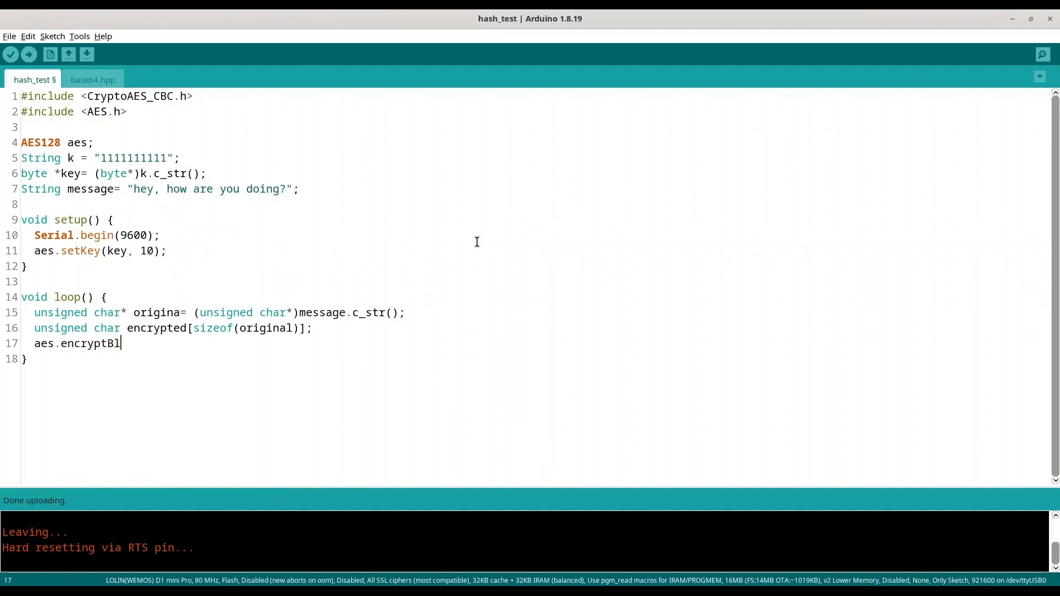
text(ock)
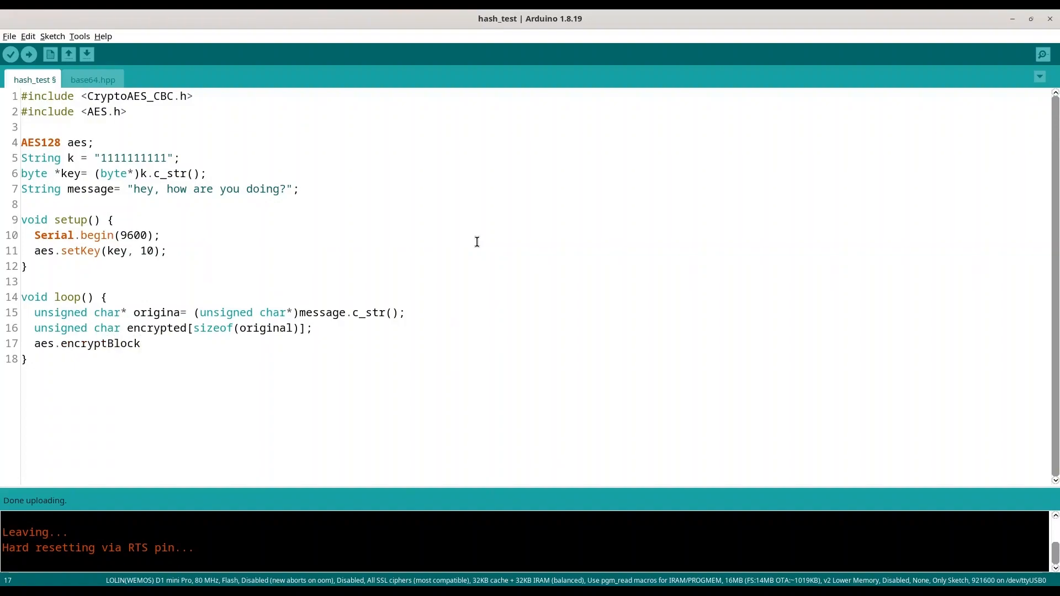
text((de))
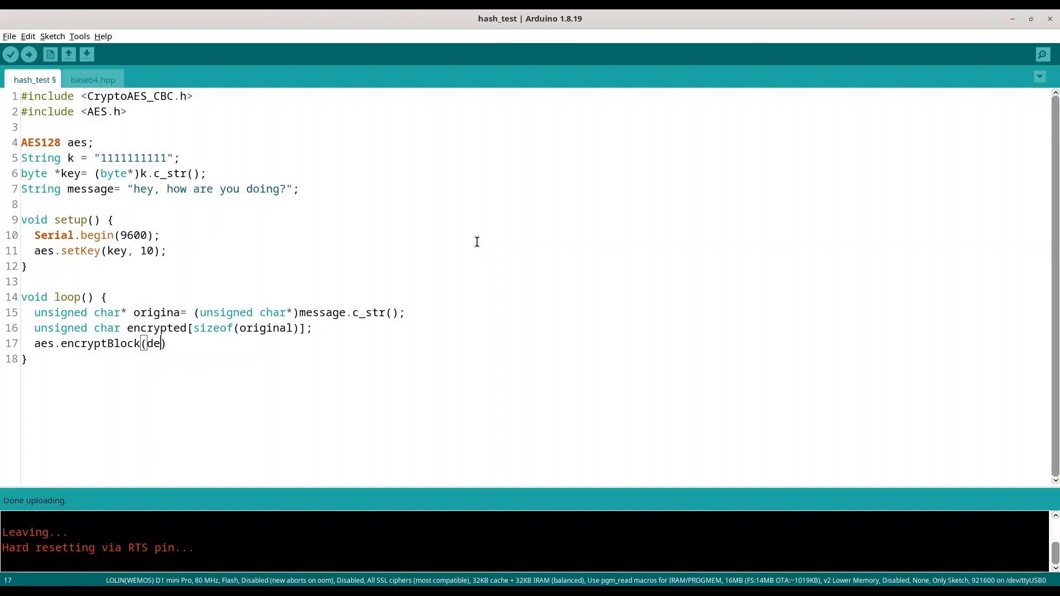
text(encrypte)
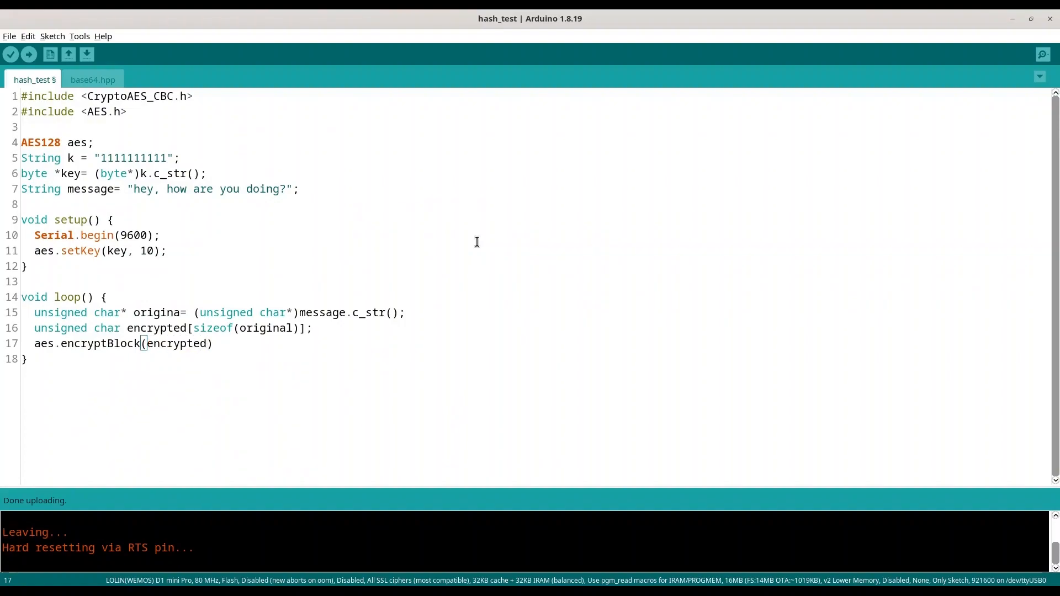
text(, ori)
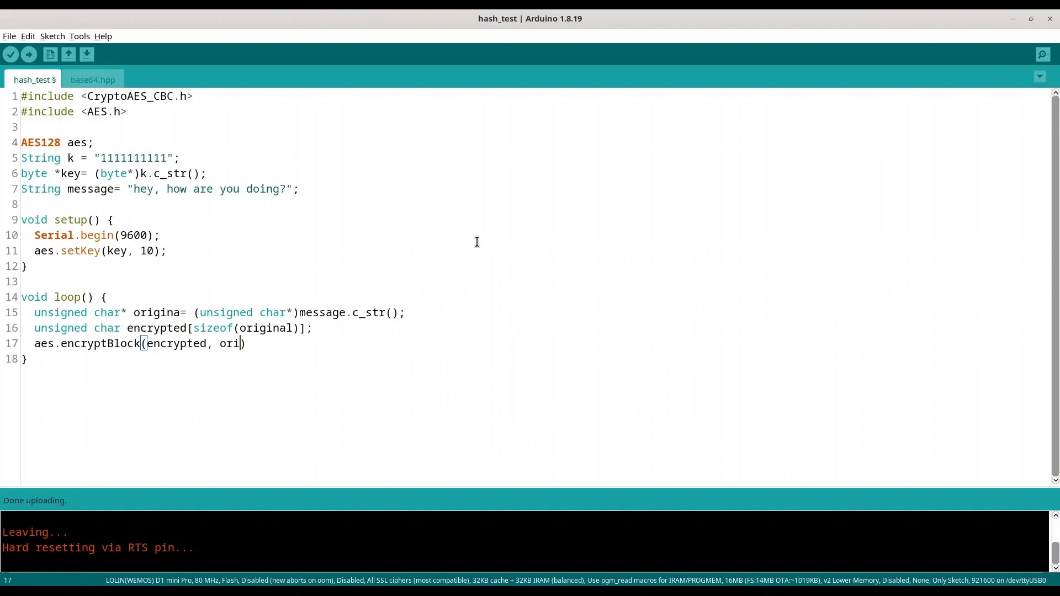
text(nal)
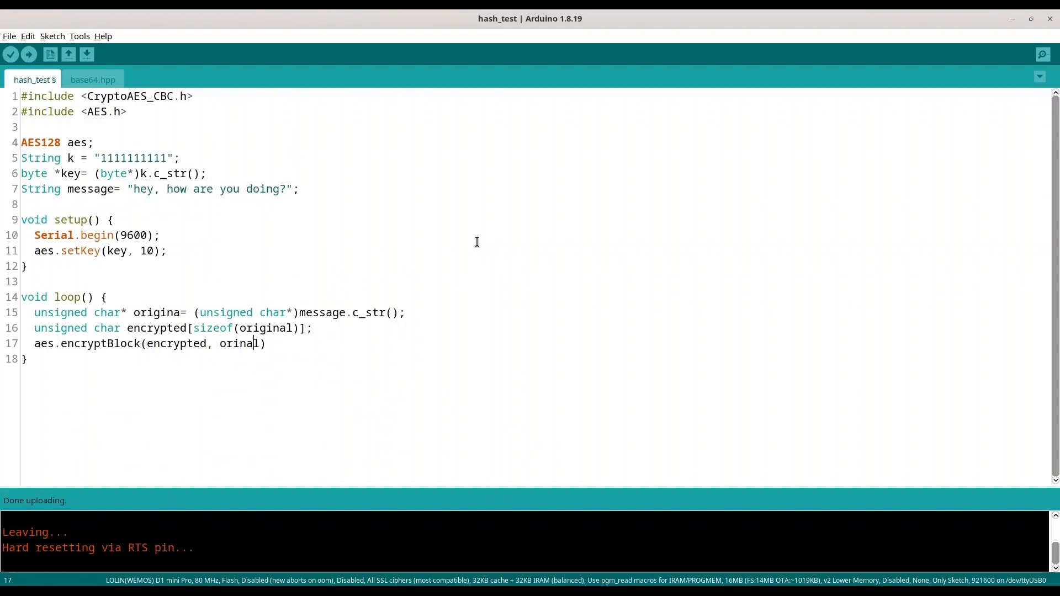
text(())
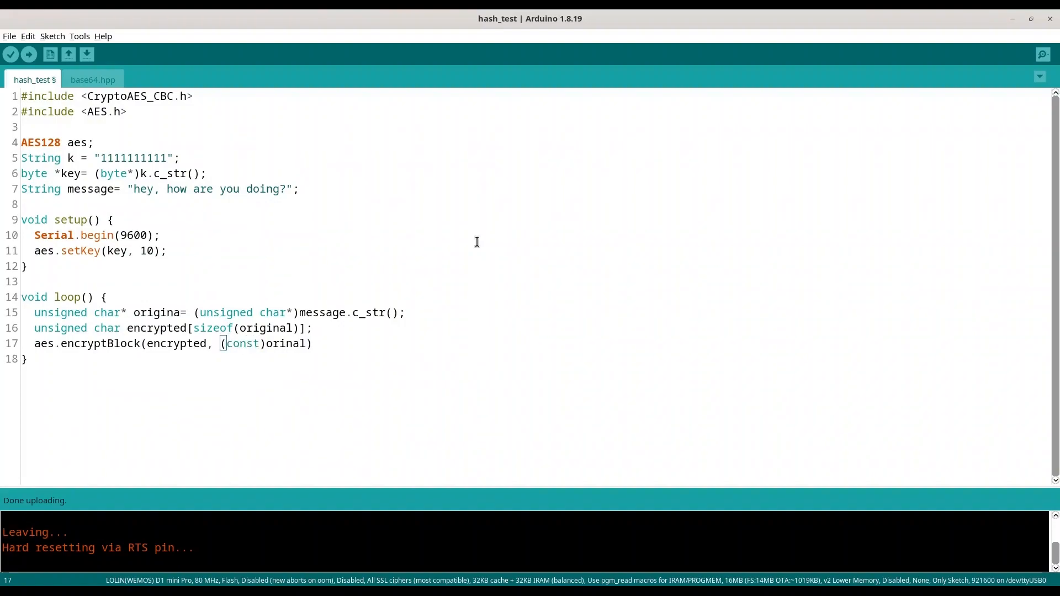
text(uint8_t)
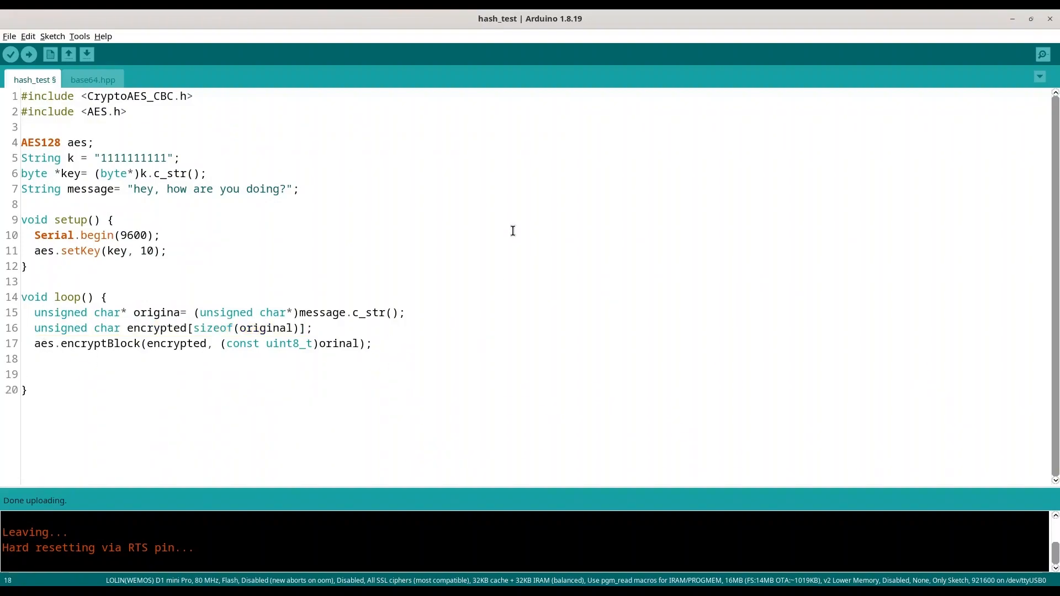
- Declare the buffer unsigned char decrypted[sizeof(original)]; in loop
text(unsigned char encrypted[sizeof(original)];)
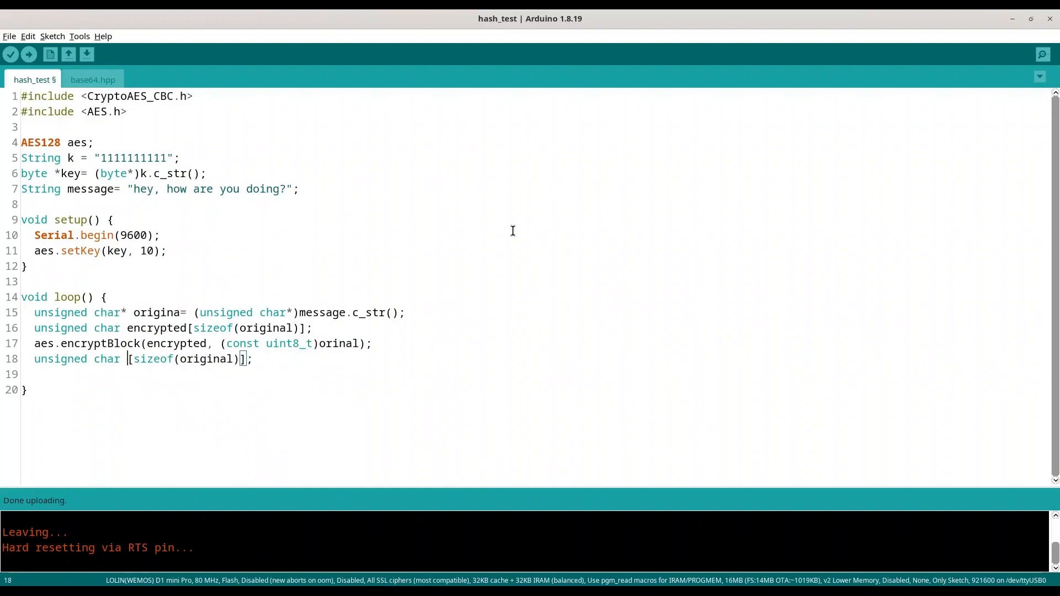
text(decrypted)
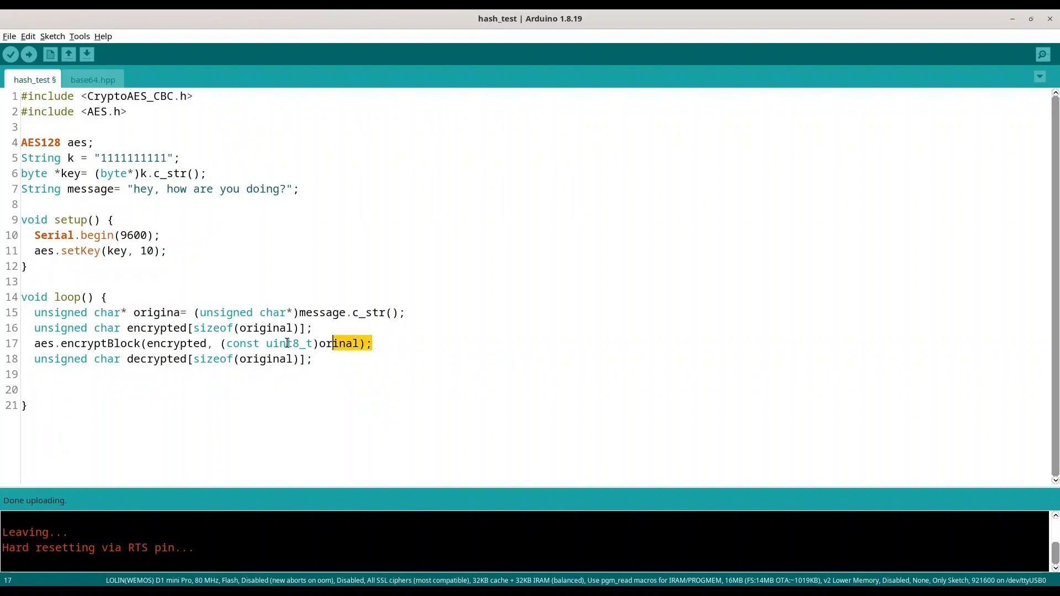
- Reuse the encrypt line as aes.decryptBlock(decrypted, (const uint8_t)encrypted); and start a Serial line
drag(321, 344, 35, 343)
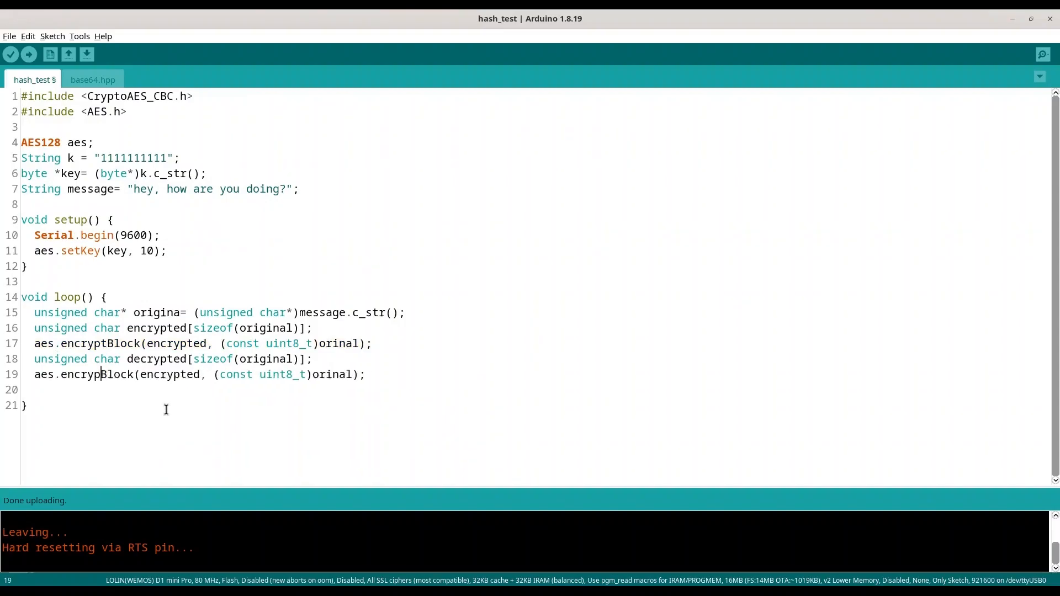
text(decrypt)
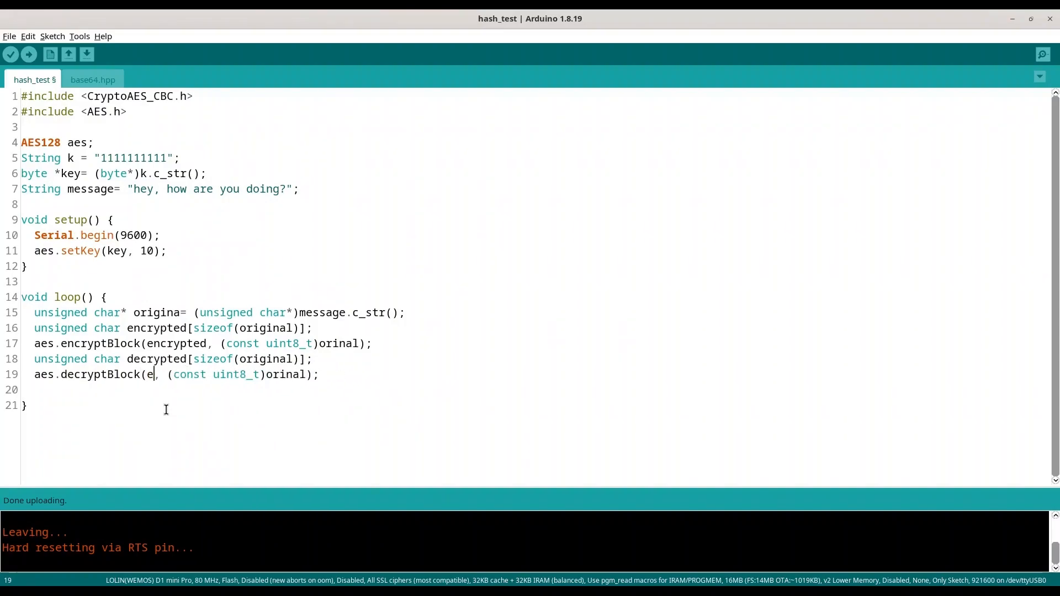
text(decrypted)
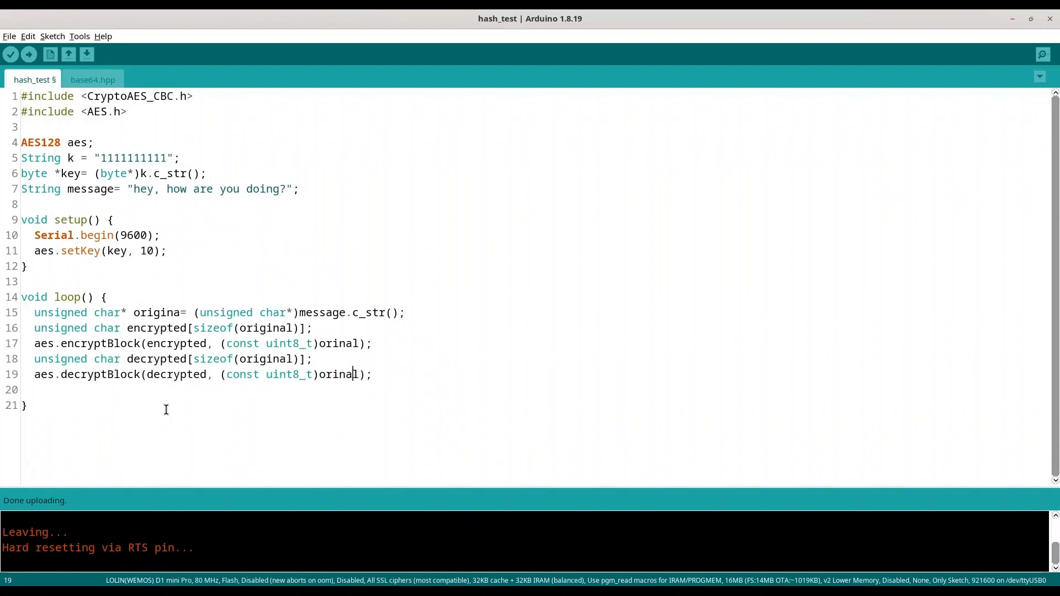
key(BackSpace)
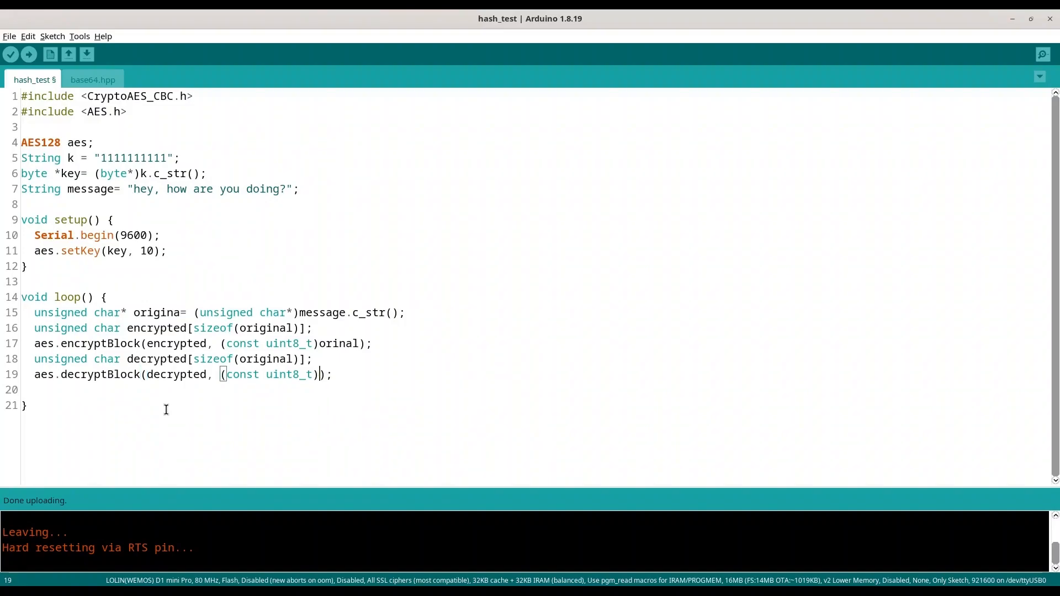
text(encrypted)
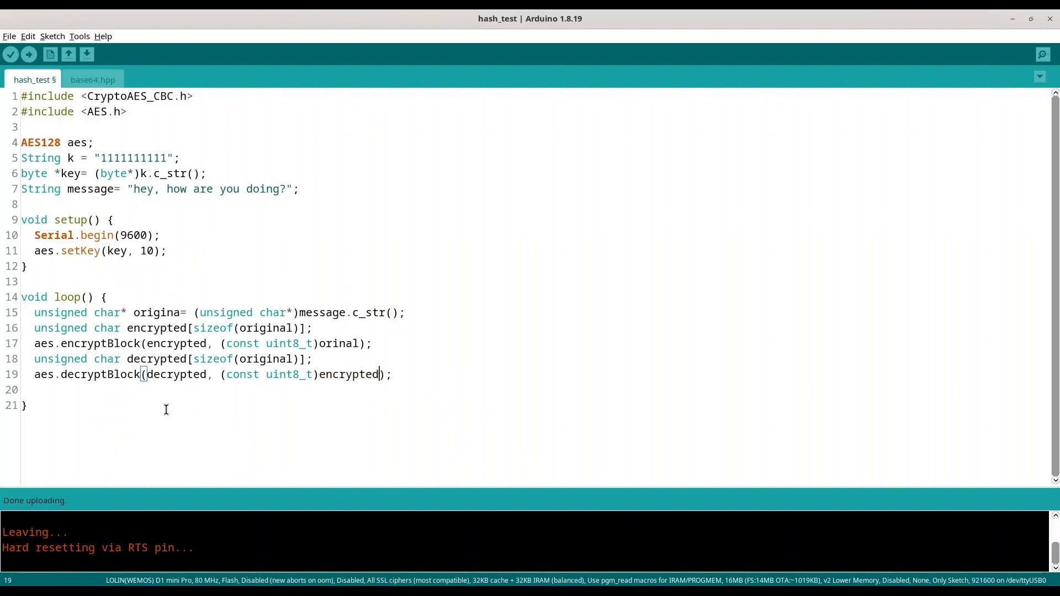
text(Sery)
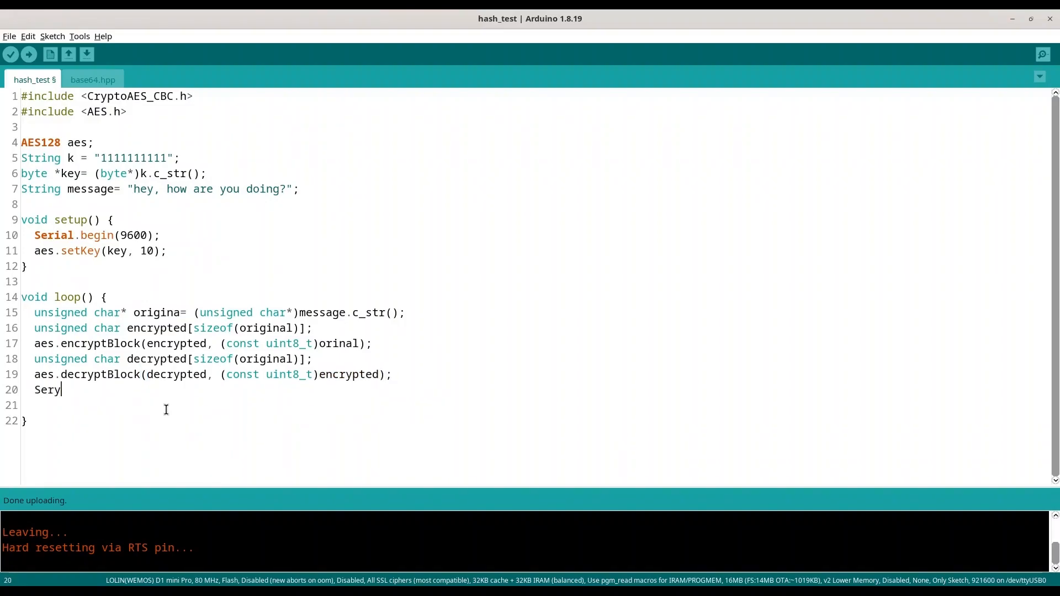
- Print the label with Serial.print("Original message: ");
text(ial.prin)
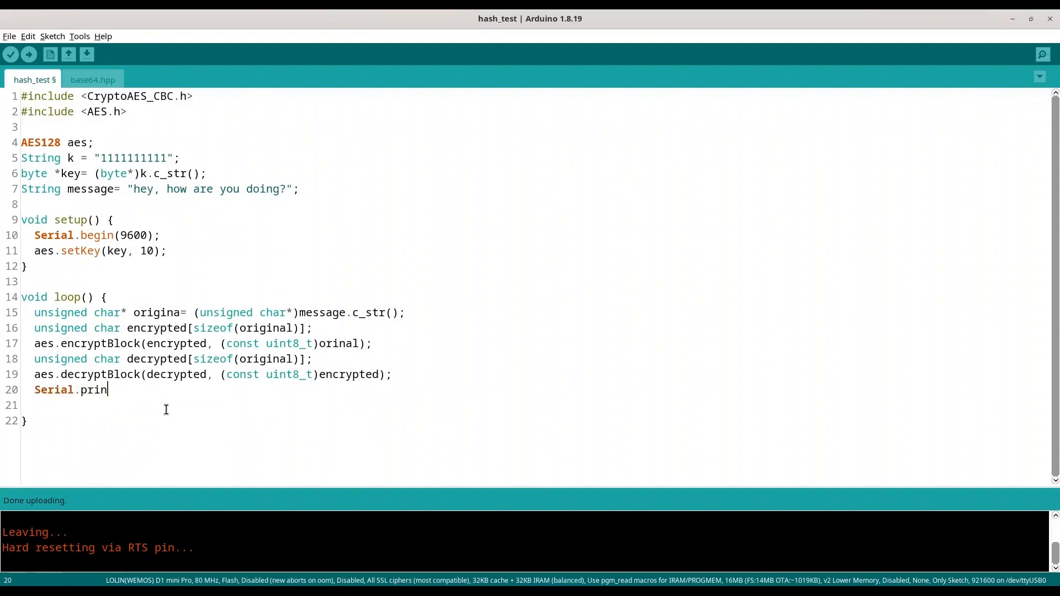
text(t())
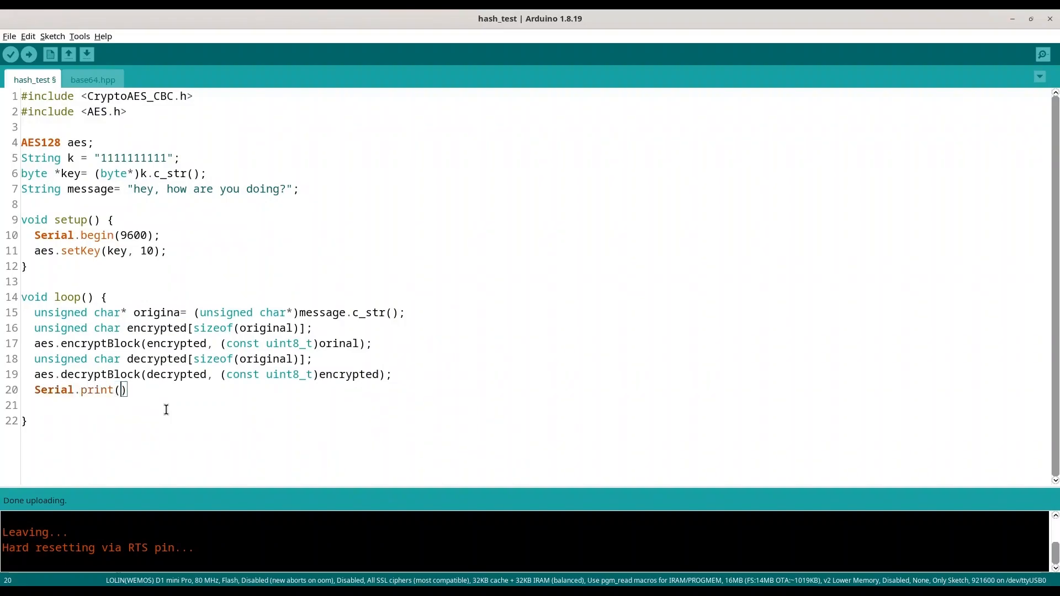
text("")
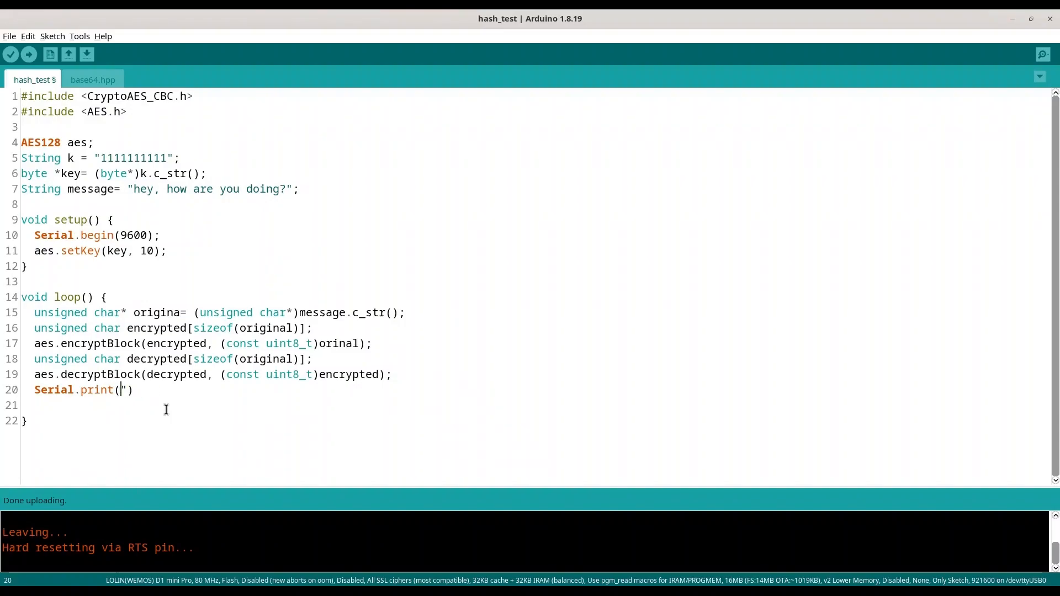
text(Ori")
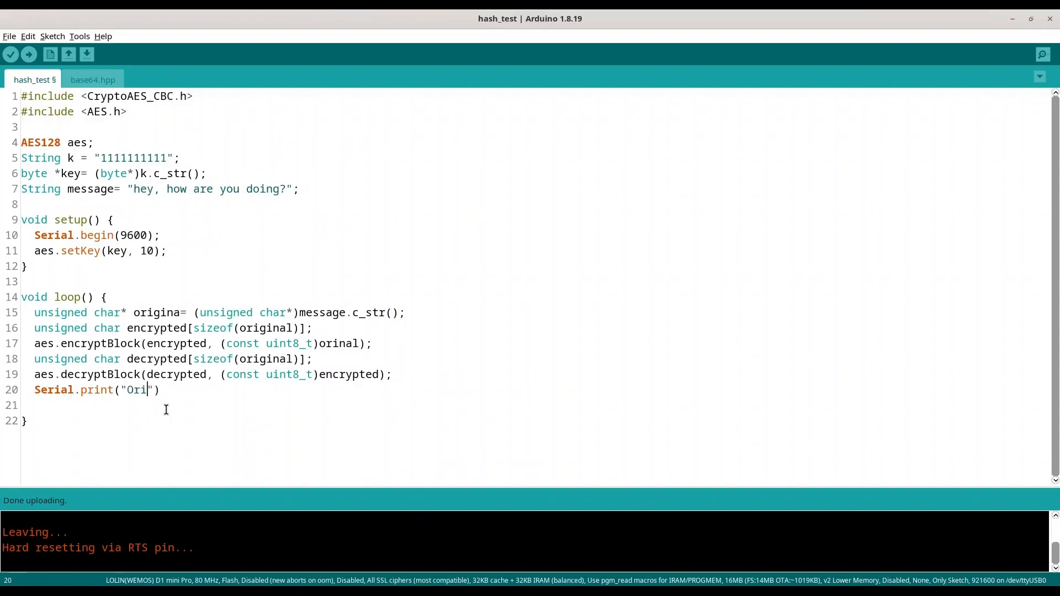
text(ginal mess)
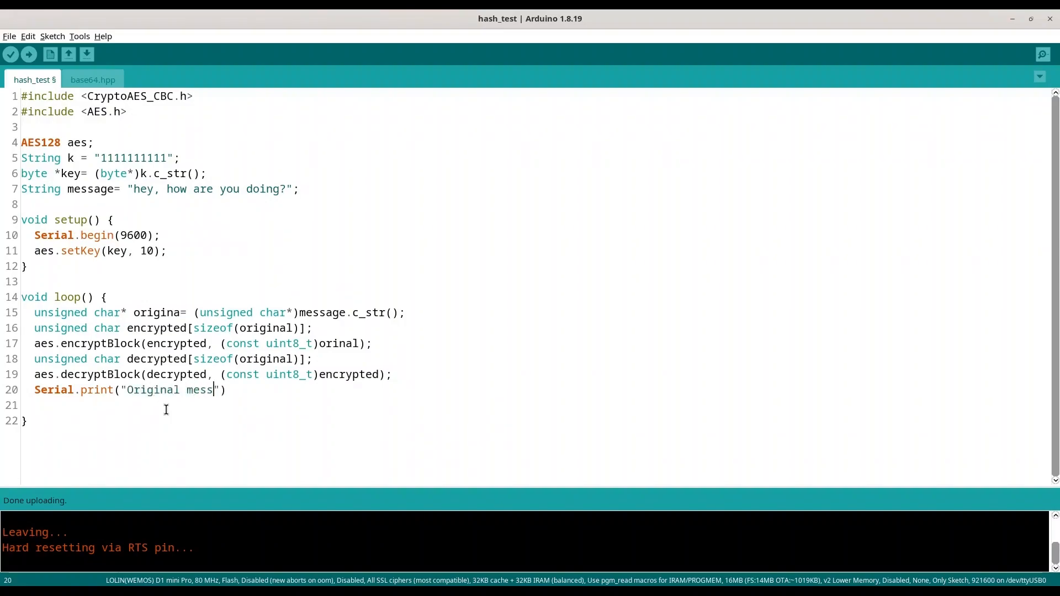
text(age:)
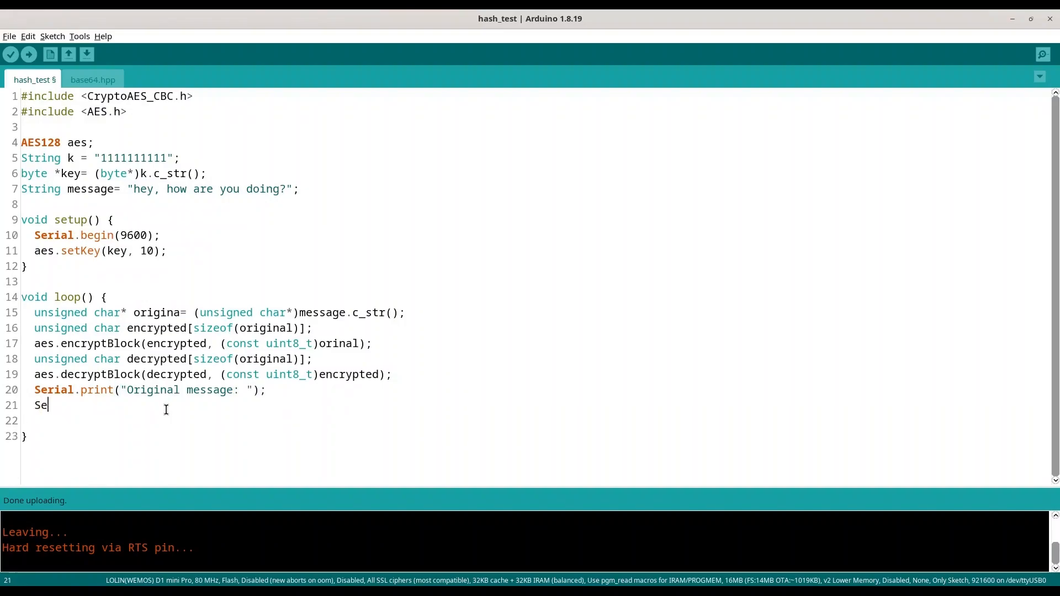
- Print the message with Serial.println(message); and go correct the misspelled original variable
text(r)
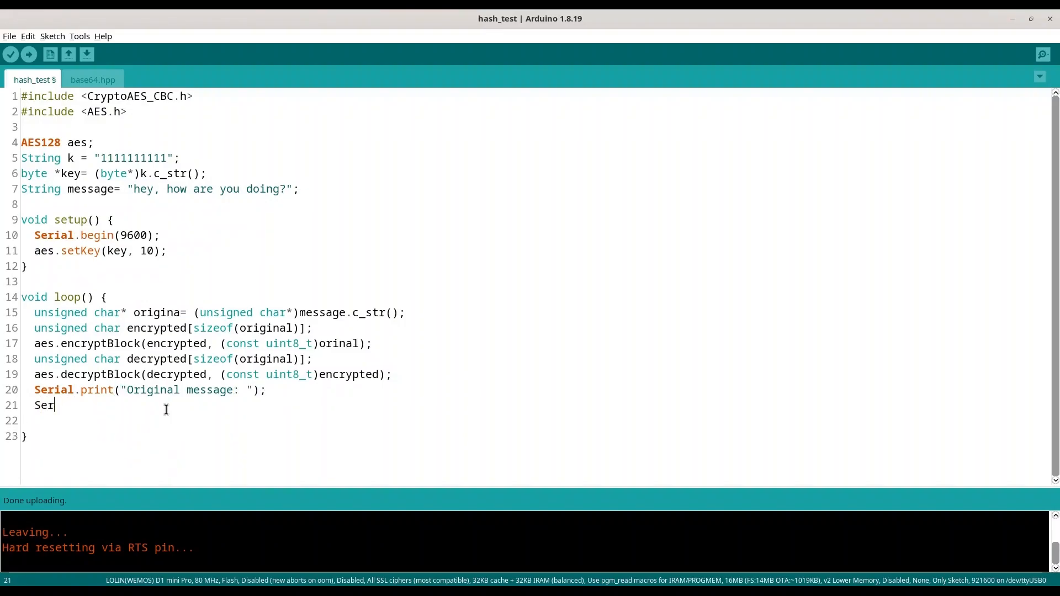
text(ial.println();)
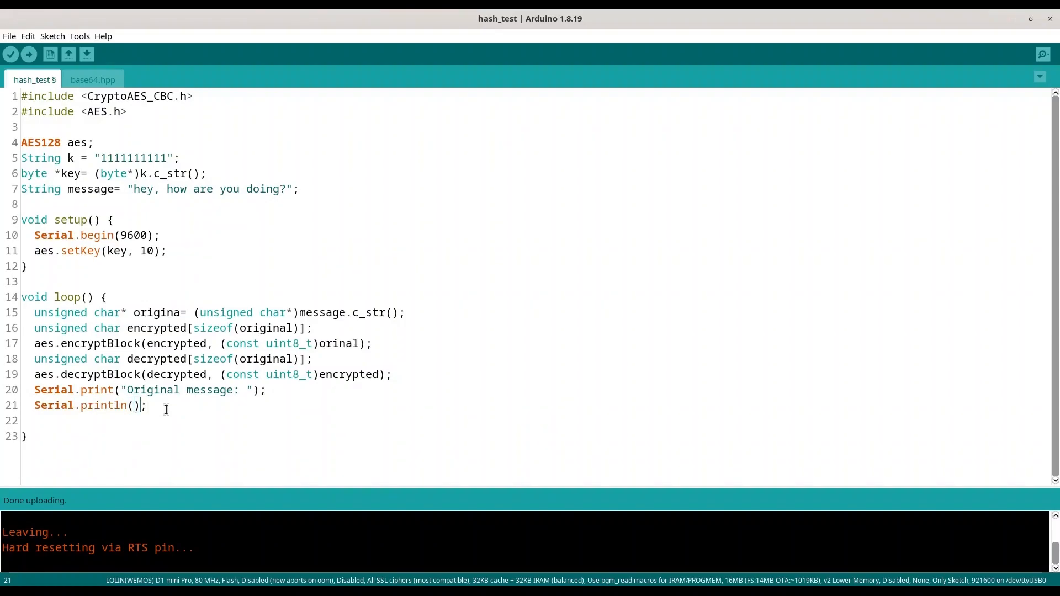
text(message)
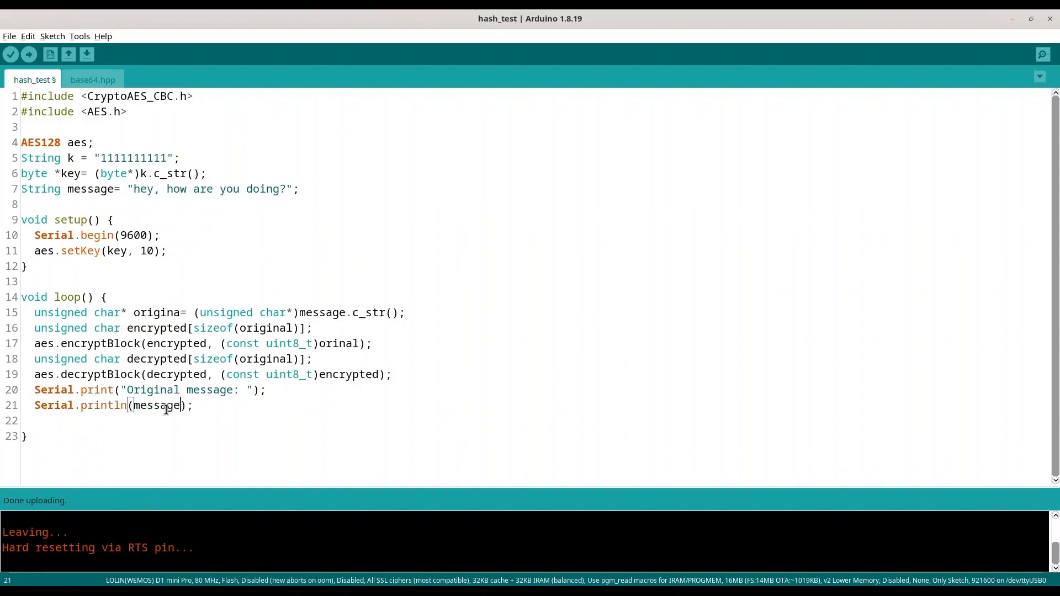
click(178, 343)
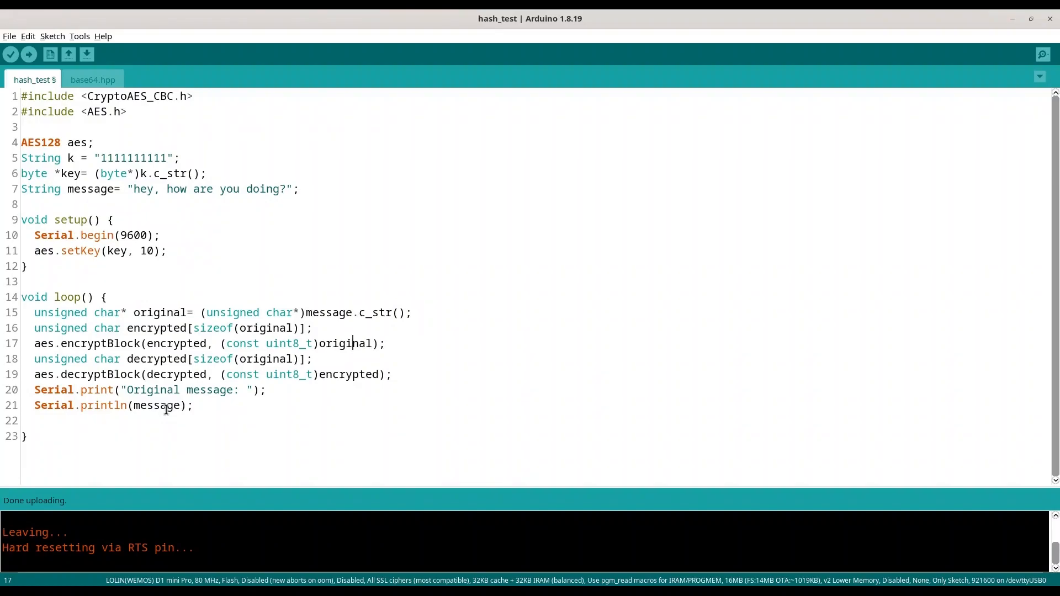
- Duplicate the print lines and relabel the second one "Cypher text"
click(266, 390)
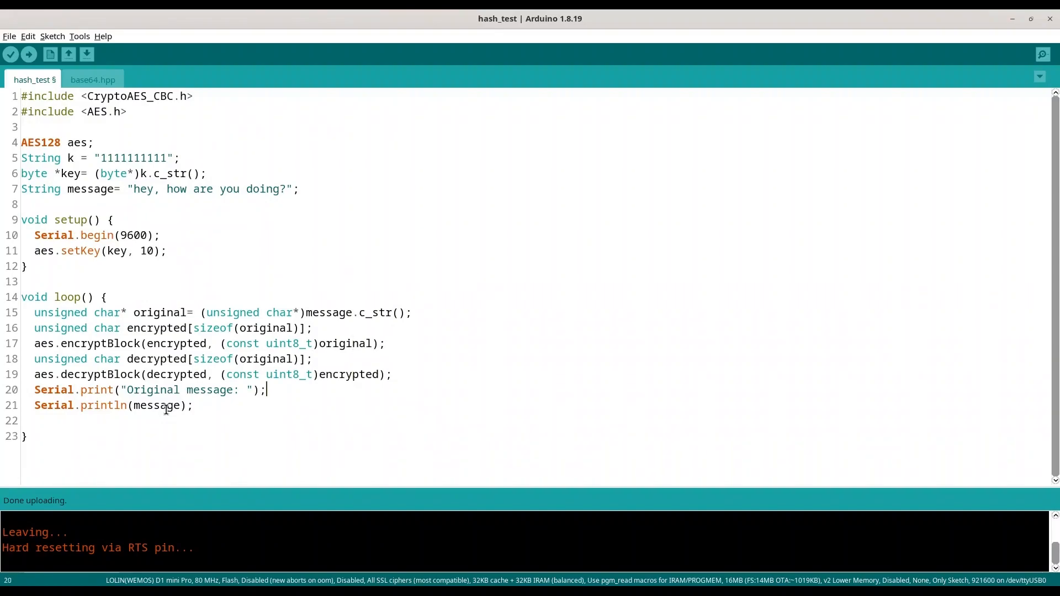
click(191, 405)
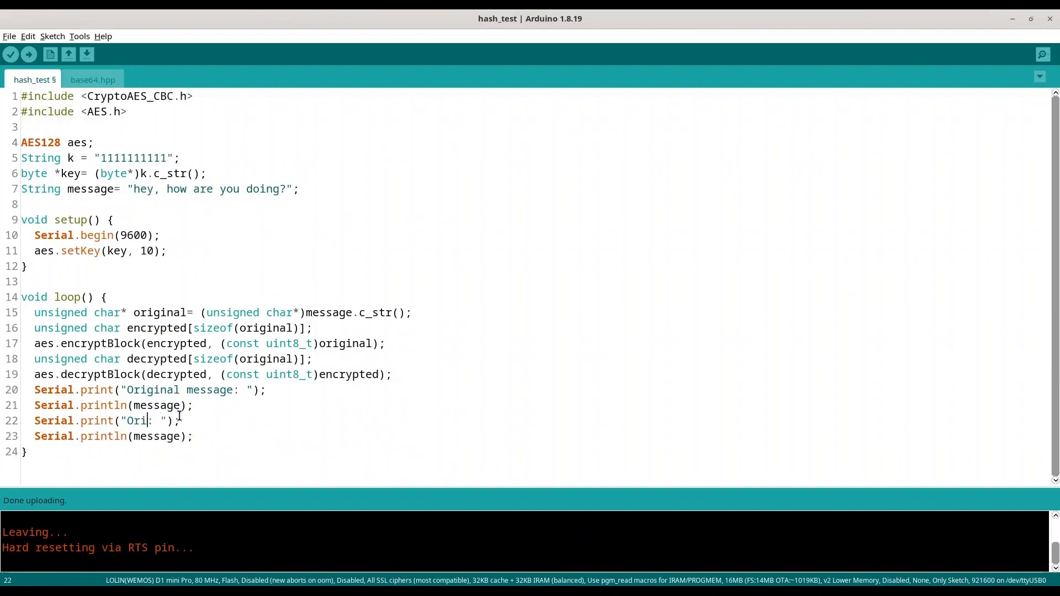
text(Cypt)
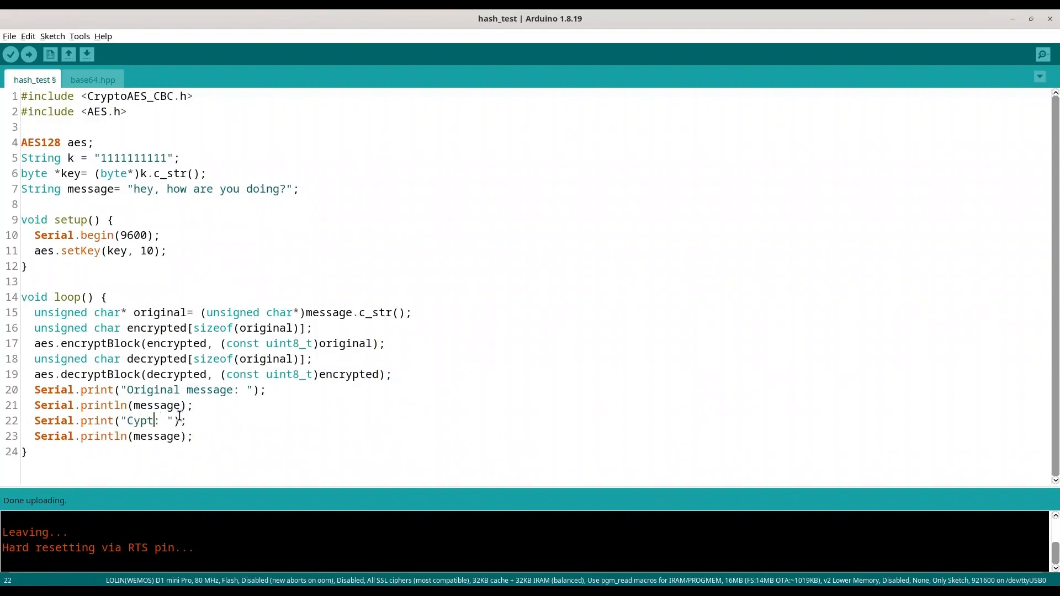
text(her tex)
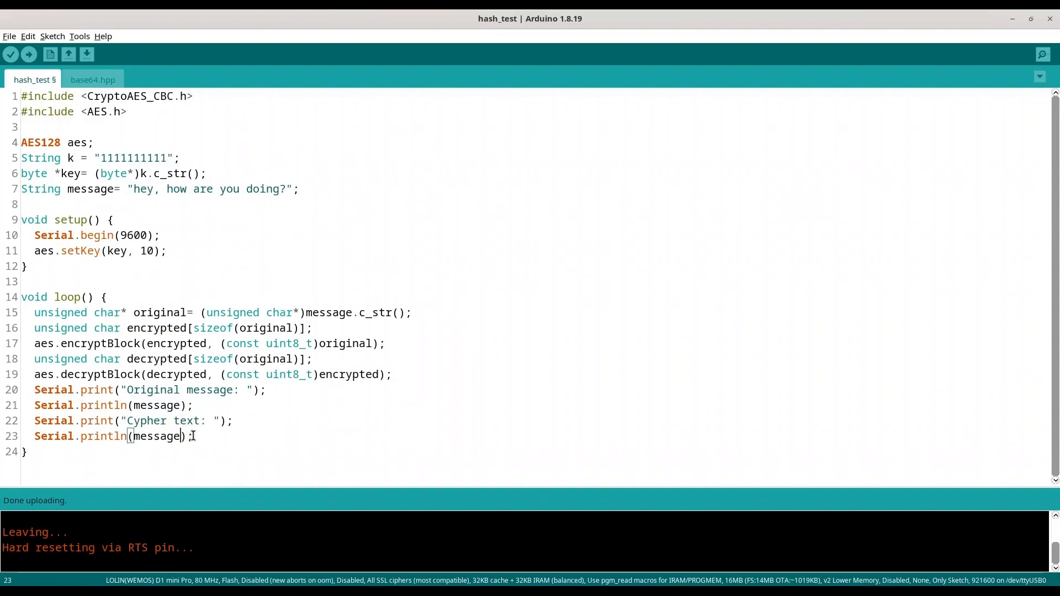
- Rewrite the message println as Serial.printf("Cypher text: %02x\n", encrypted) and begin a String line
triple_click(111, 436)
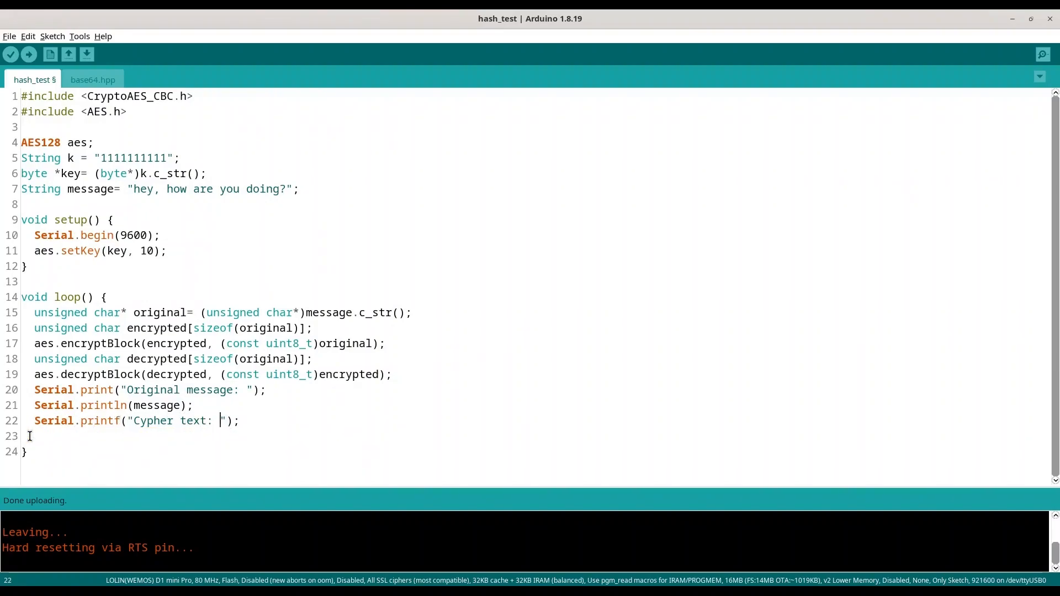
text(%)
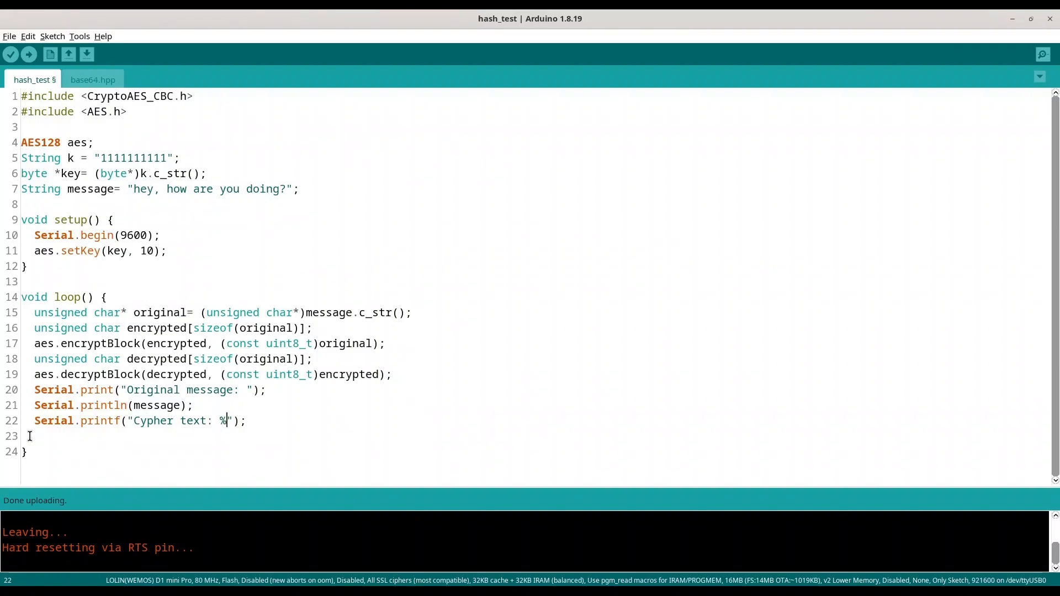
text(02x)
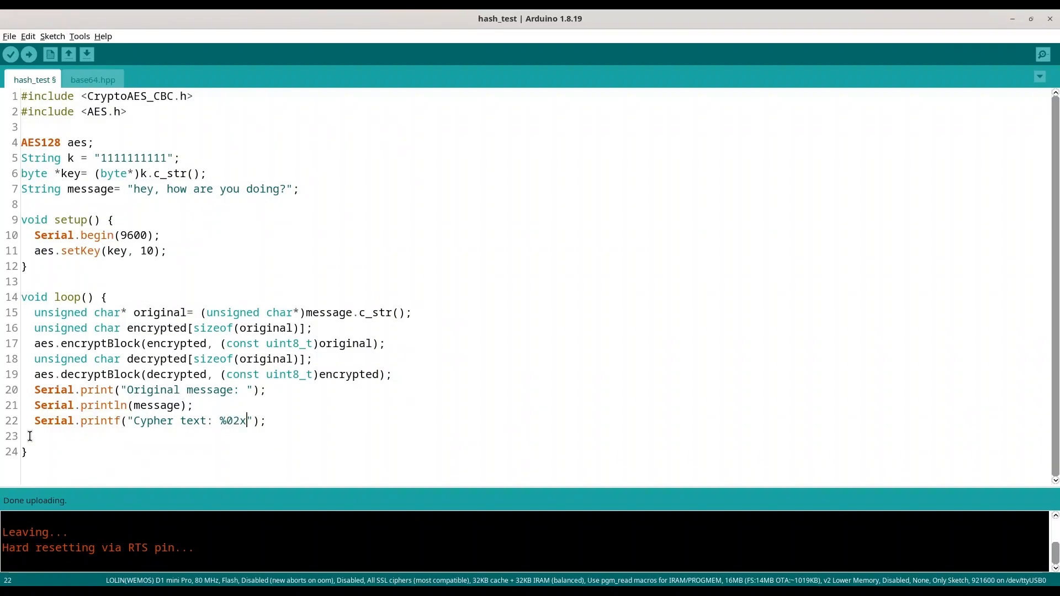
text(\n)
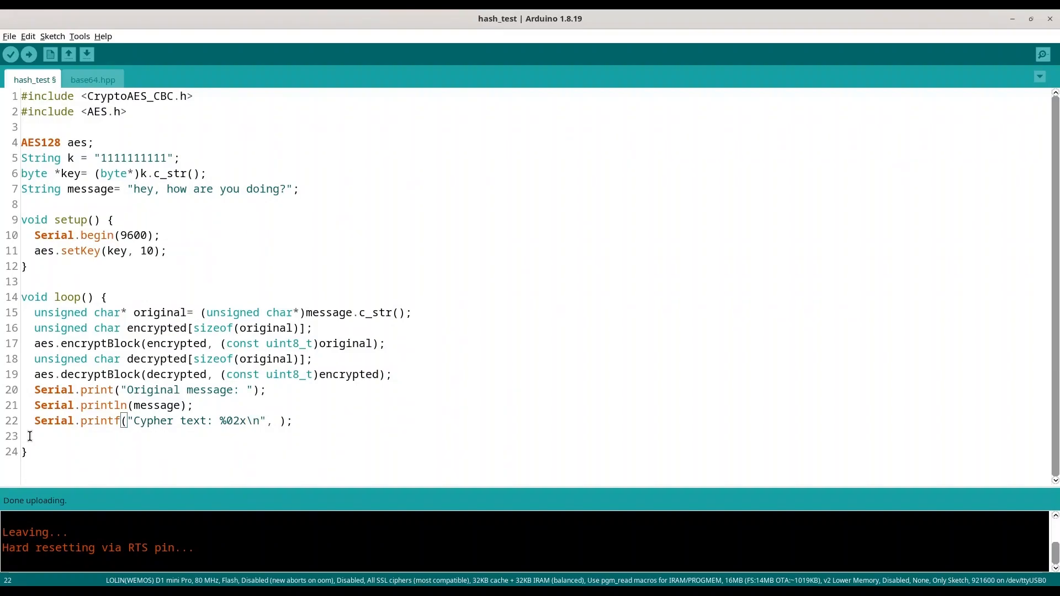
text(encrypted)
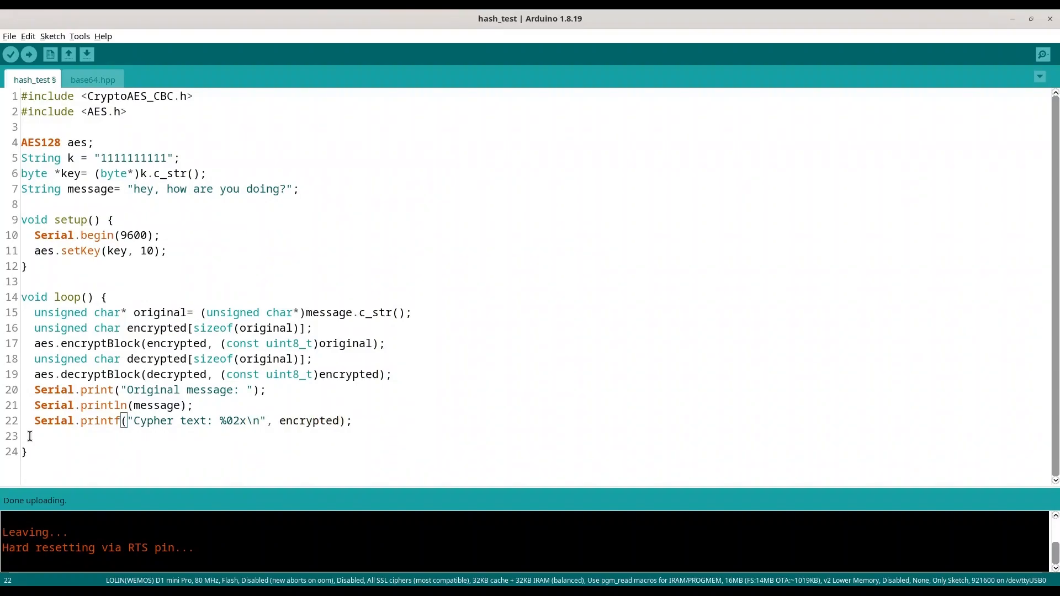
text(String)
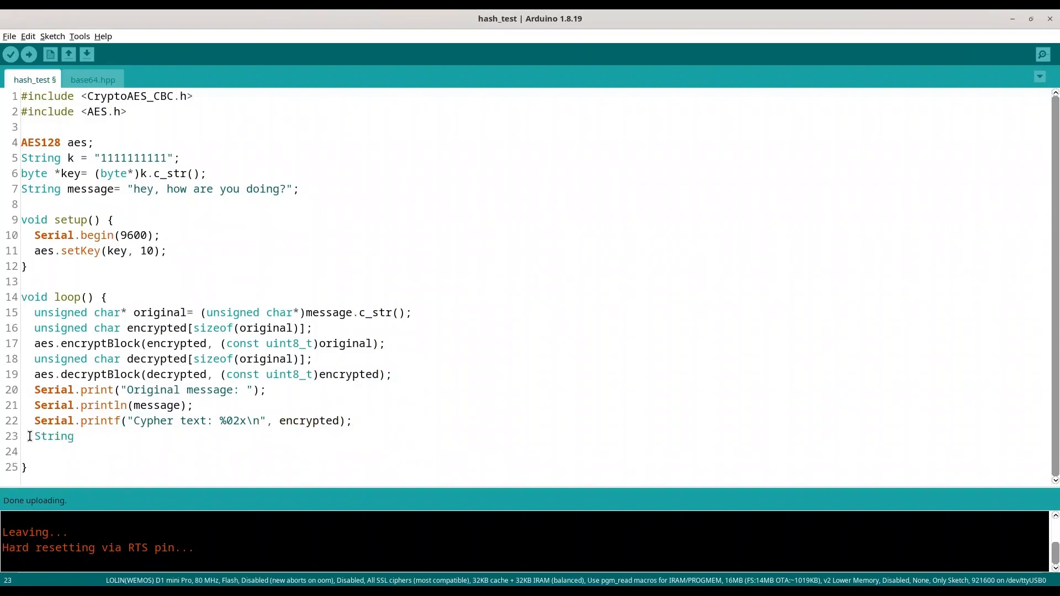
- Declare String f = (const char*)decrypted; to hold the decrypted bytes
text(f =)
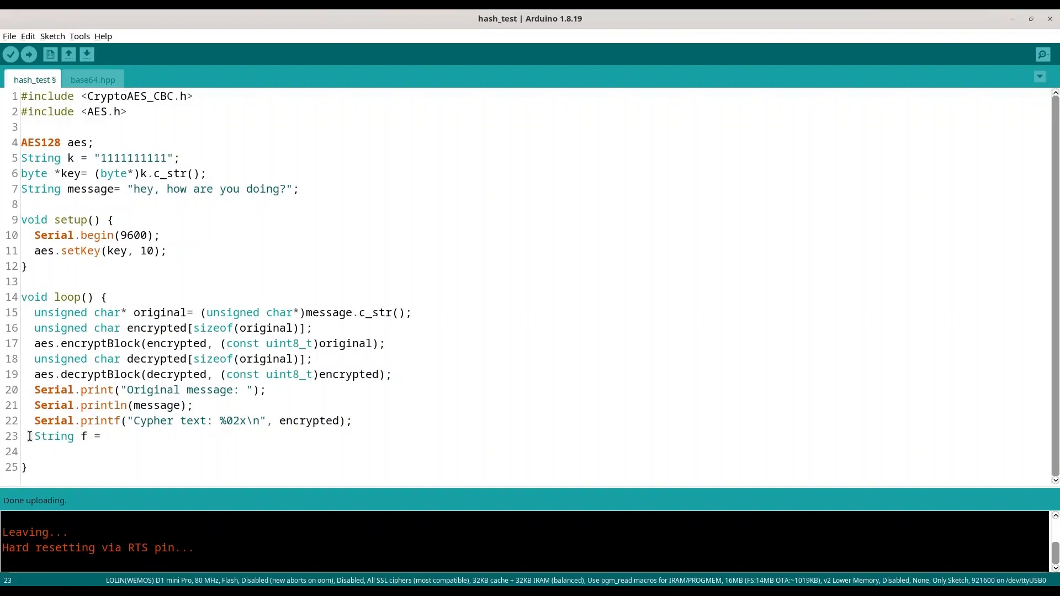
text(())
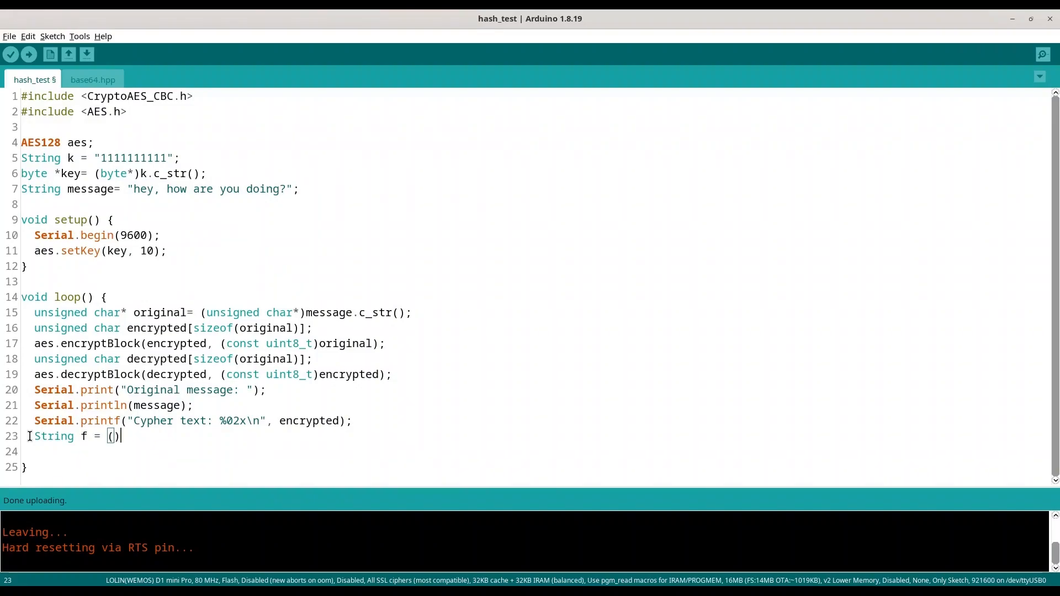
text(const)
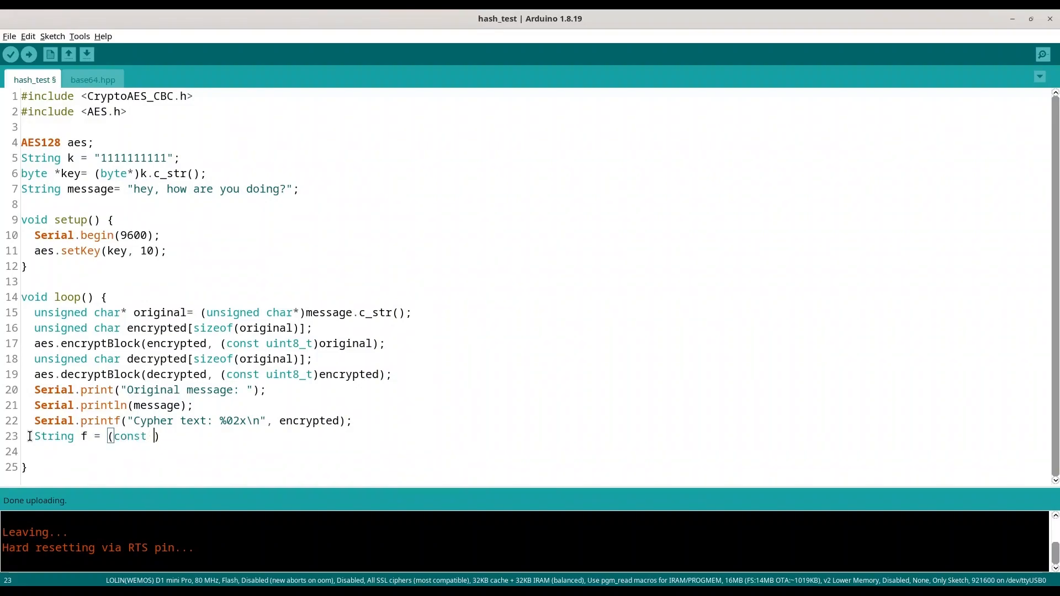
text(char*)
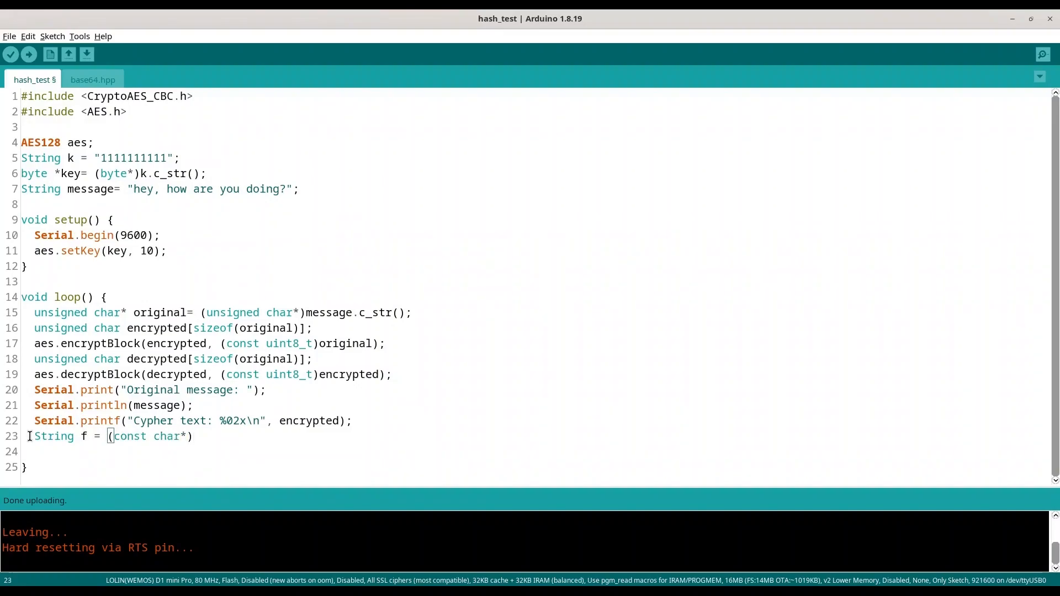
text(decrypte)
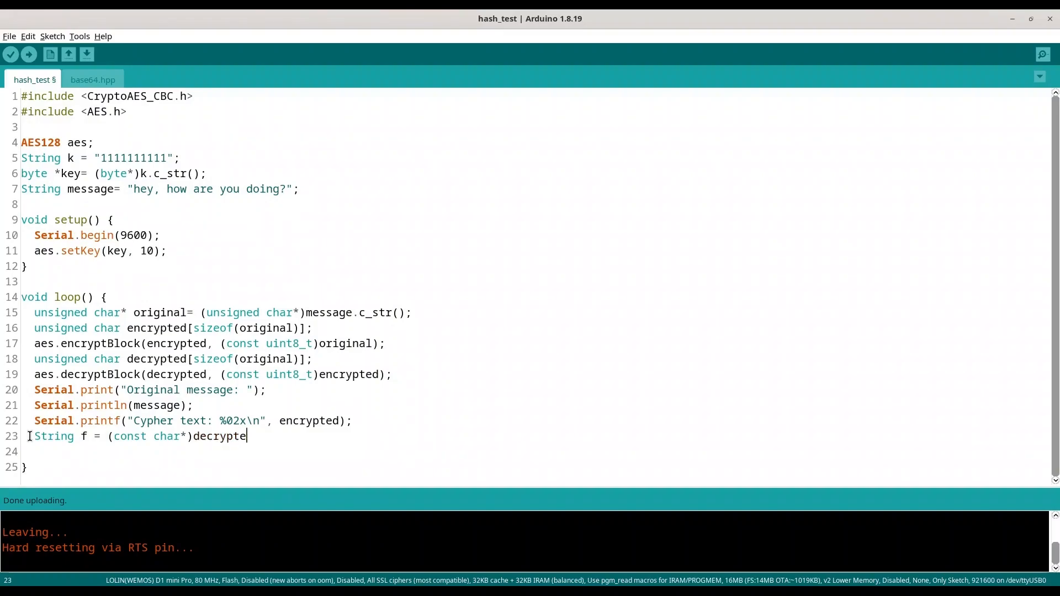
text(d;)
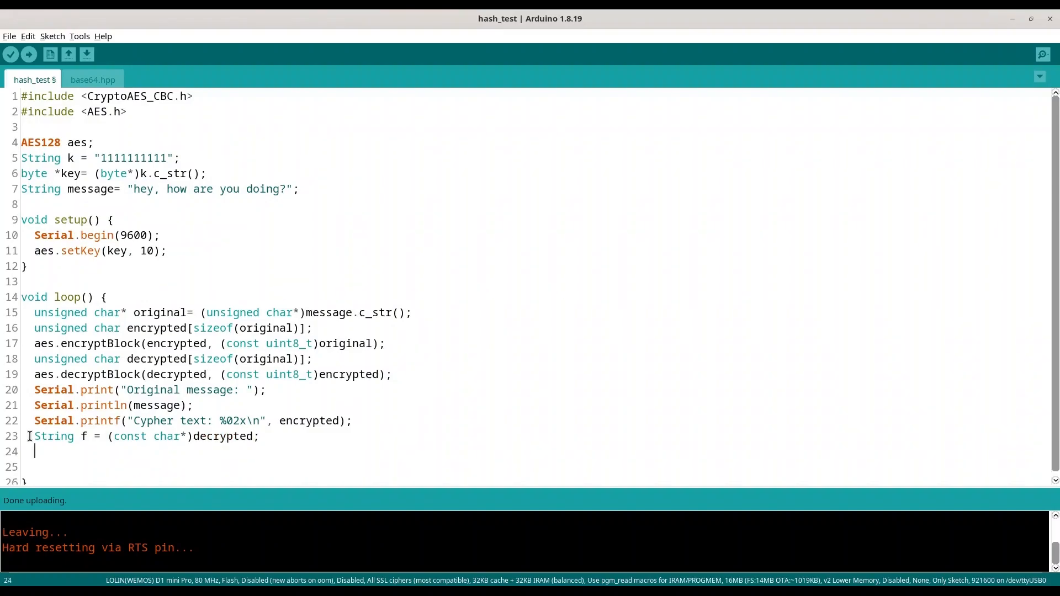
- Print "And final text: " followed by f, then add delay(5000)
text(Se)
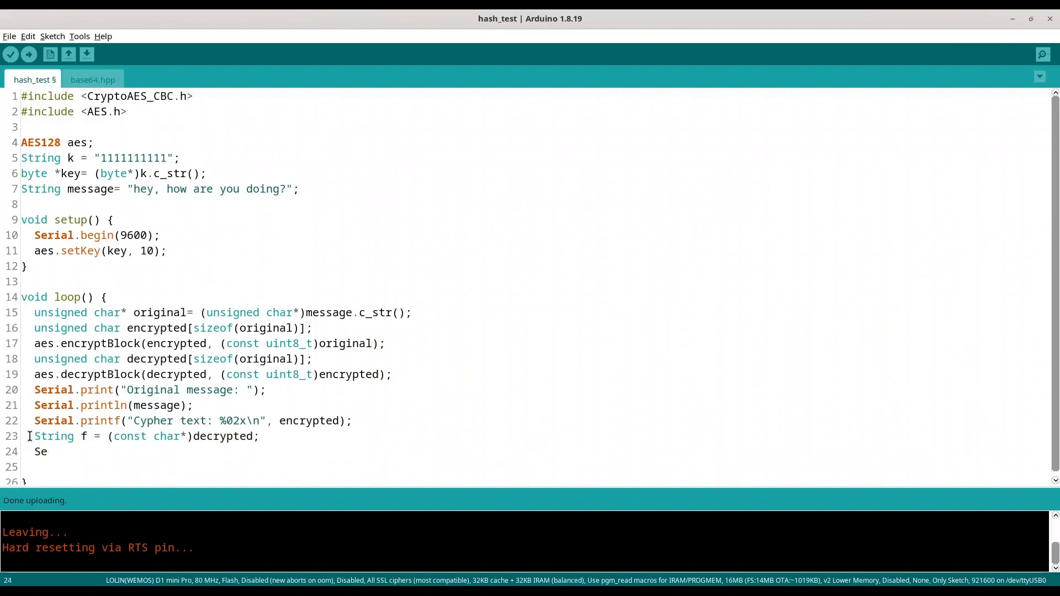
text(rial.print)
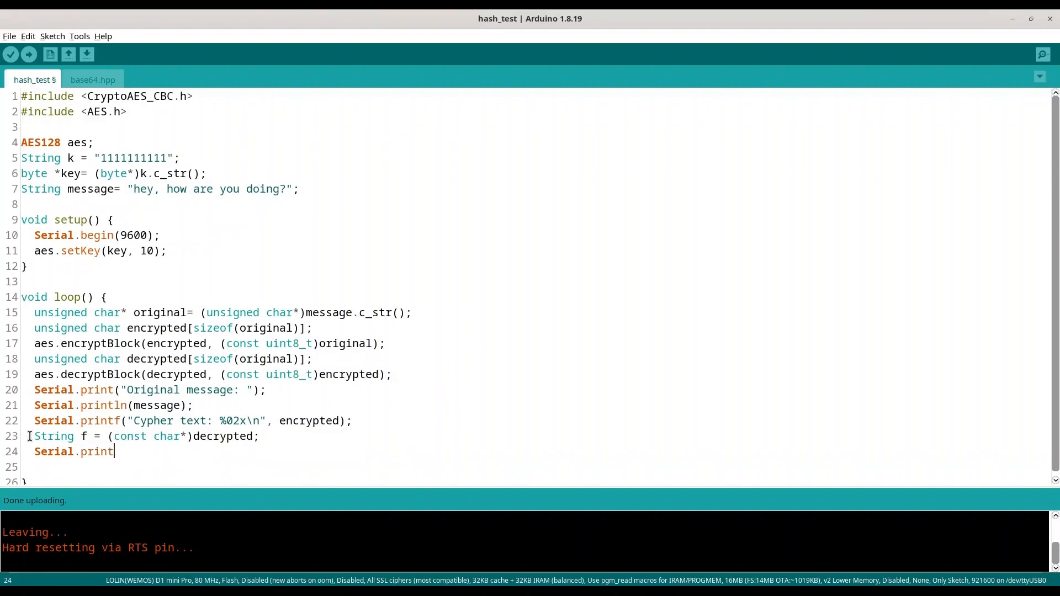
text(("And"))
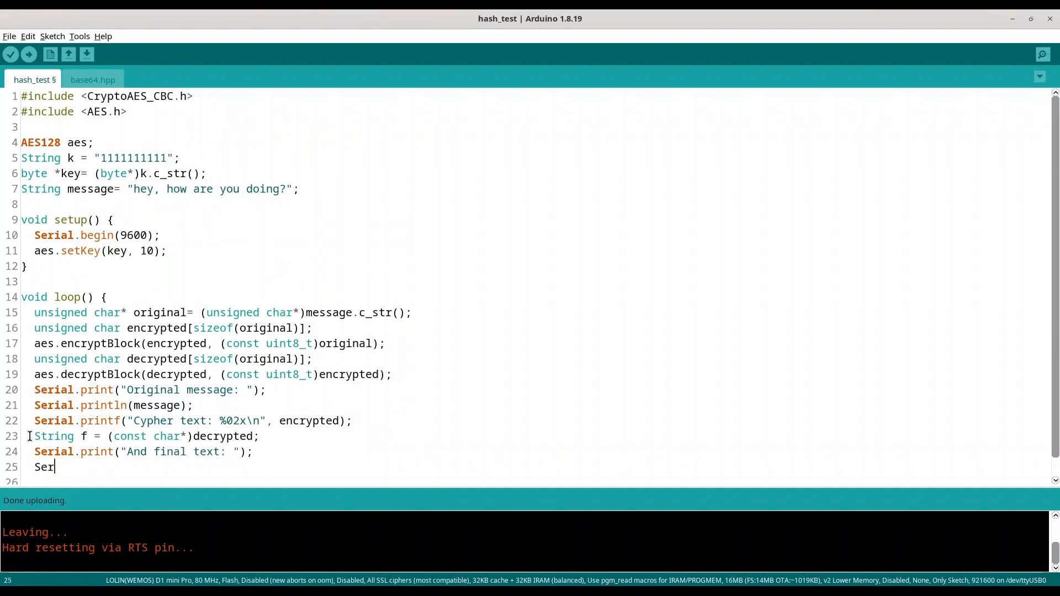
text(ial.println)
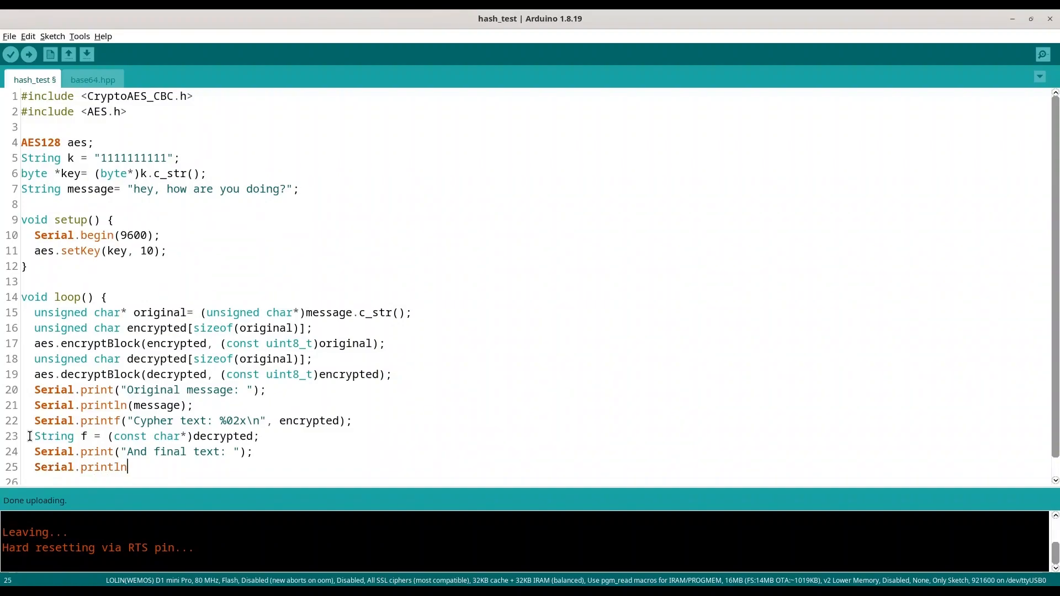
text((f);)
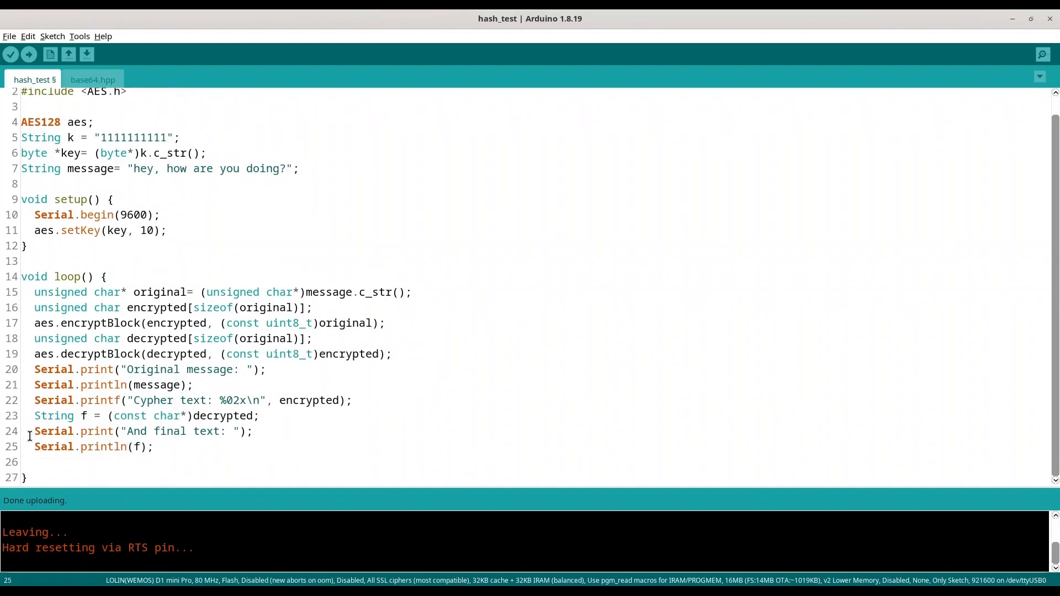
text(delay)
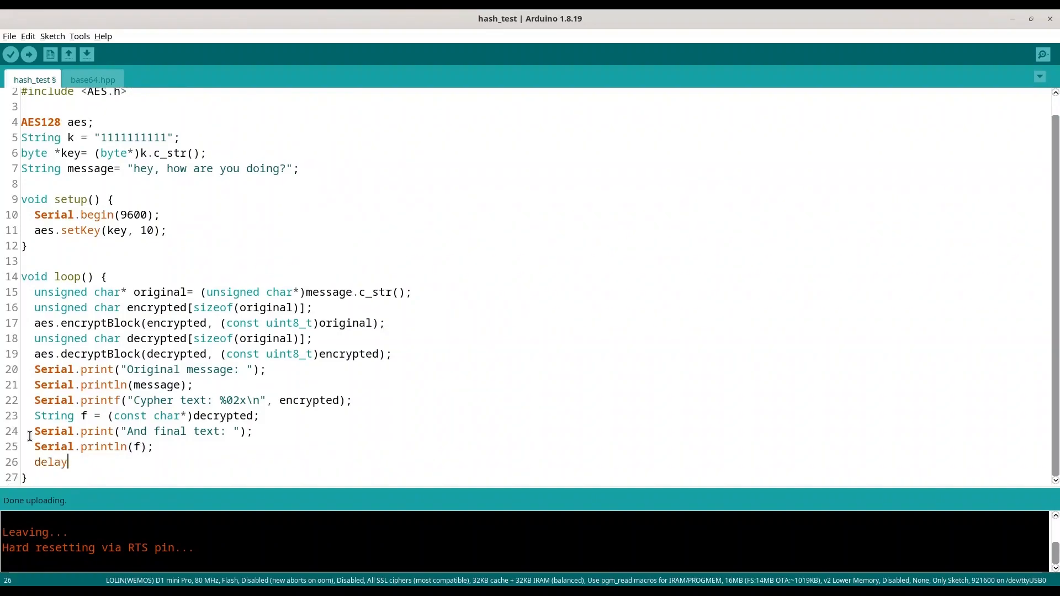
text(())
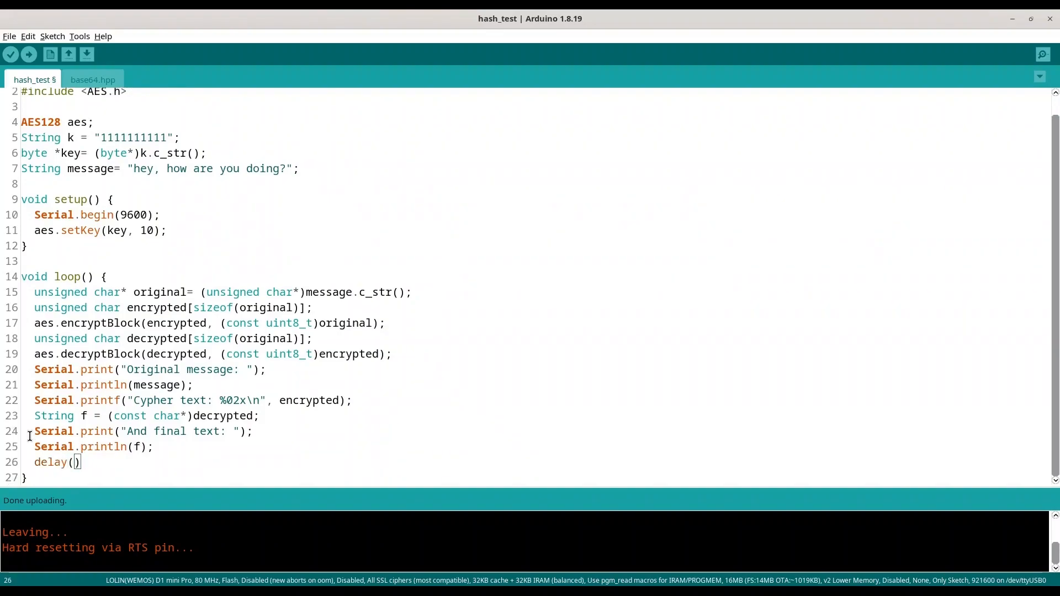
text(5000)
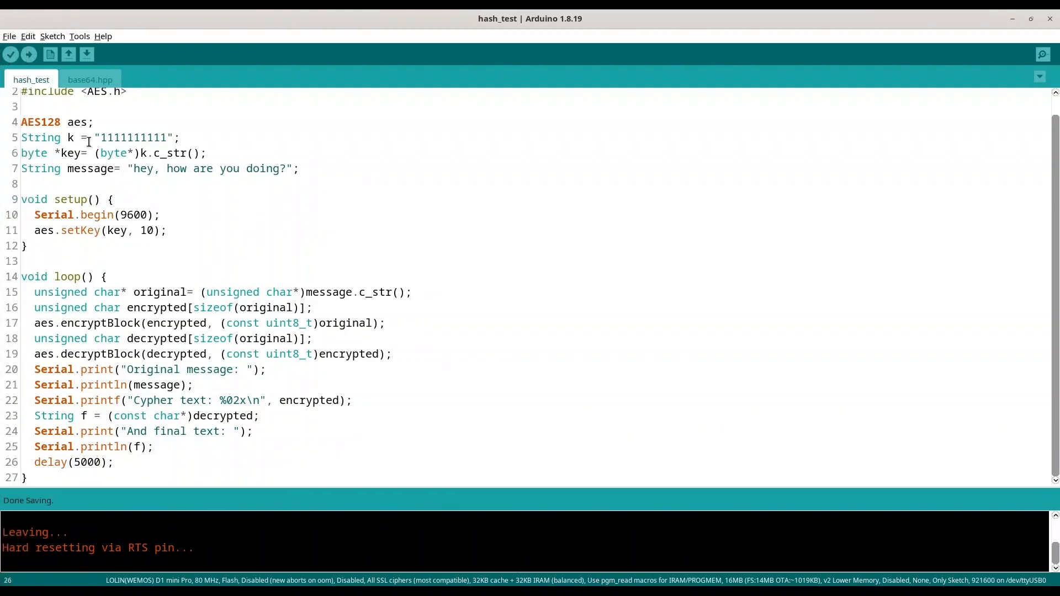
- Compile, fix the lossy cast error by casting to (const uint8_t*), and upload again
click(28, 54)
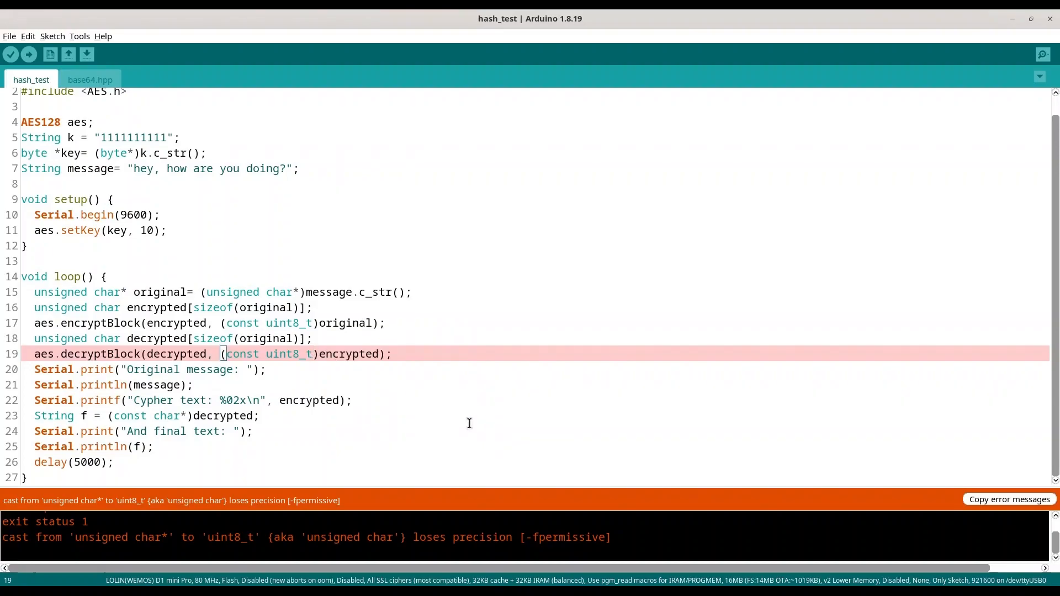
text(*)
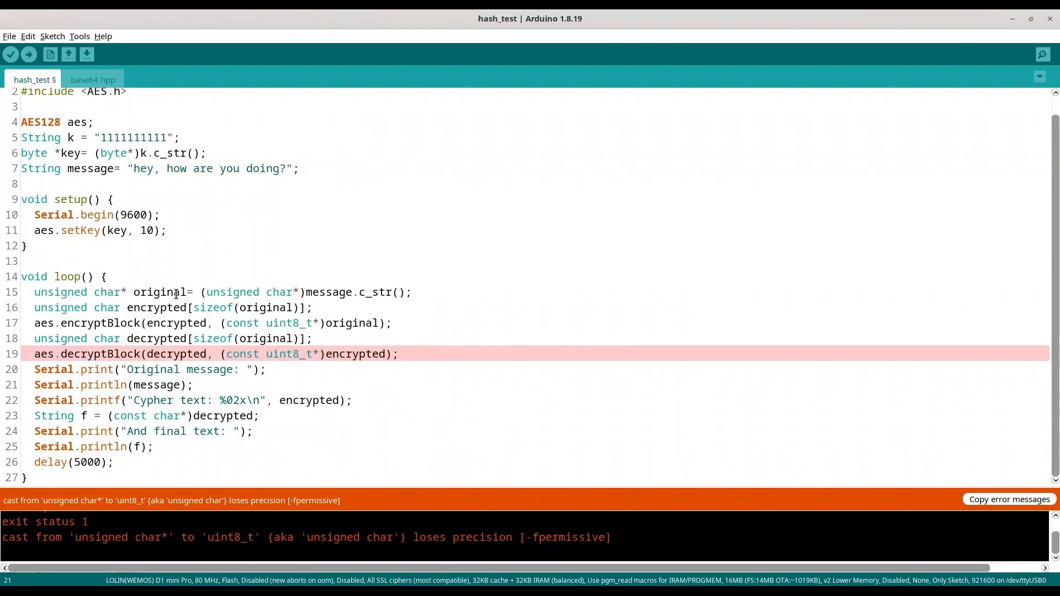
click(29, 54)
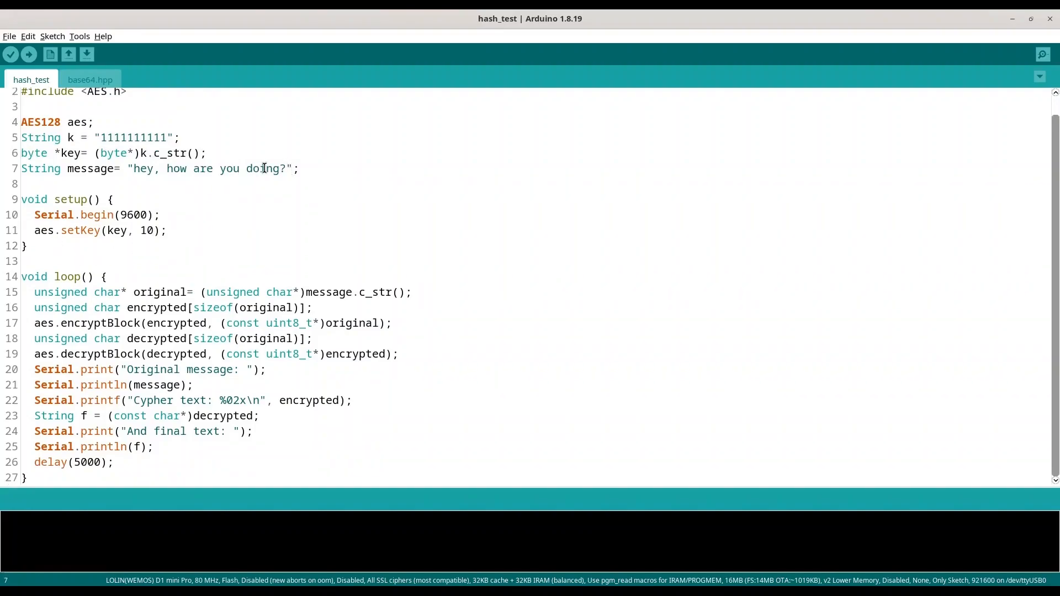
- Set the message string to "KST tutorials..." and upload the sketch
text(KST tutor)
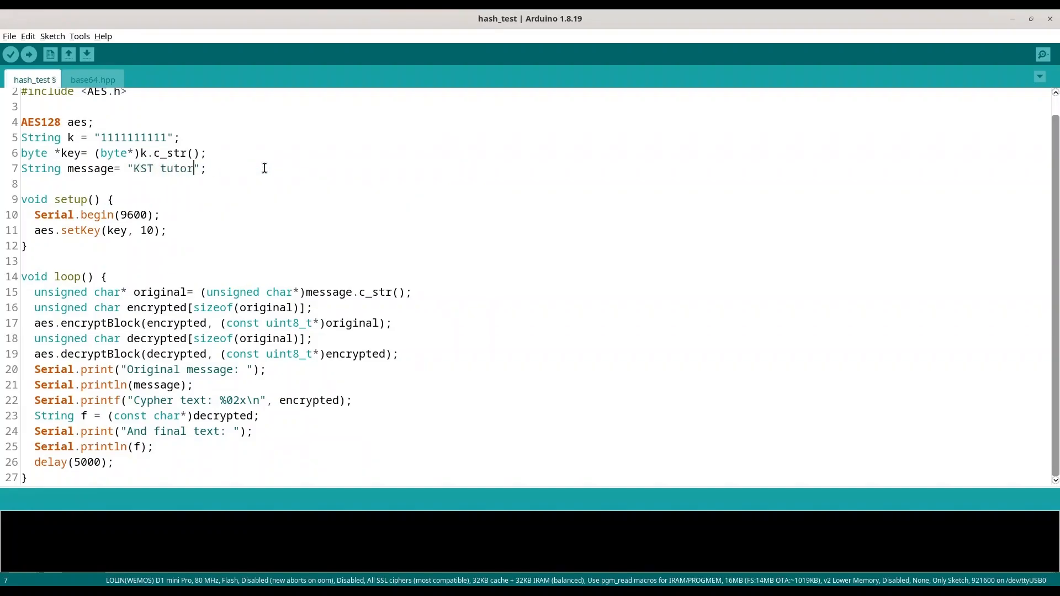
text(ials...)
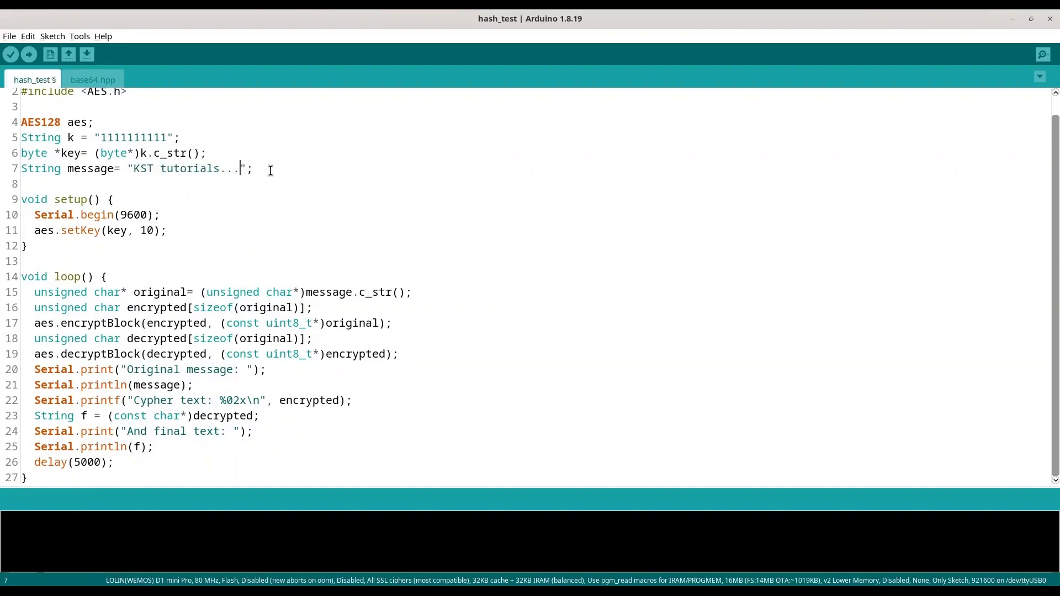
click(29, 54)
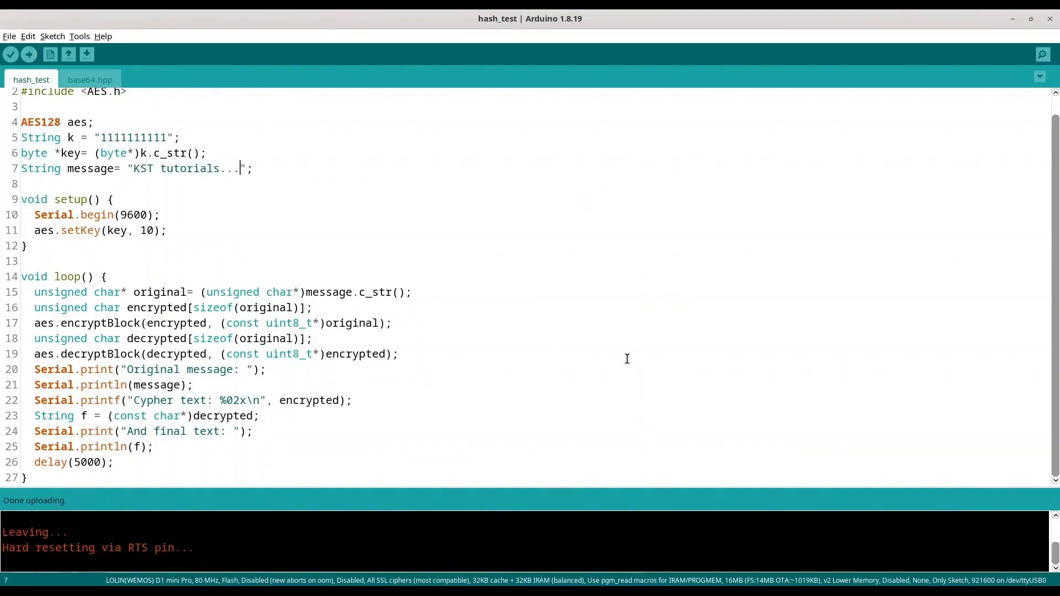
mouse_move(637, 330)
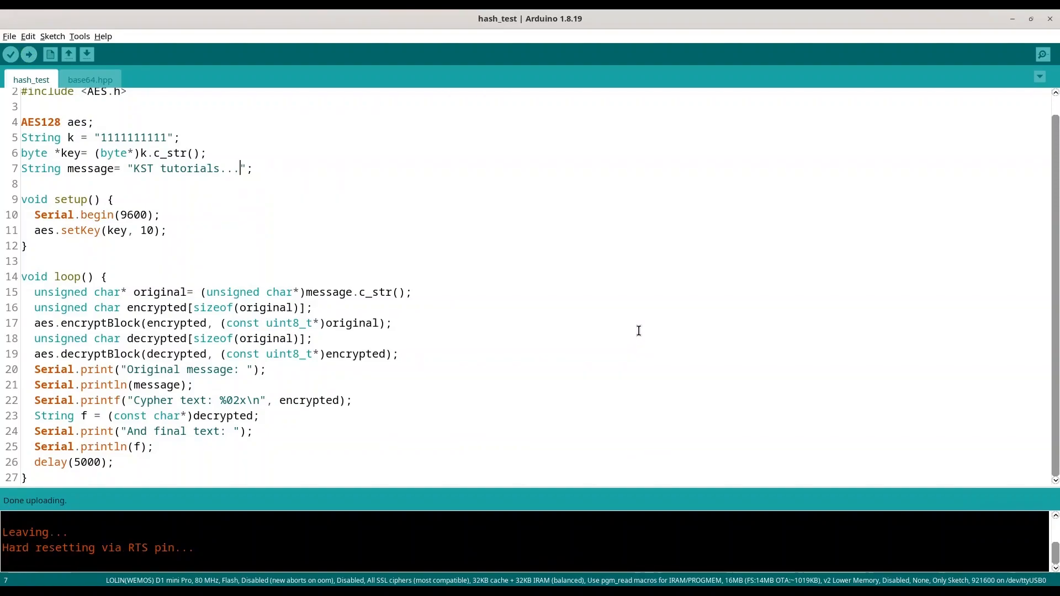
mouse_move(1042, 56)
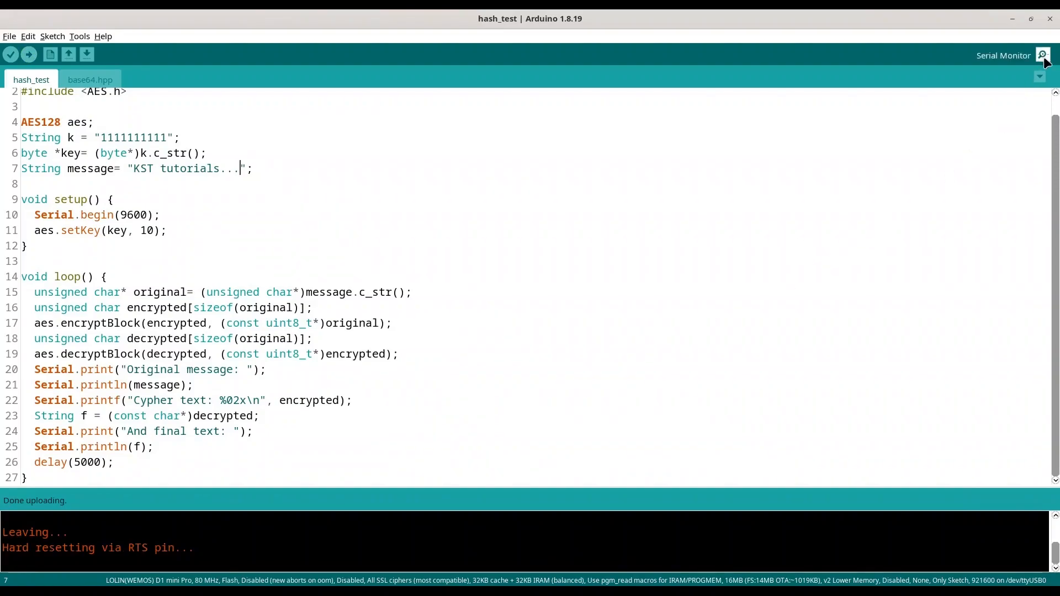
- View the Serial Monitor output showing the cipher text and decrypted "KST tutorials..."
click(1042, 55)
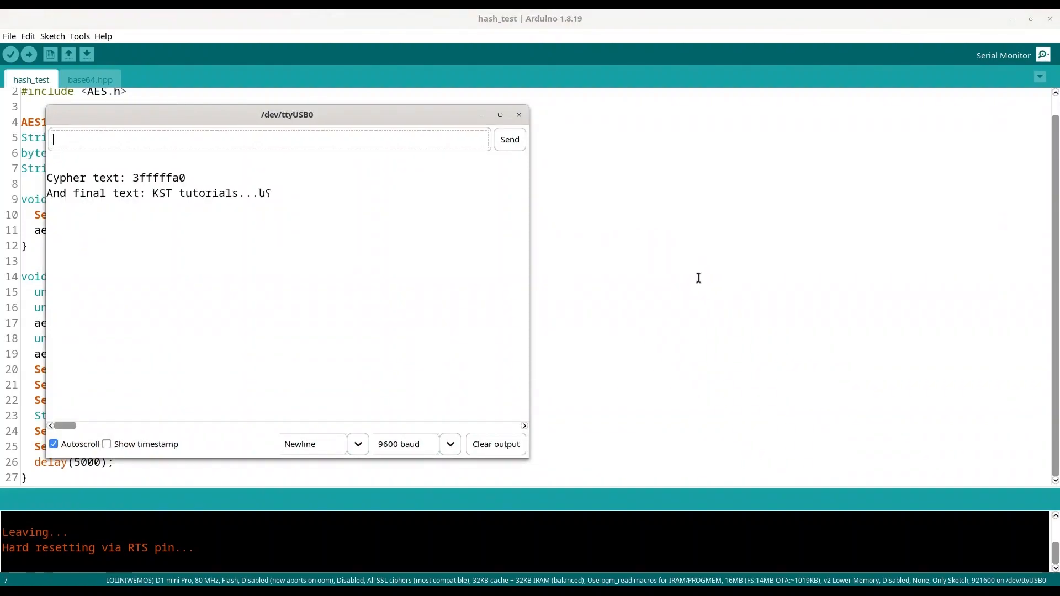
mouse_move(139, 196)
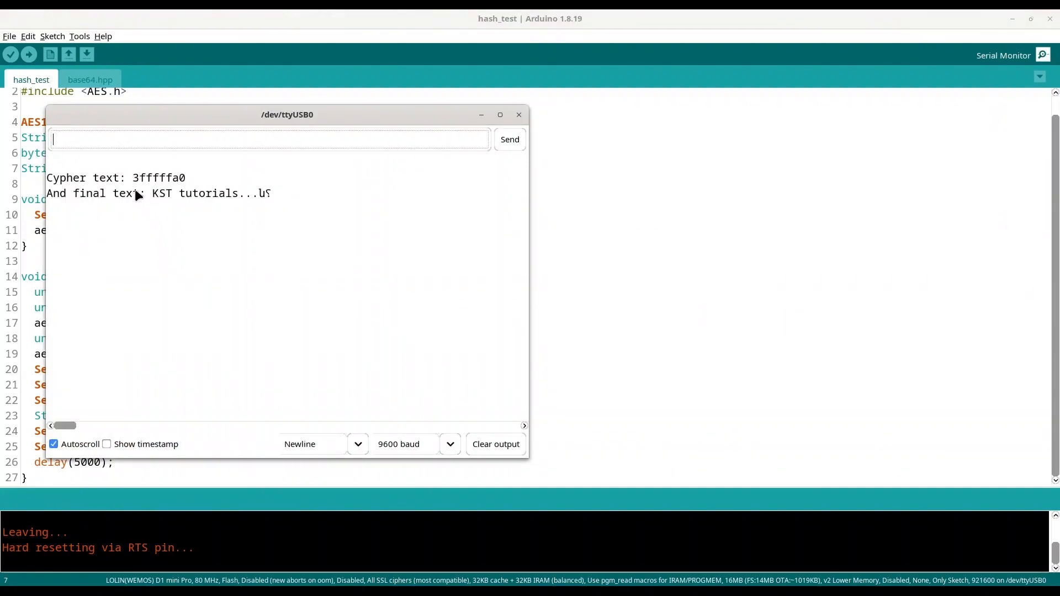